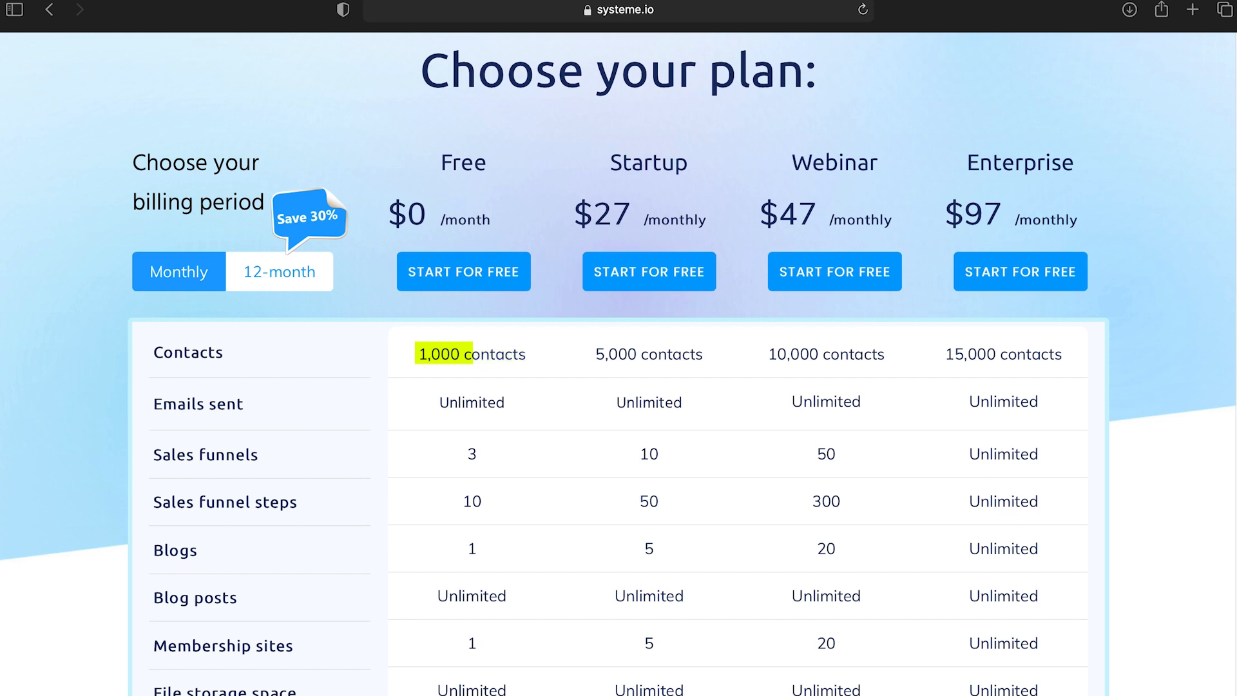
Search Zapier's 'Connect this app' box for systeme.io after scrolling to it.
scroll("down", 3)
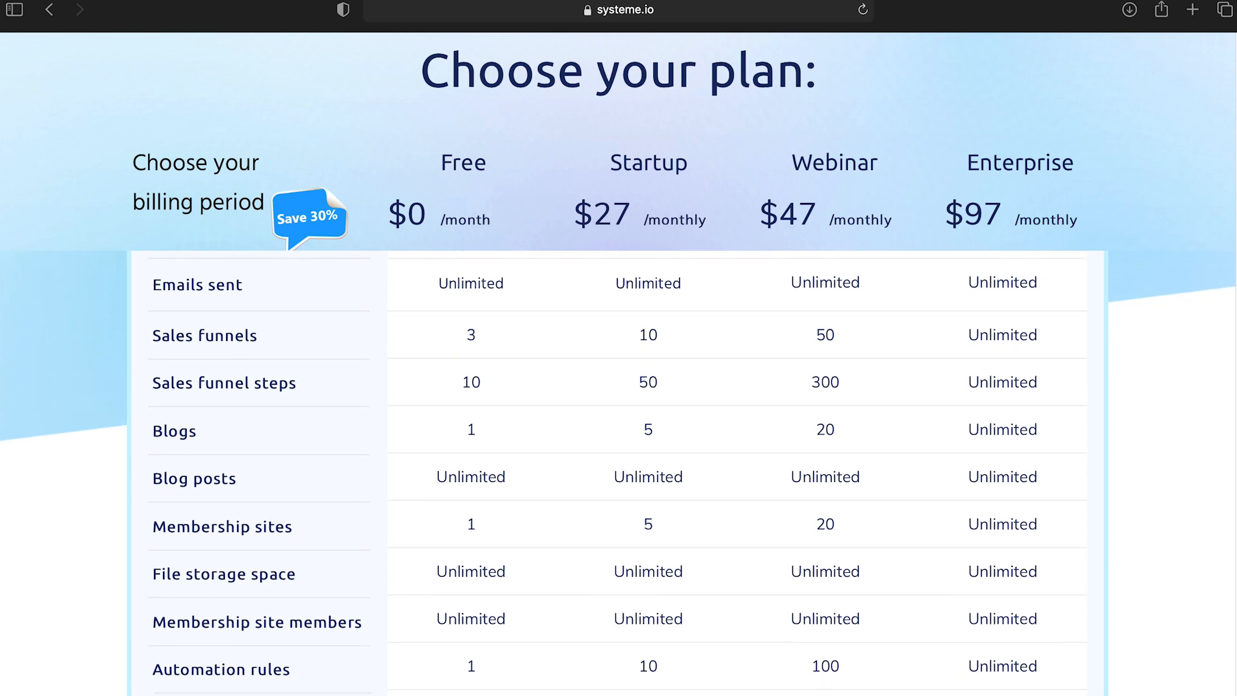
scroll("down", 3)
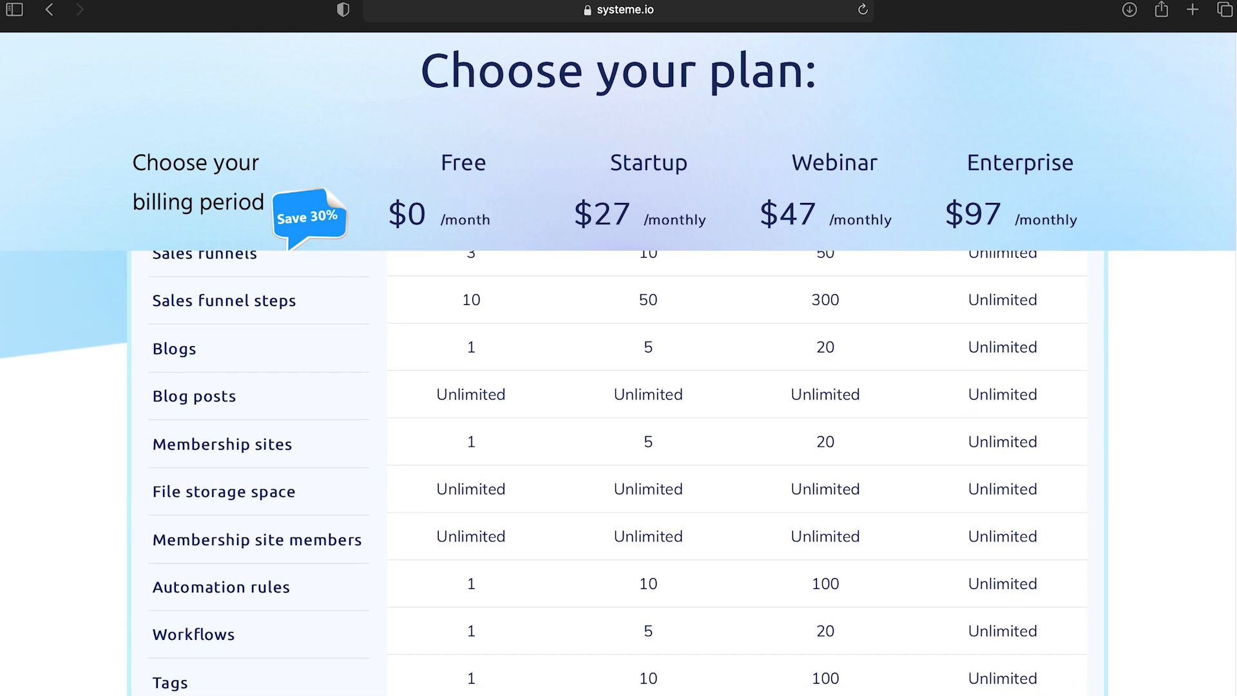
scroll("down", 3)
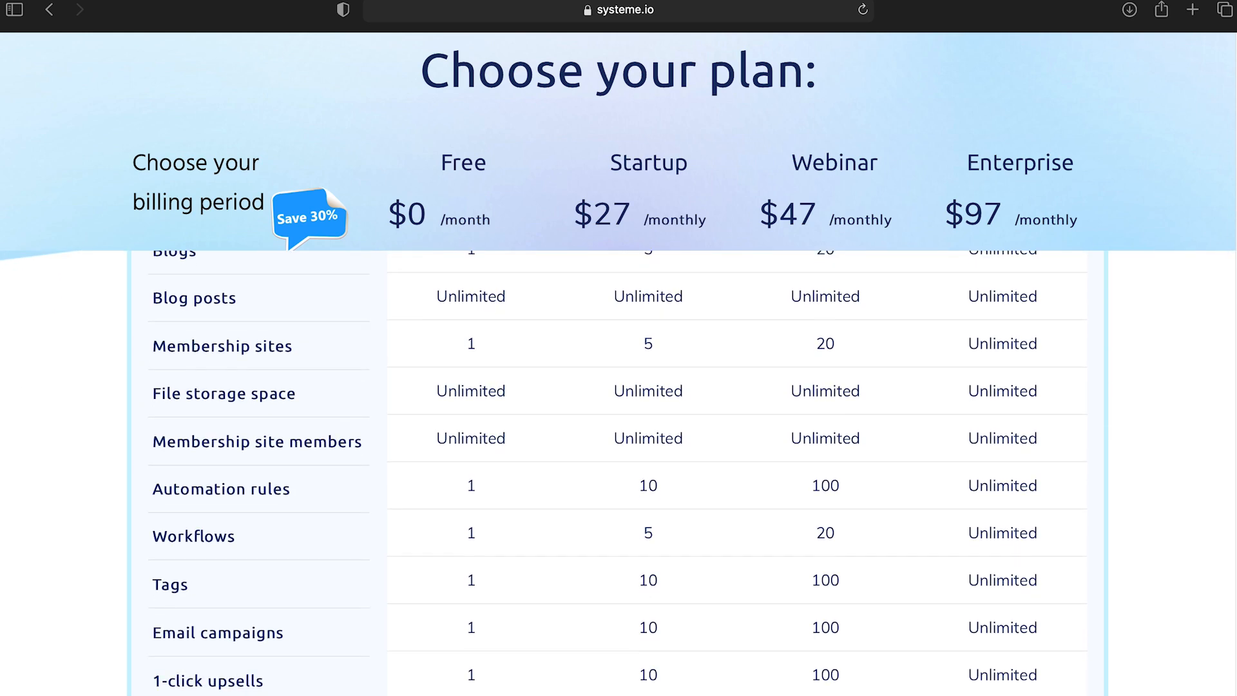
scroll("down", 3)
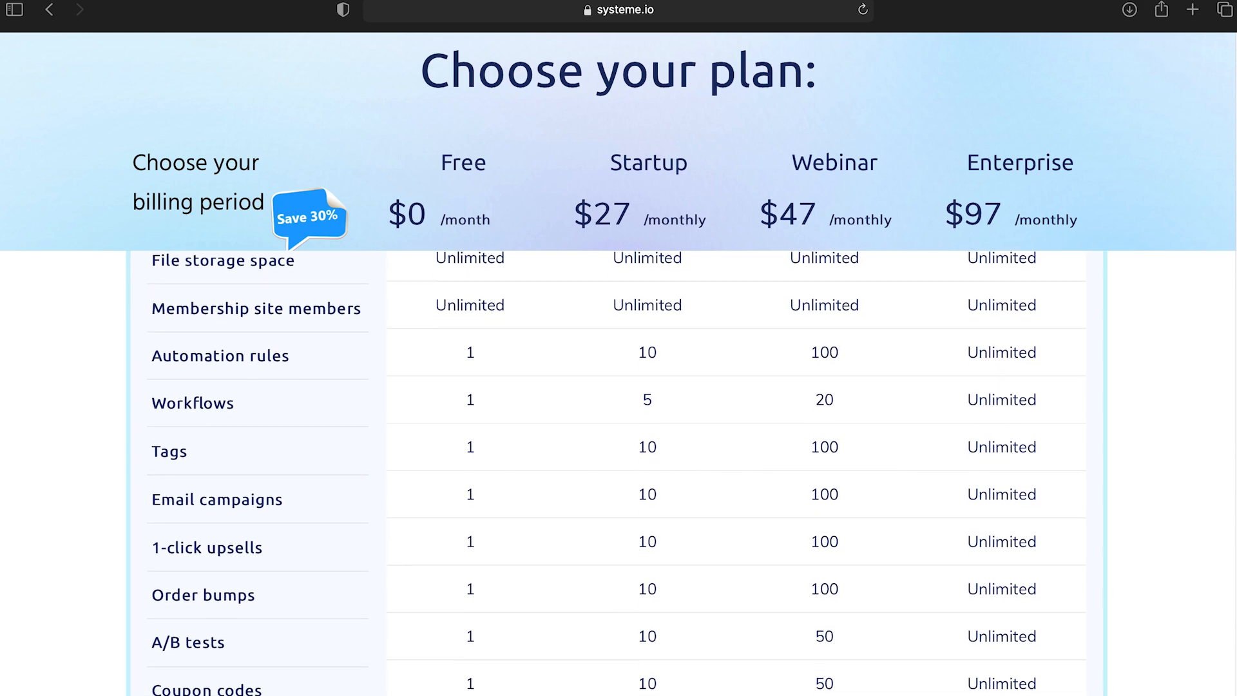
scroll("down", 3)
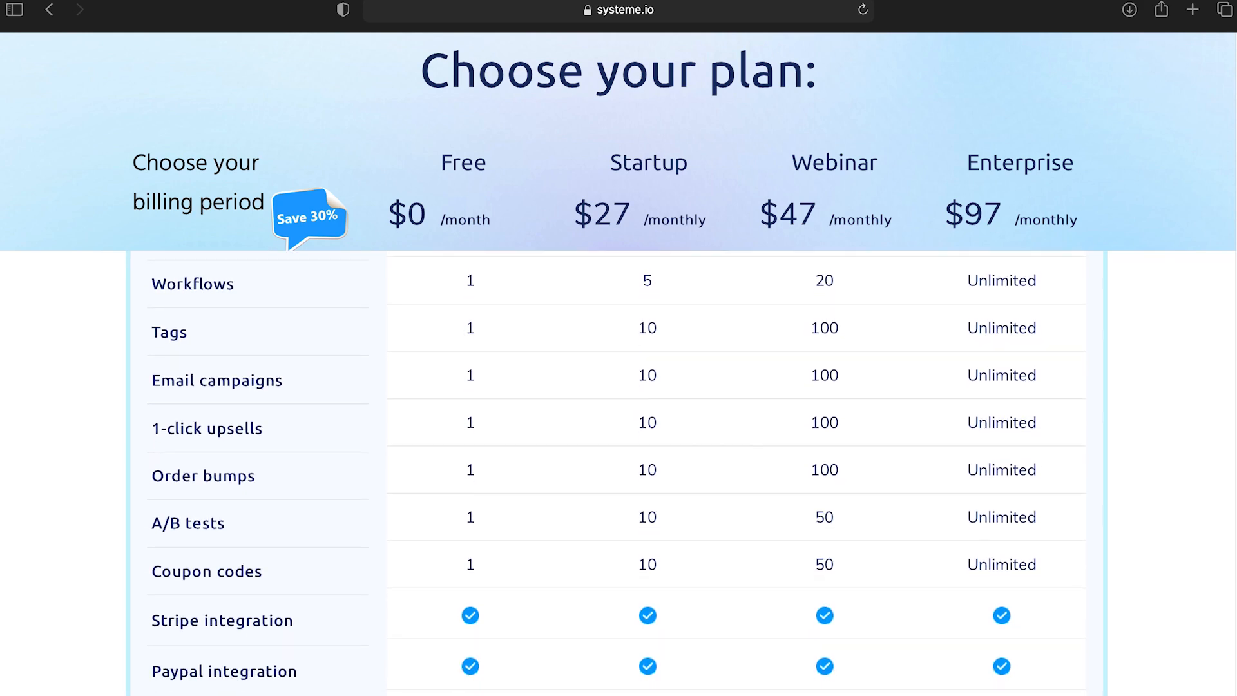
scroll("down", 3)
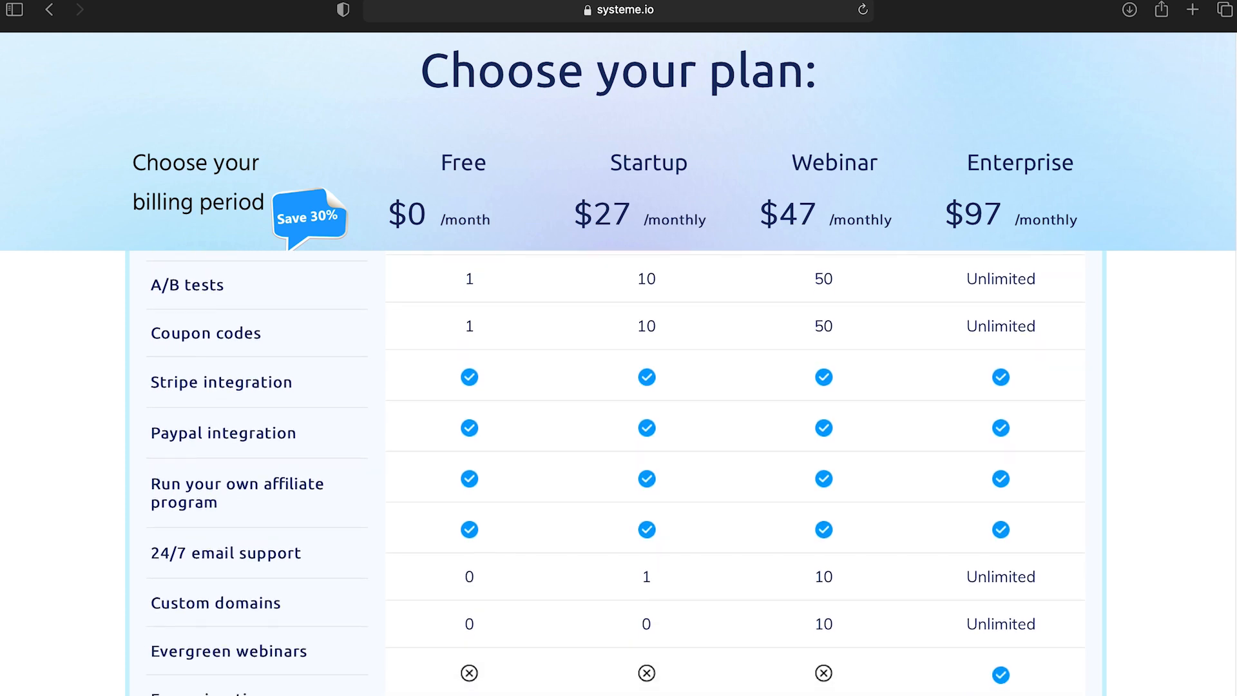
scroll("down", 3)
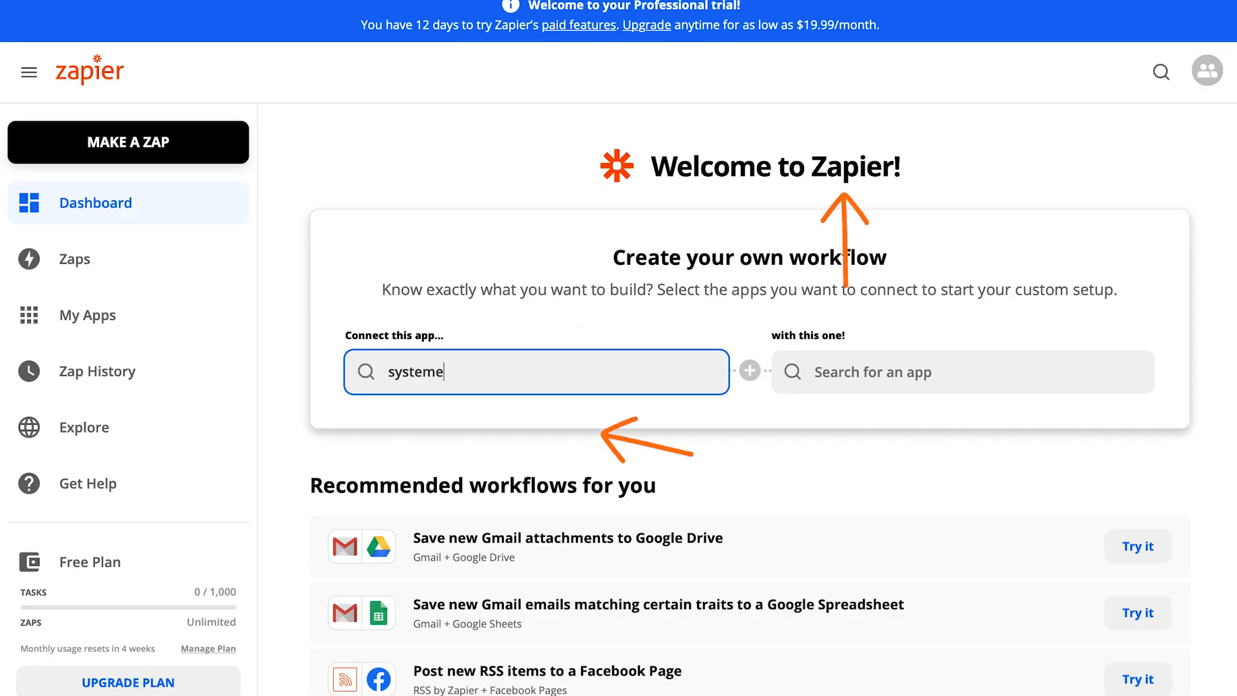
type(".io")
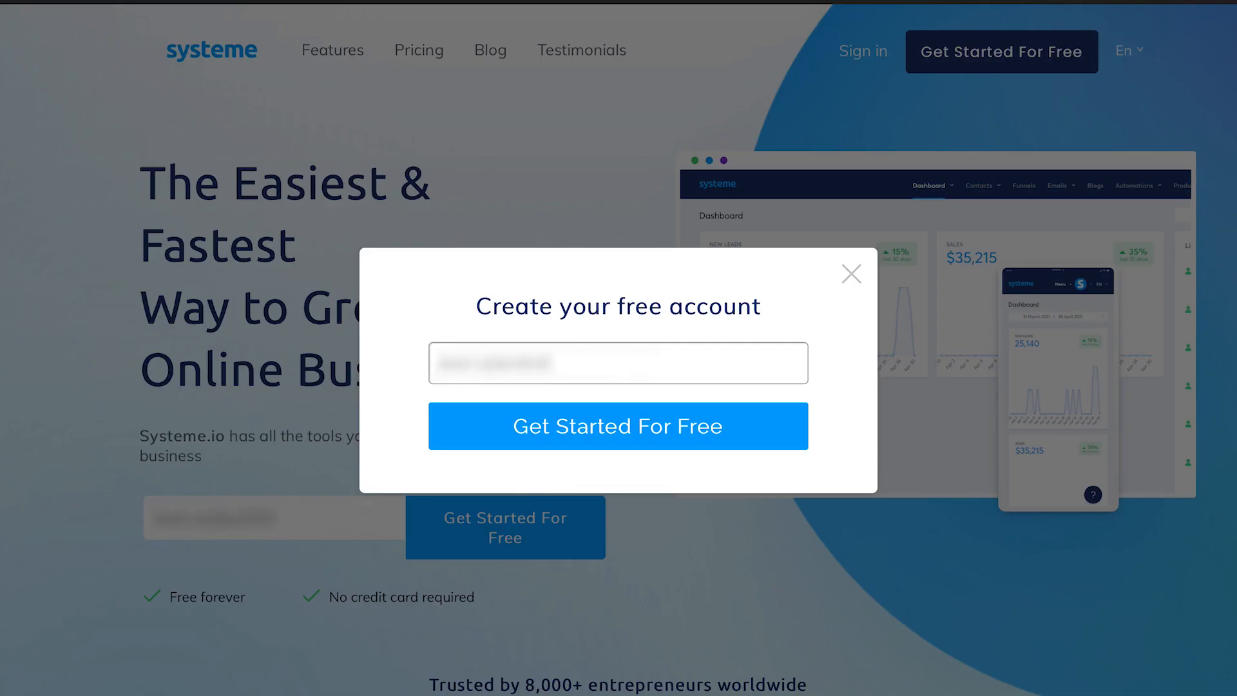
Create the free systeme.io account and view its empty Contacts list.
left_click(617, 427)
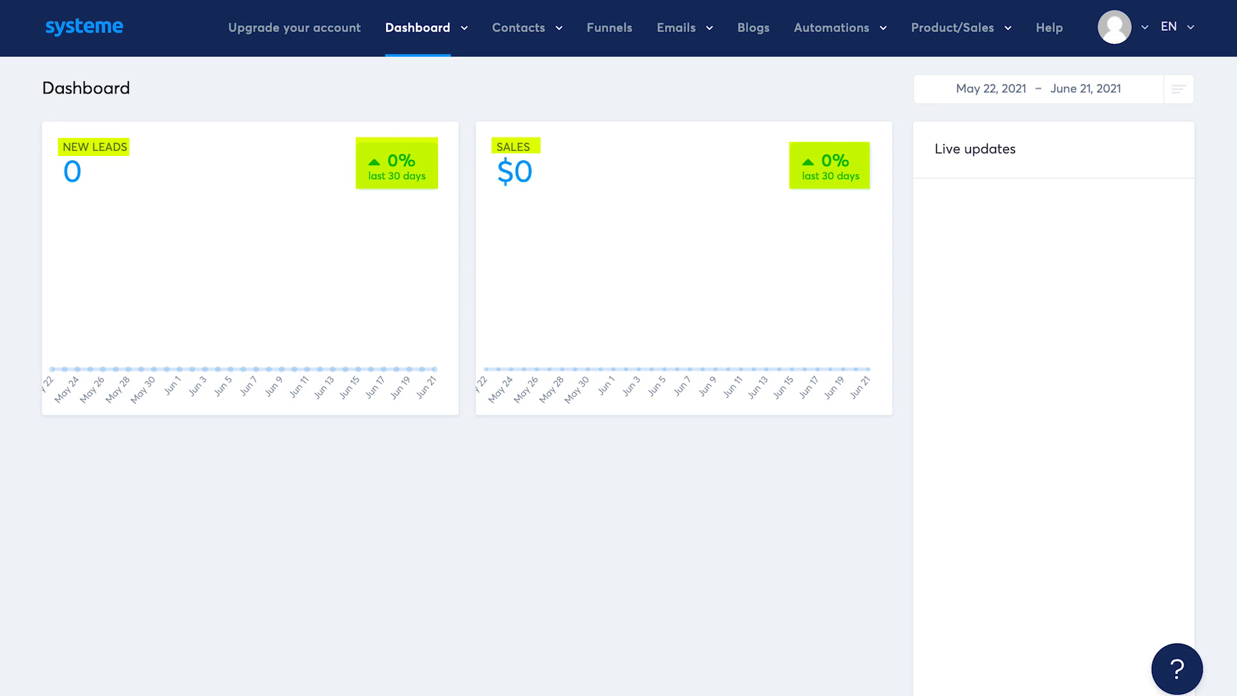
left_click(518, 27)
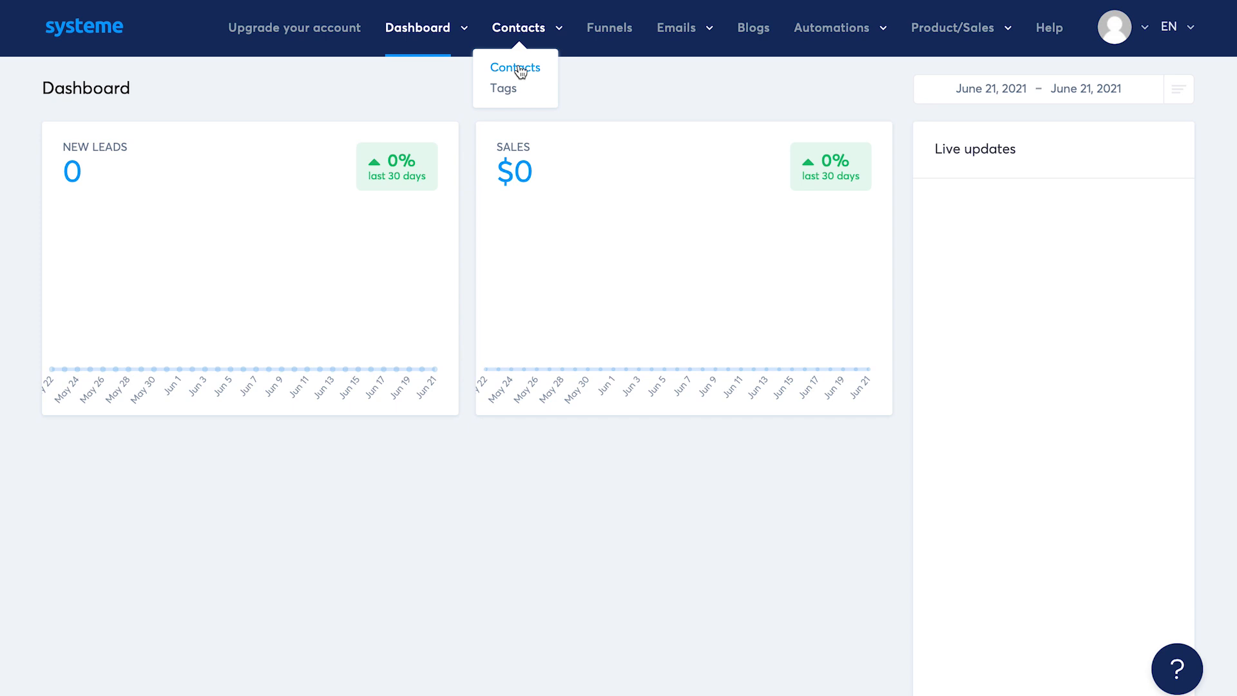
left_click(514, 67)
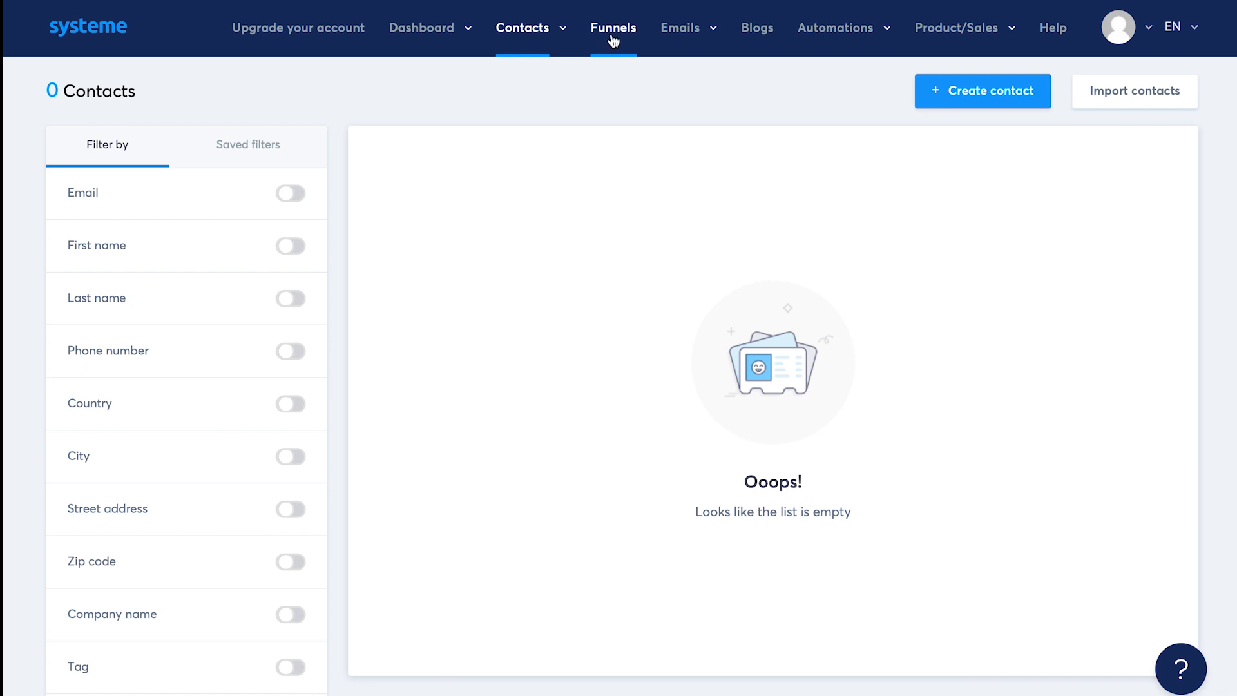
mouse_move(615, 40)
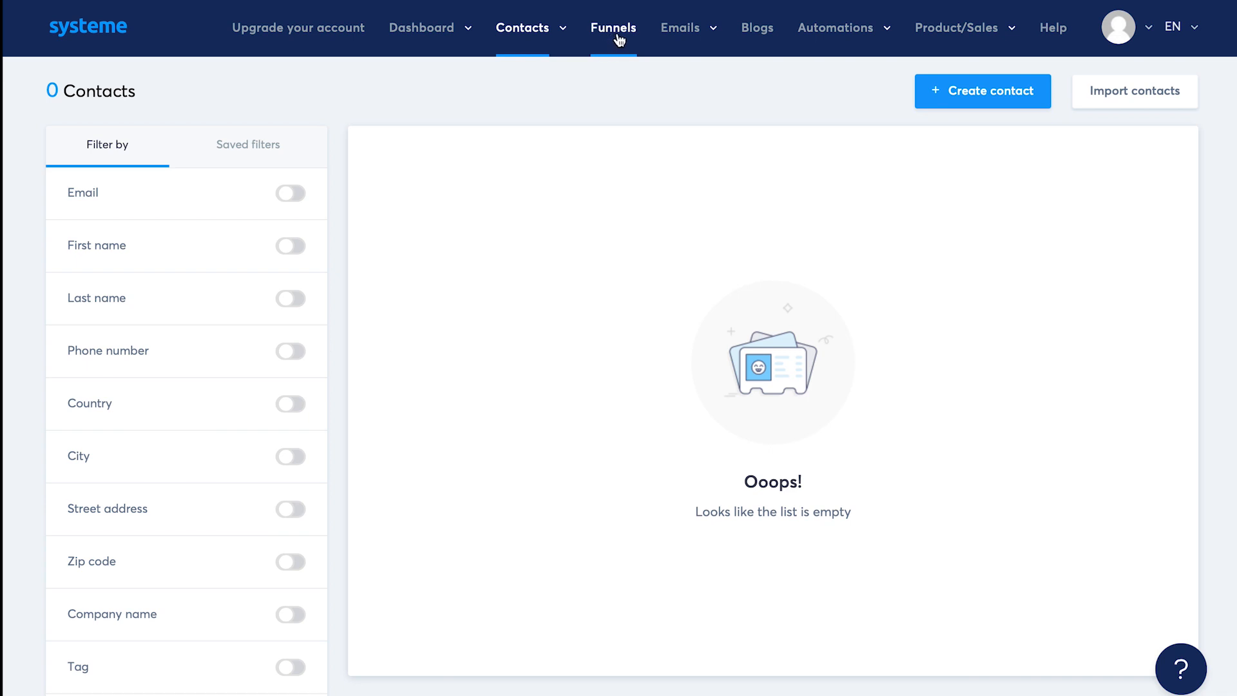
Create a Sell funnel named 'AI for marketing course funnel' with U.S. Dollar currency.
left_click(613, 27)
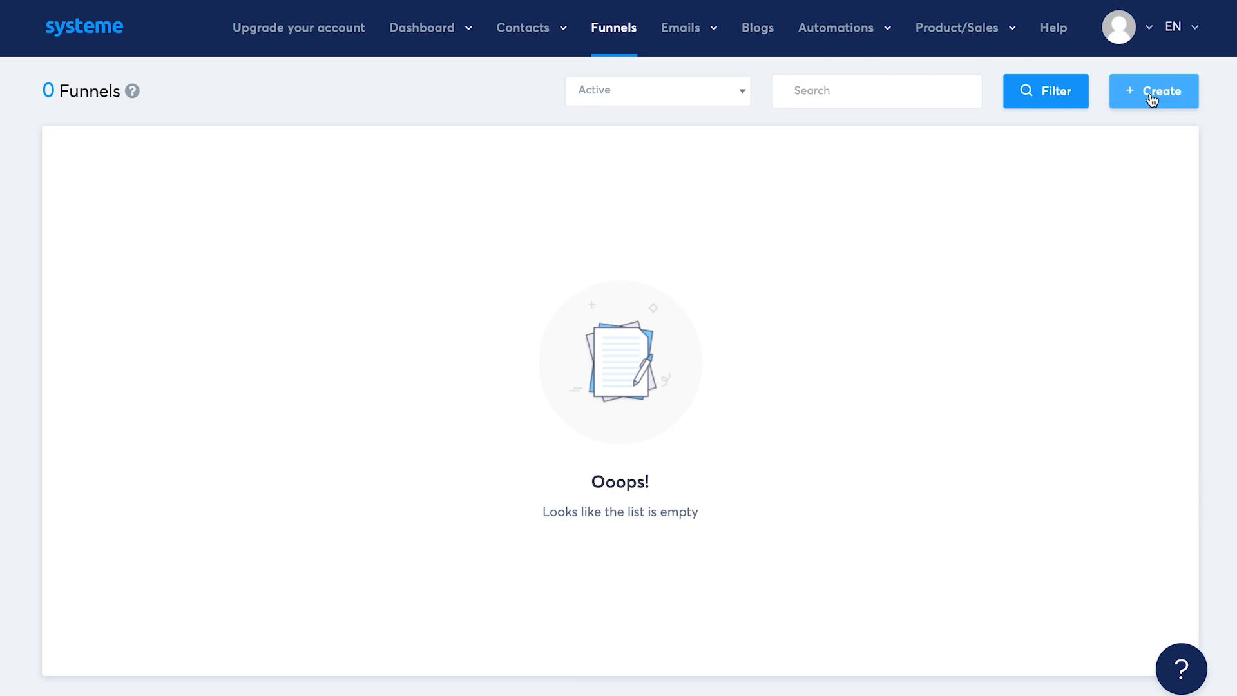
left_click(1152, 90)
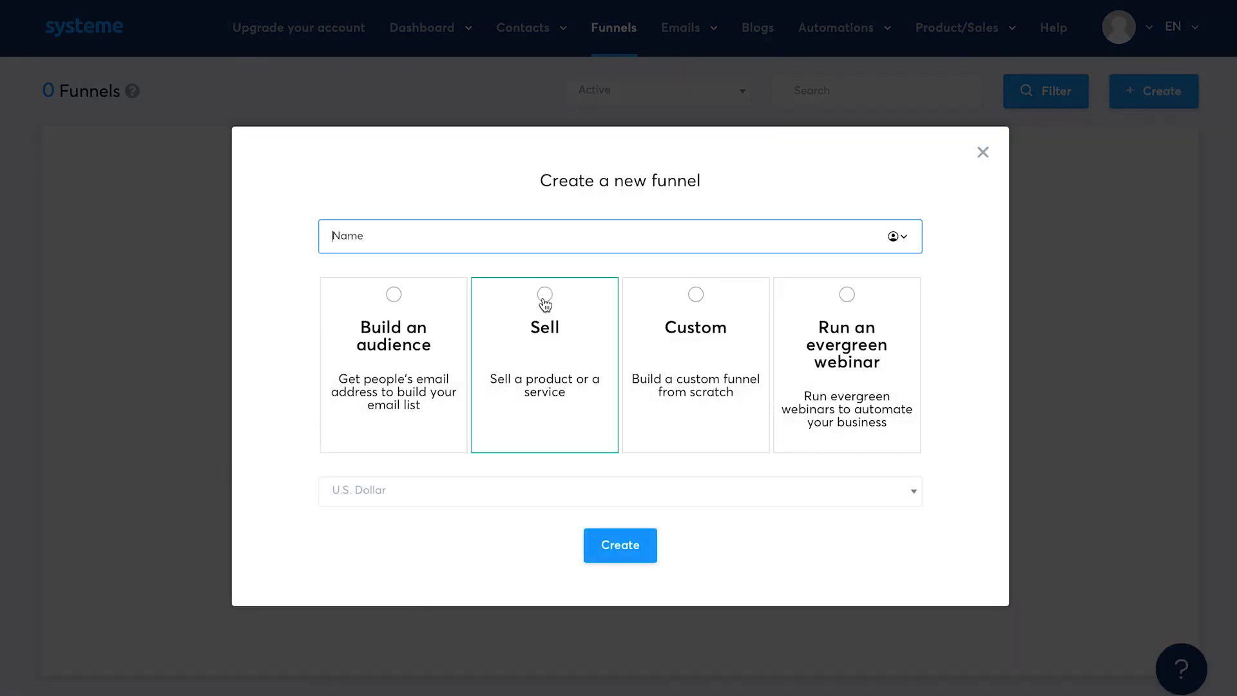
left_click(543, 294)
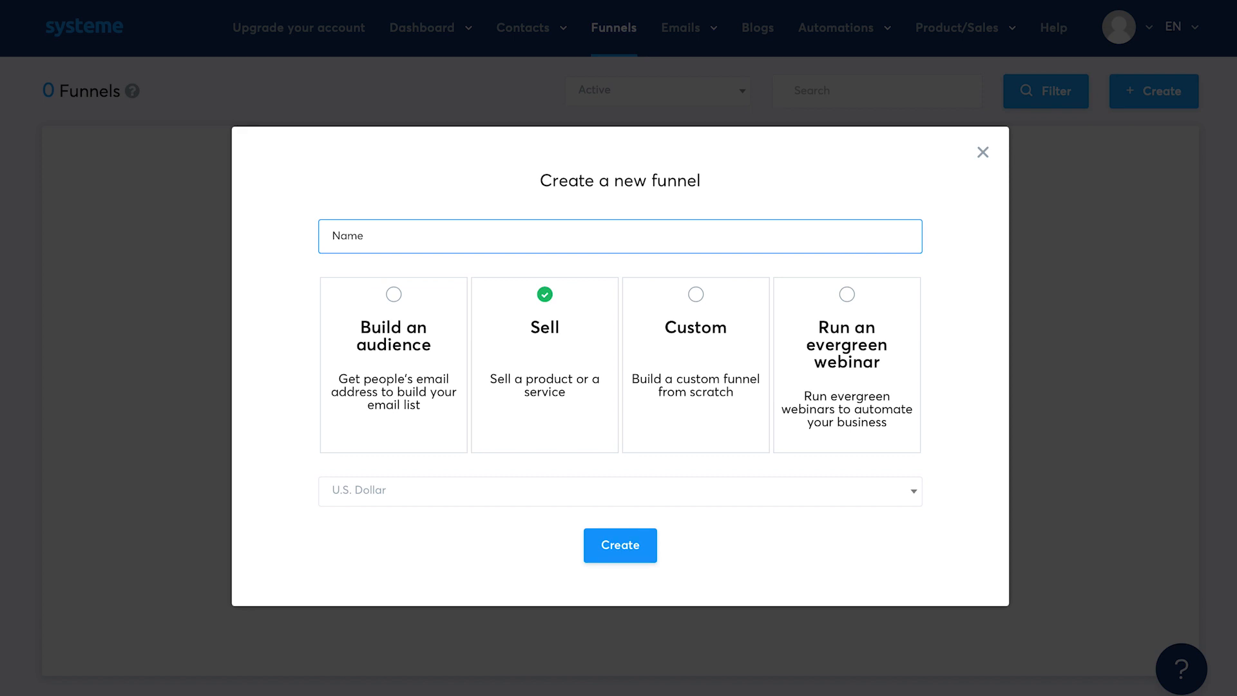
type("AI for marketing course funnel")
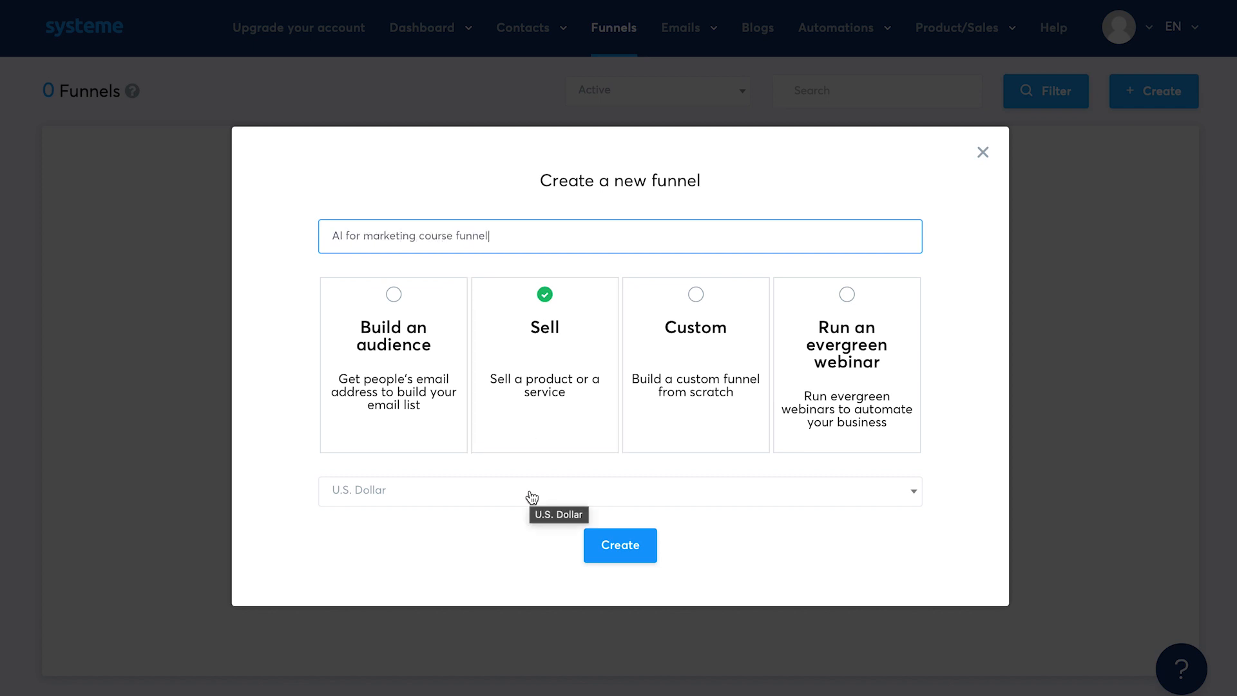
left_click(619, 490)
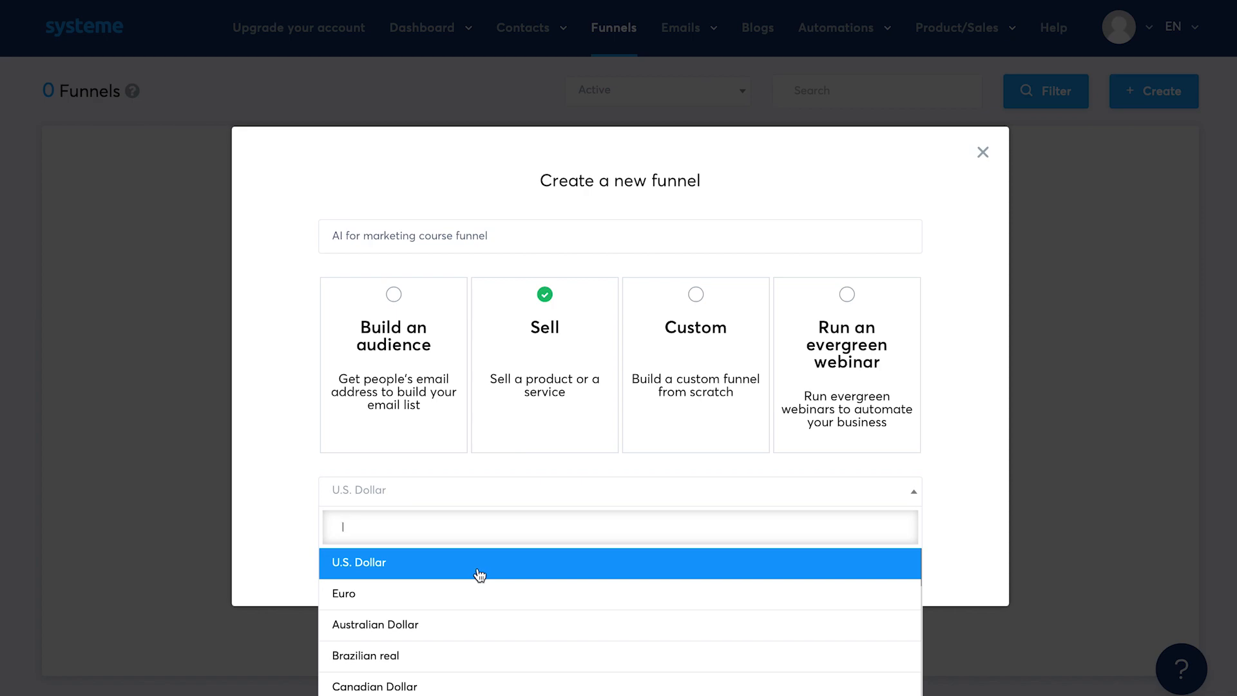
left_click(360, 563)
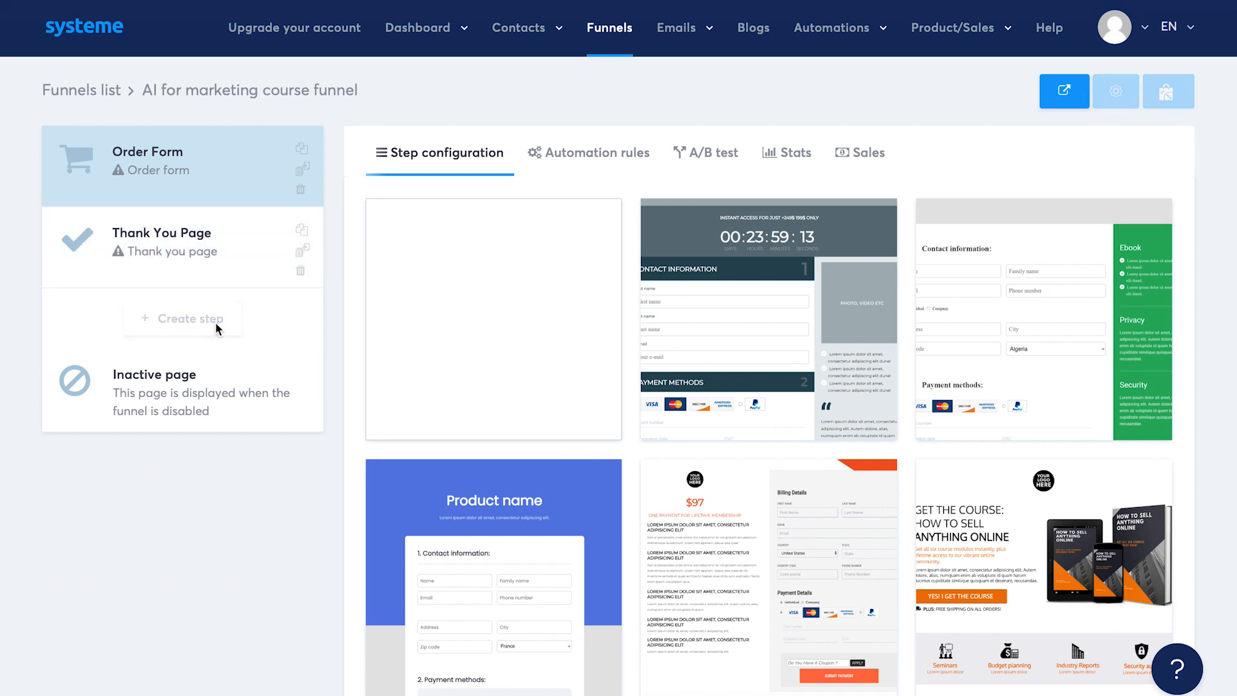
left_click(181, 319)
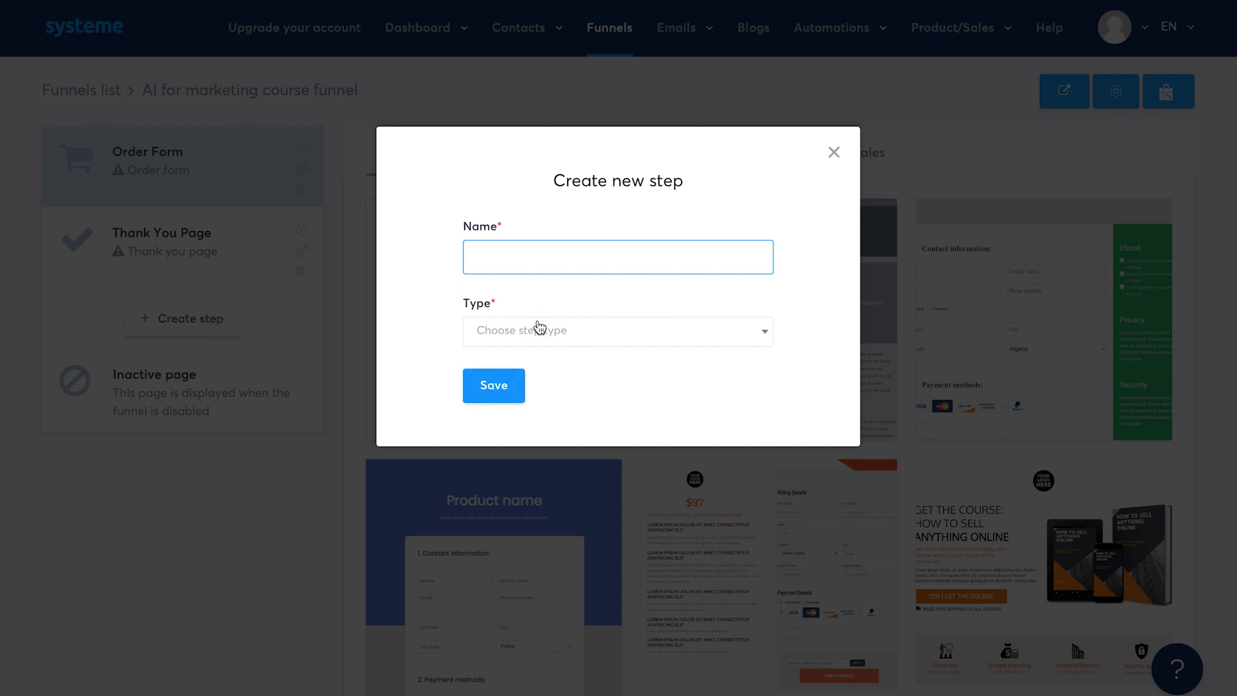
left_click(617, 331)
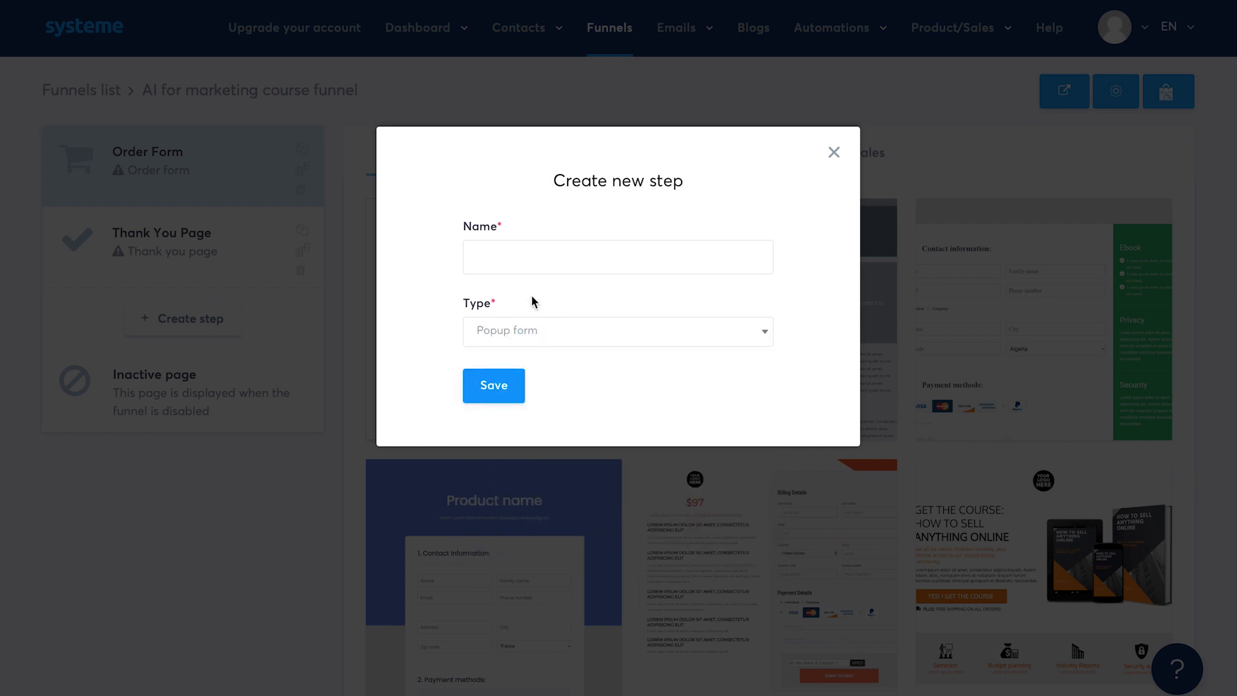
type("AI for marketing course funnel")
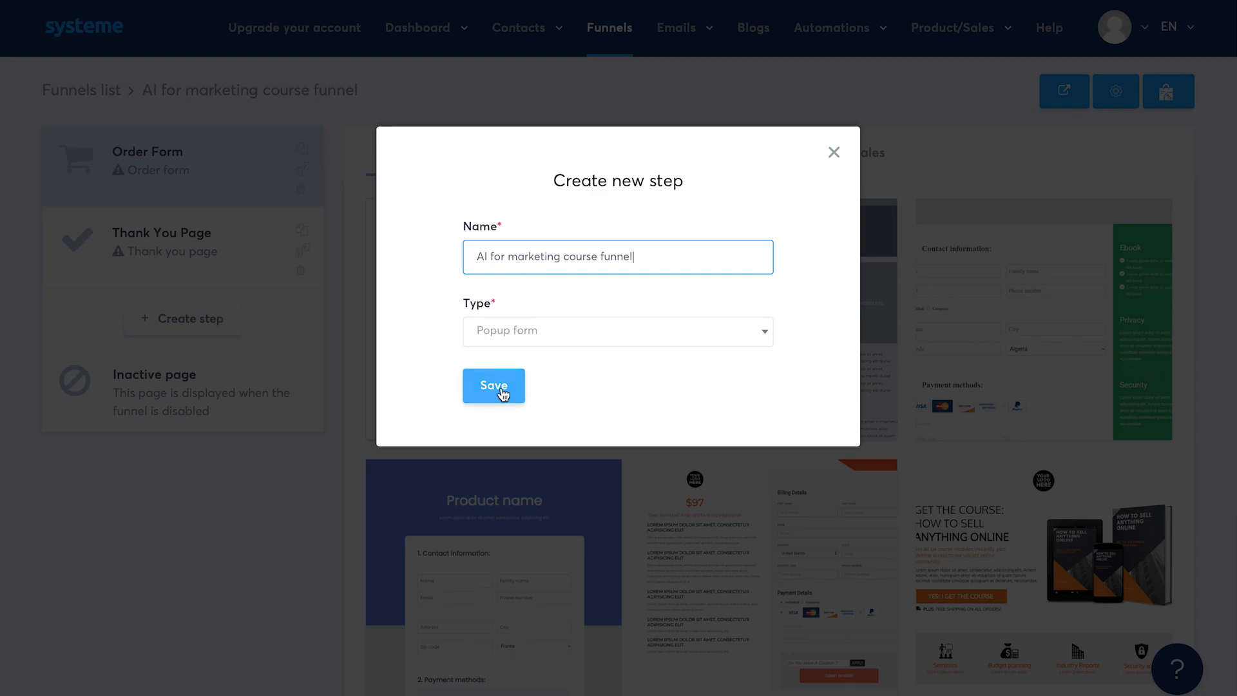
left_click(494, 385)
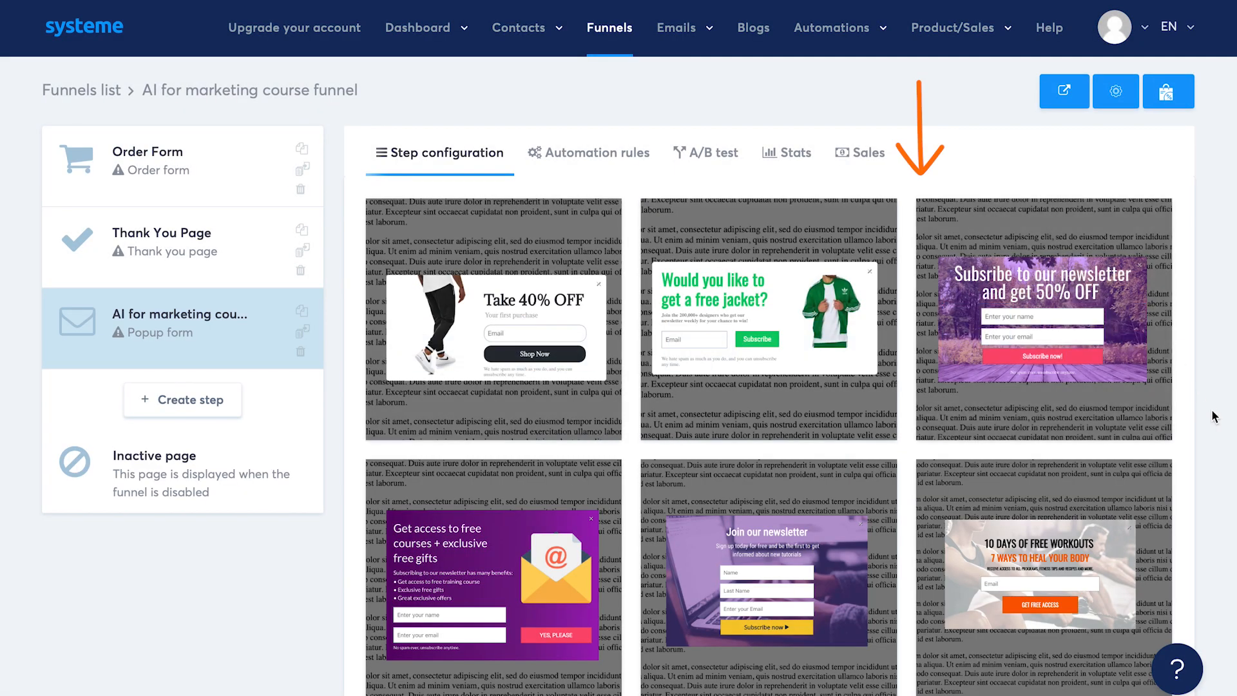
scroll("down", 3)
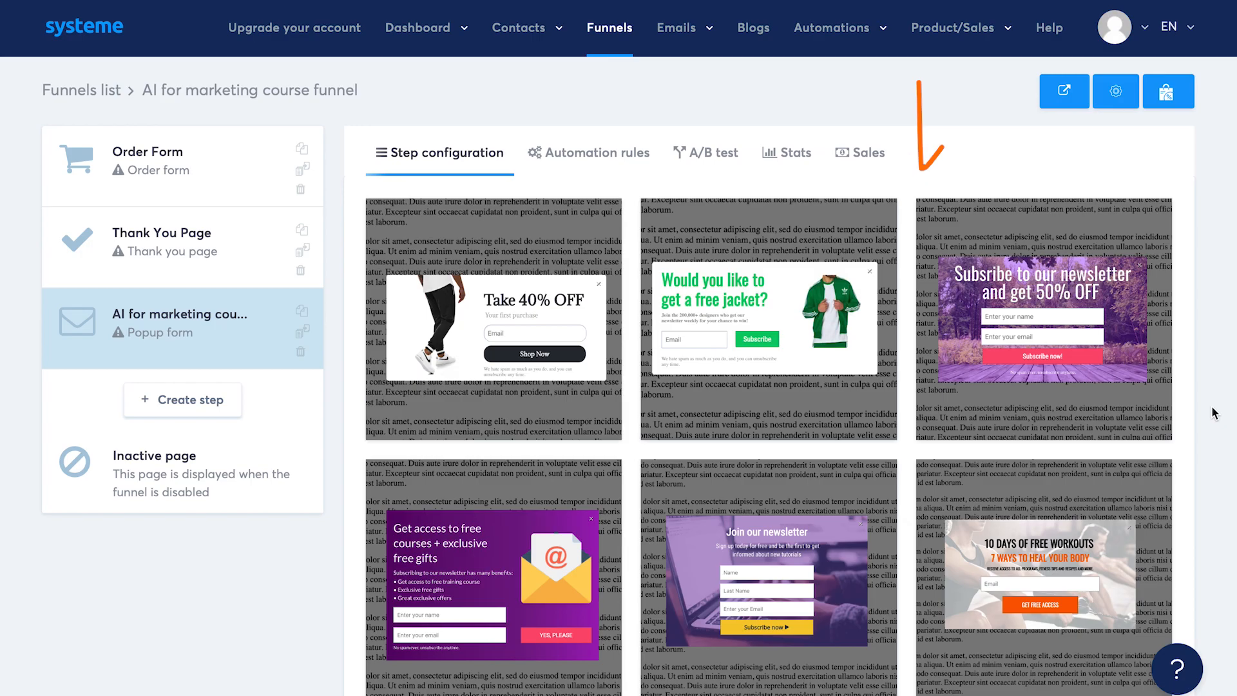
left_click(301, 350)
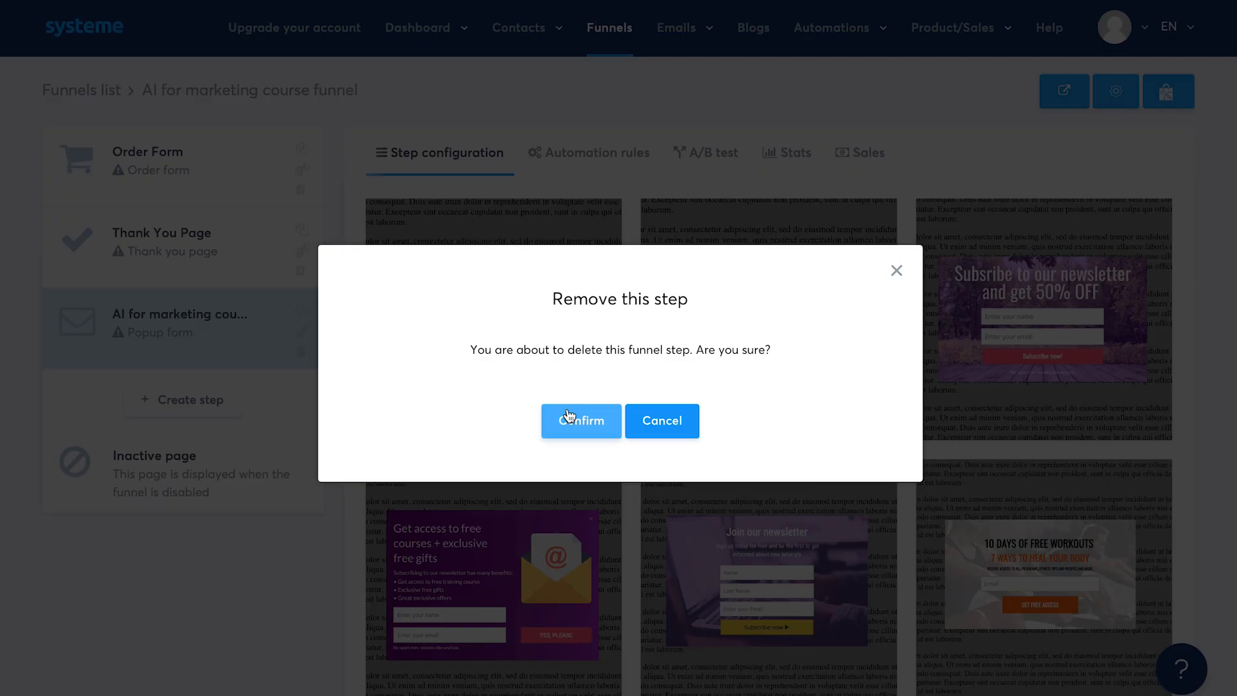
left_click(581, 420)
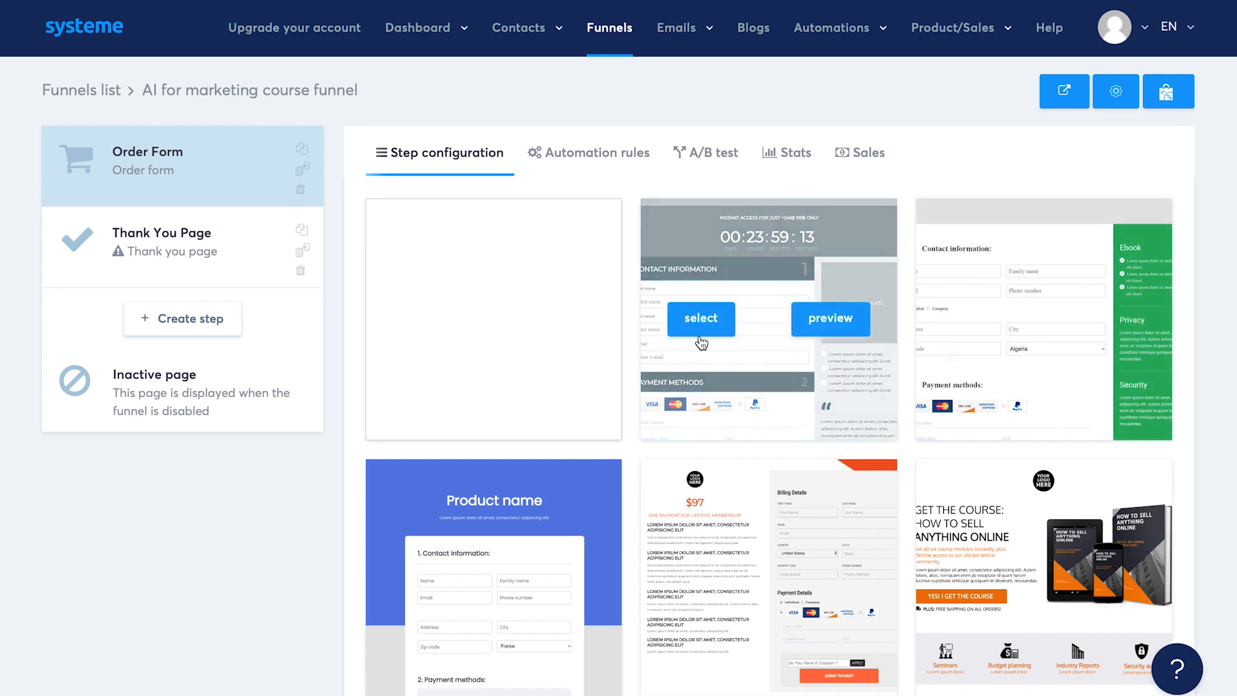
Rename the Order Form step to 'AI for marketing funnel'.
left_click(700, 318)
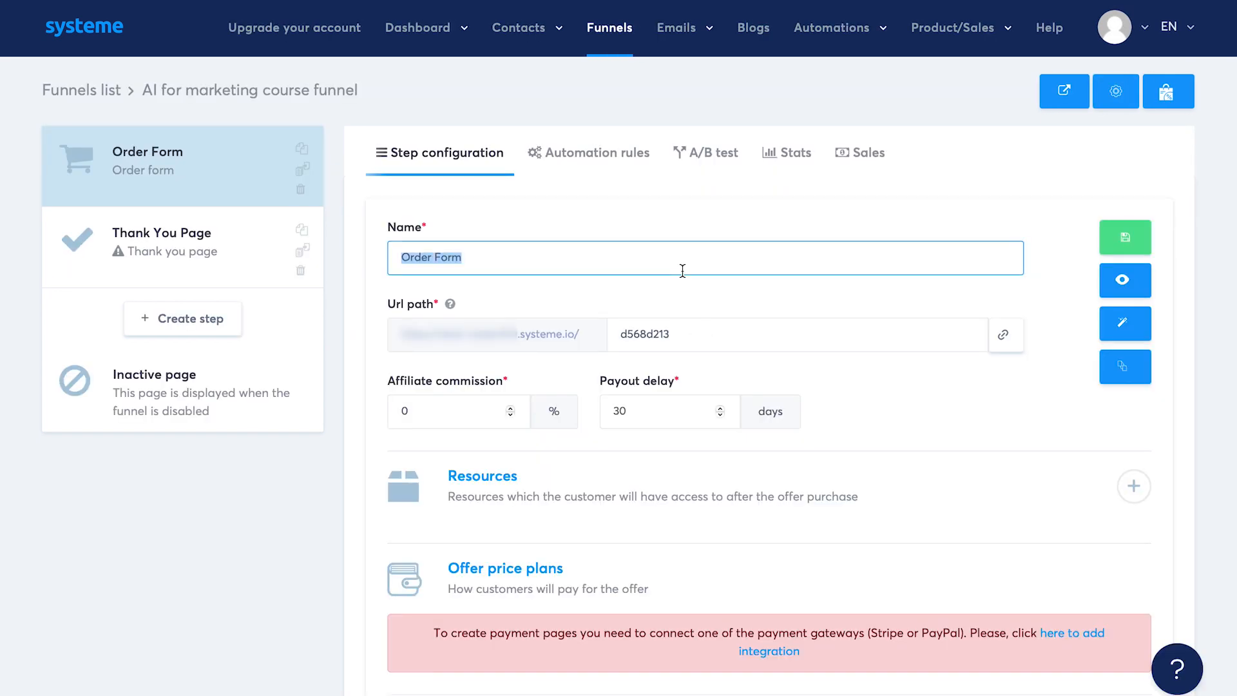
type("AI for marketing")
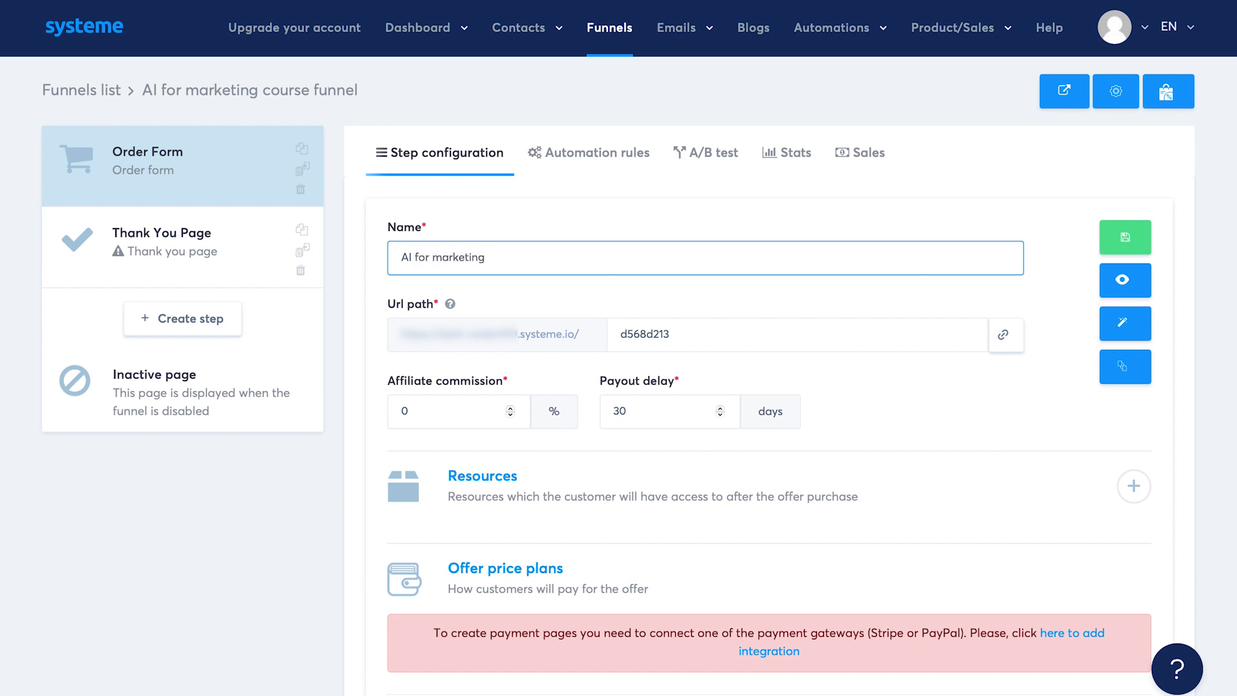
type("funnel")
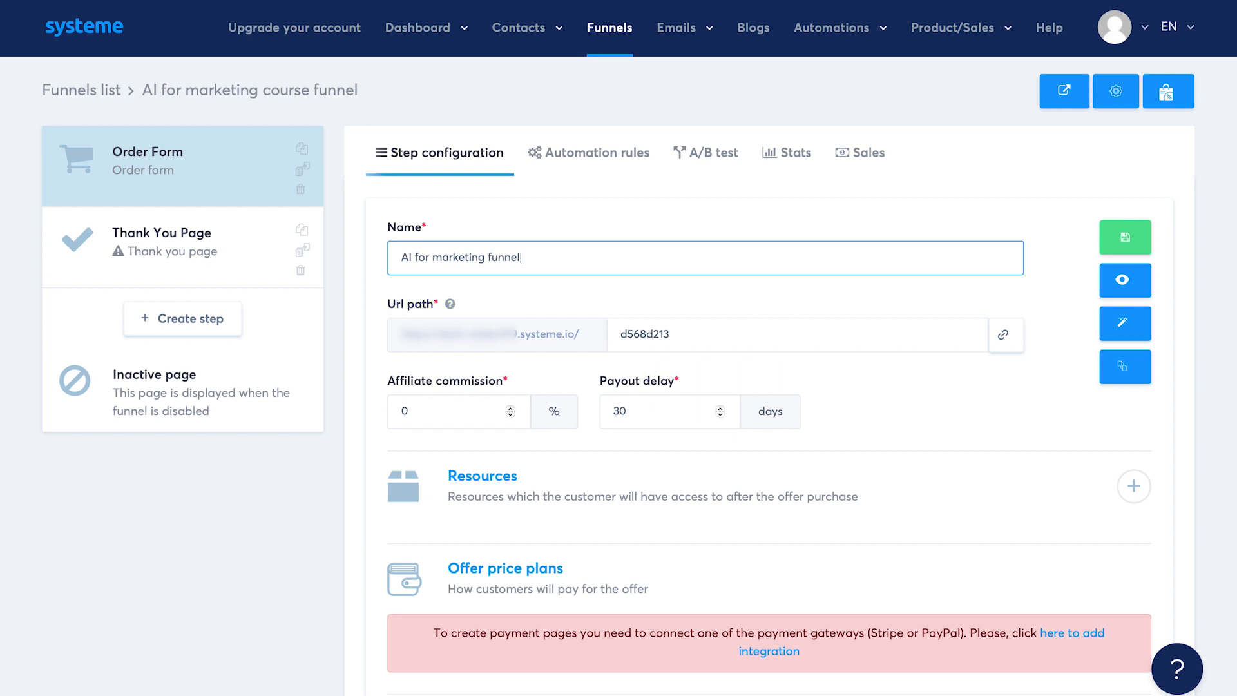
double_click(550, 333)
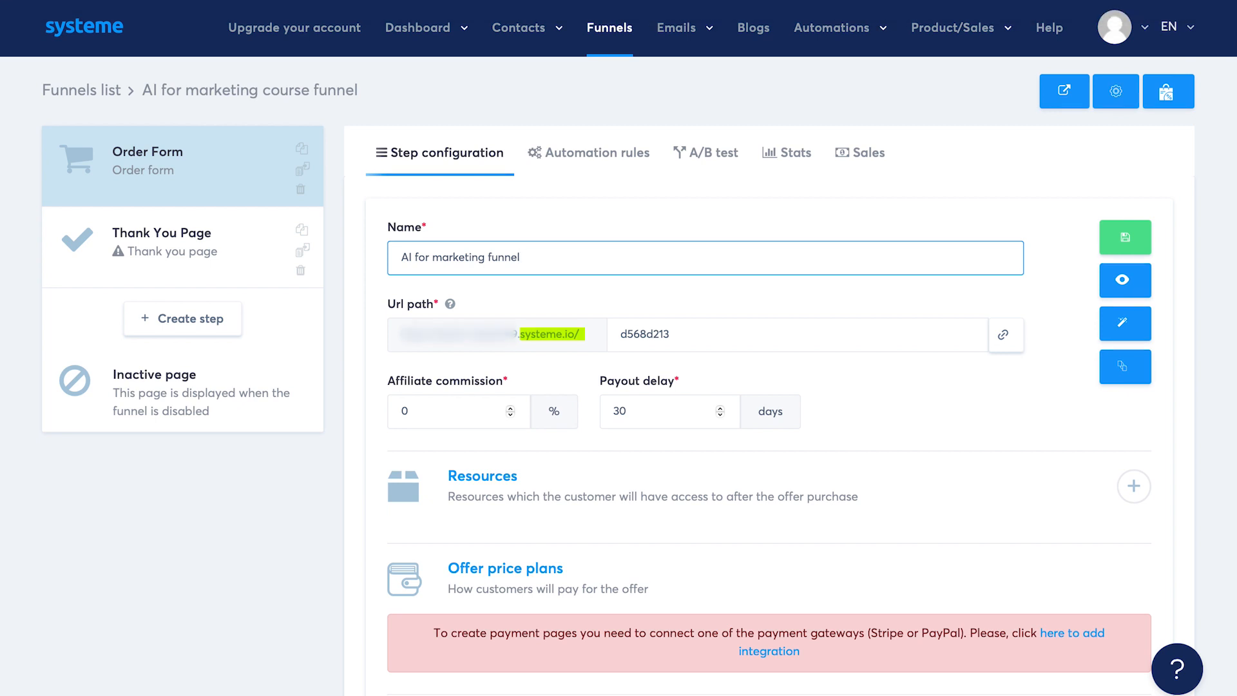
left_click(1113, 26)
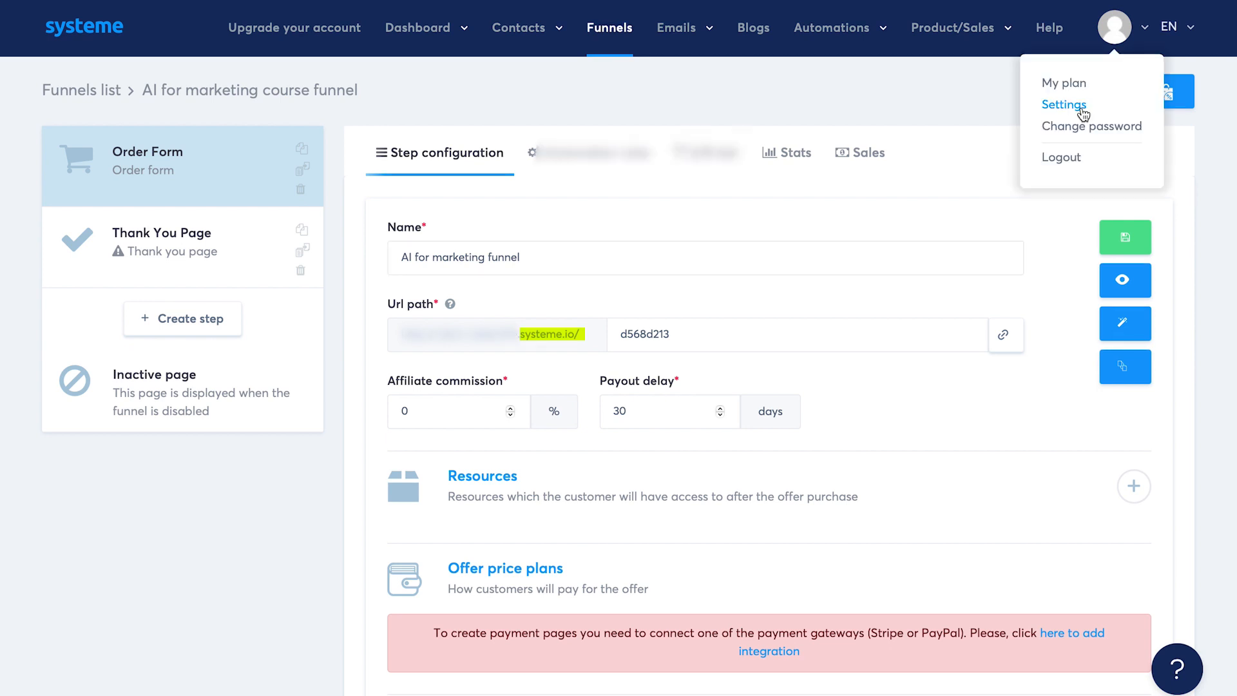
left_click(1064, 104)
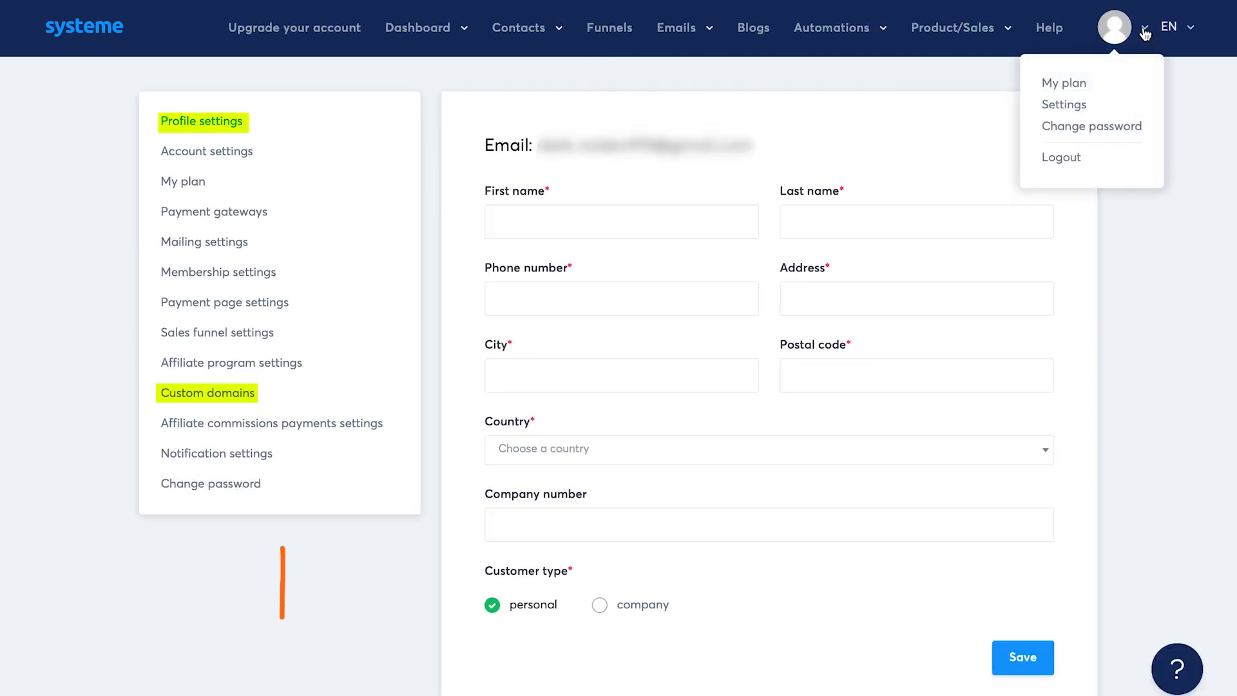
mouse_move(1064, 105)
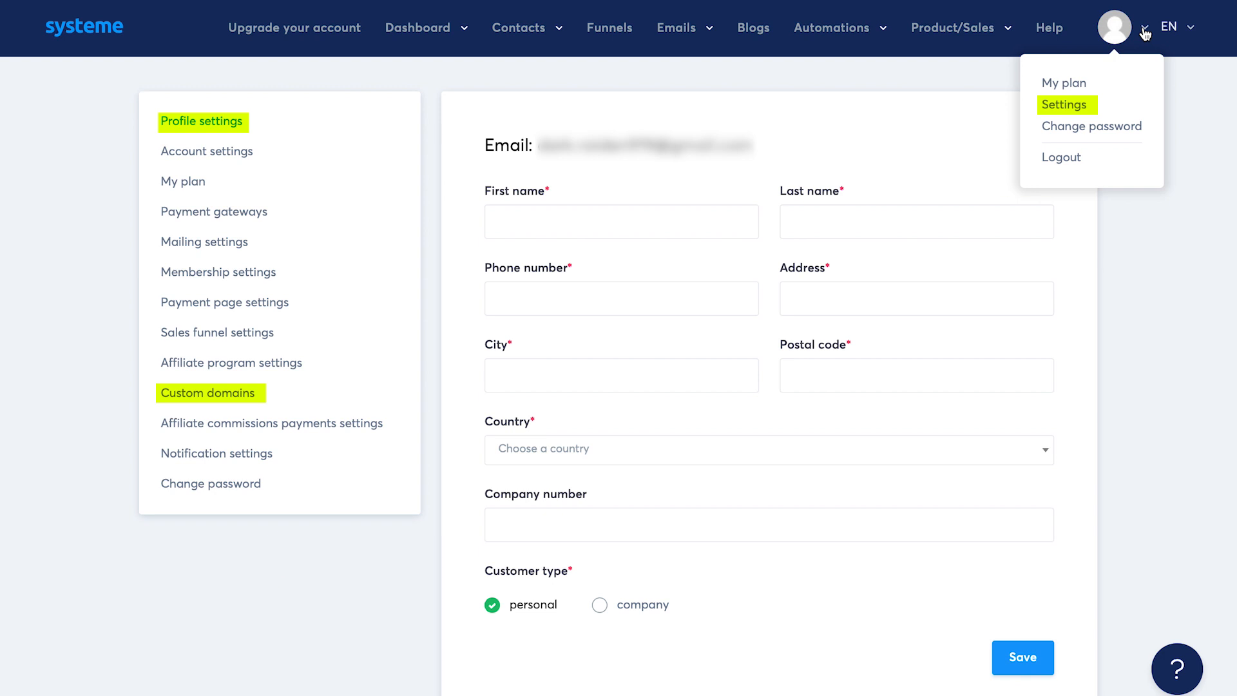
left_click(209, 393)
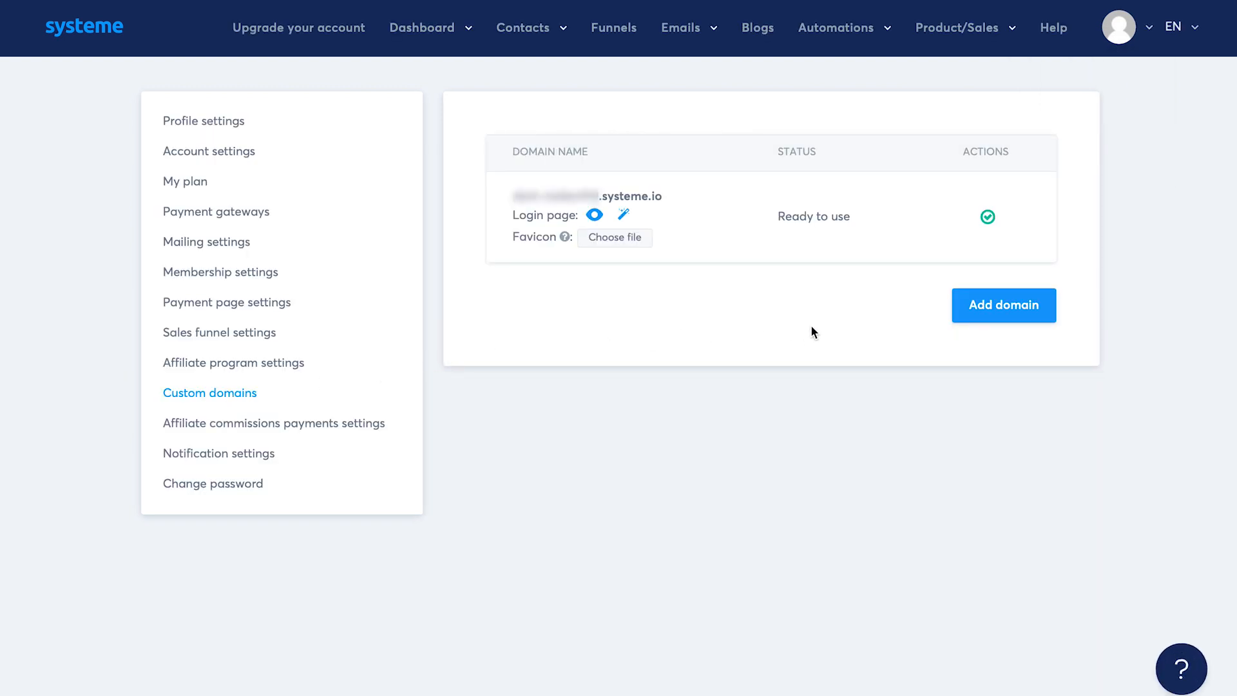
mouse_move(1004, 305)
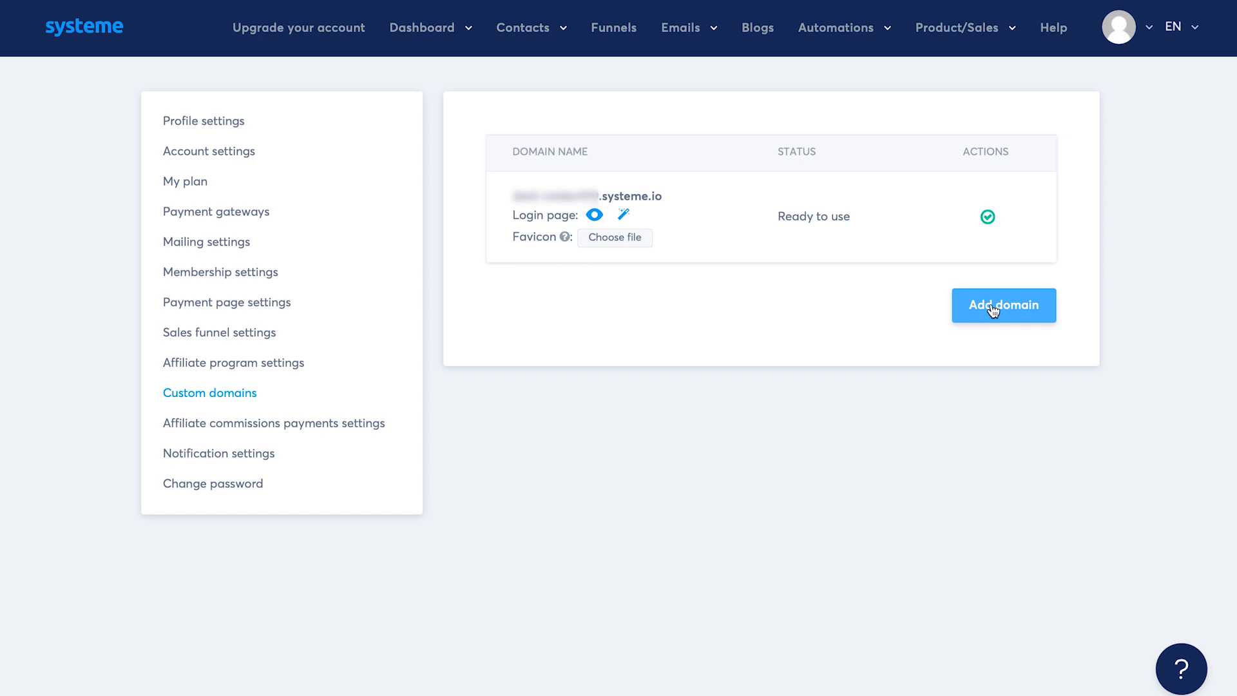
mouse_move(1064, 314)
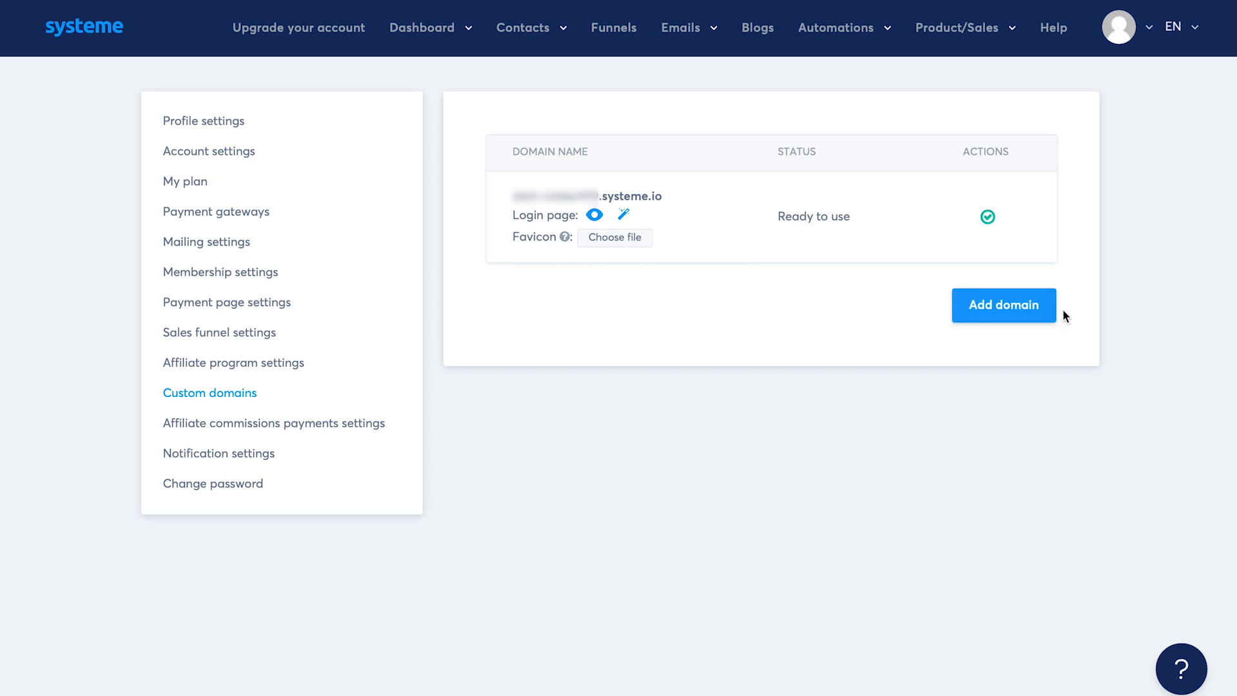
left_click(204, 122)
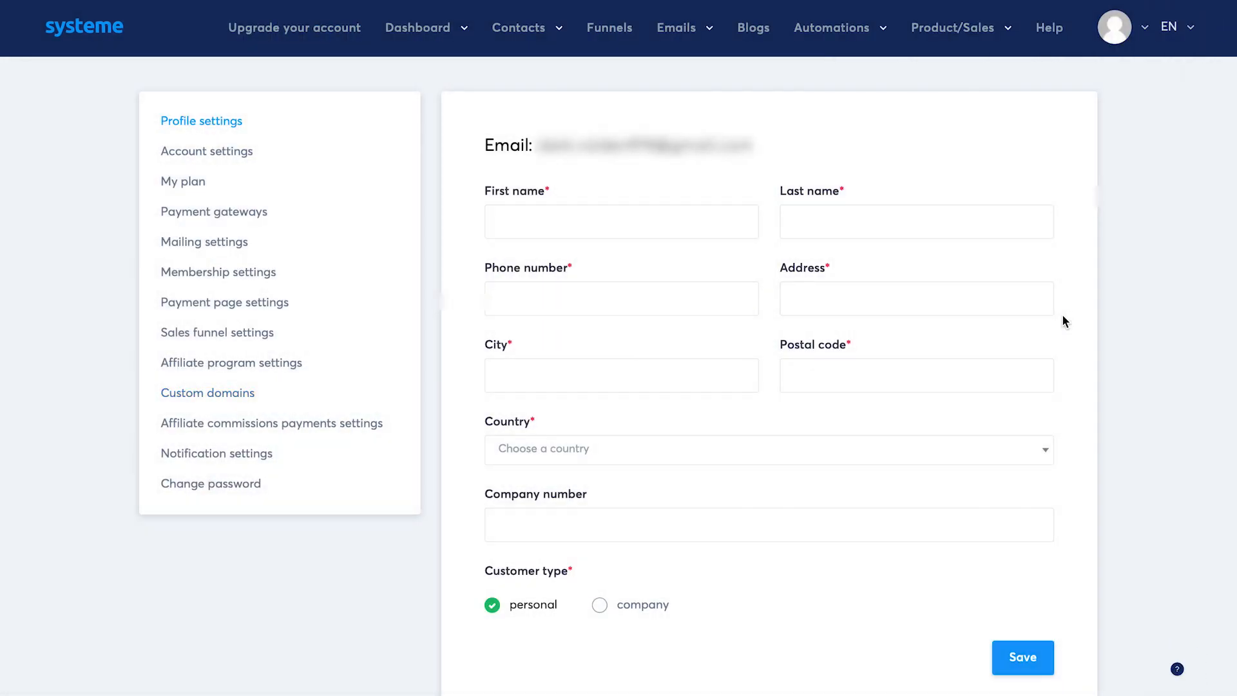
left_click(610, 27)
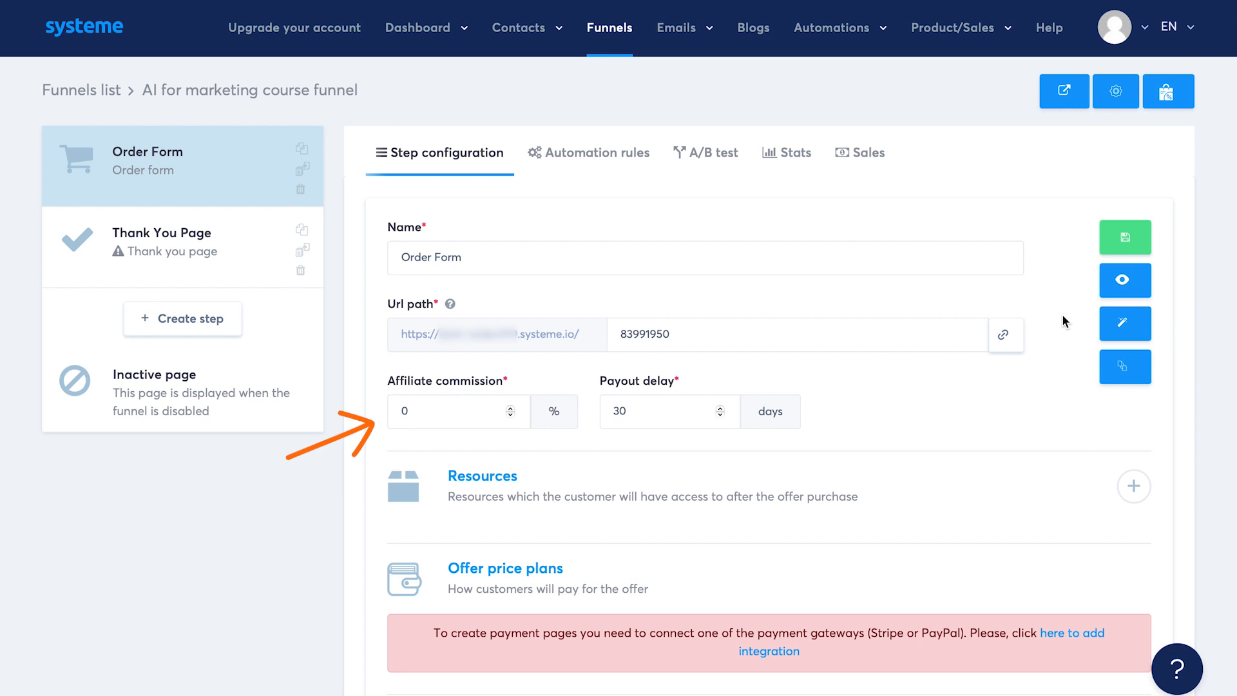
Add a Membership course resource to the Order Form step.
left_click(1134, 486)
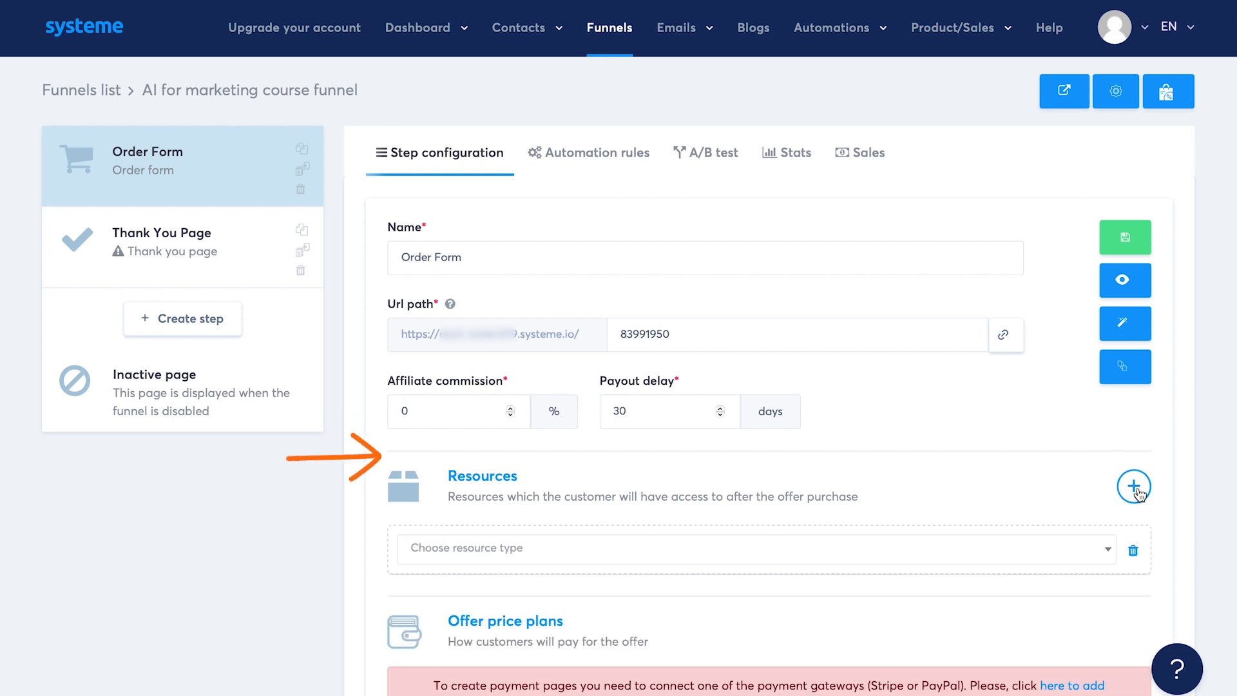
left_click(753, 548)
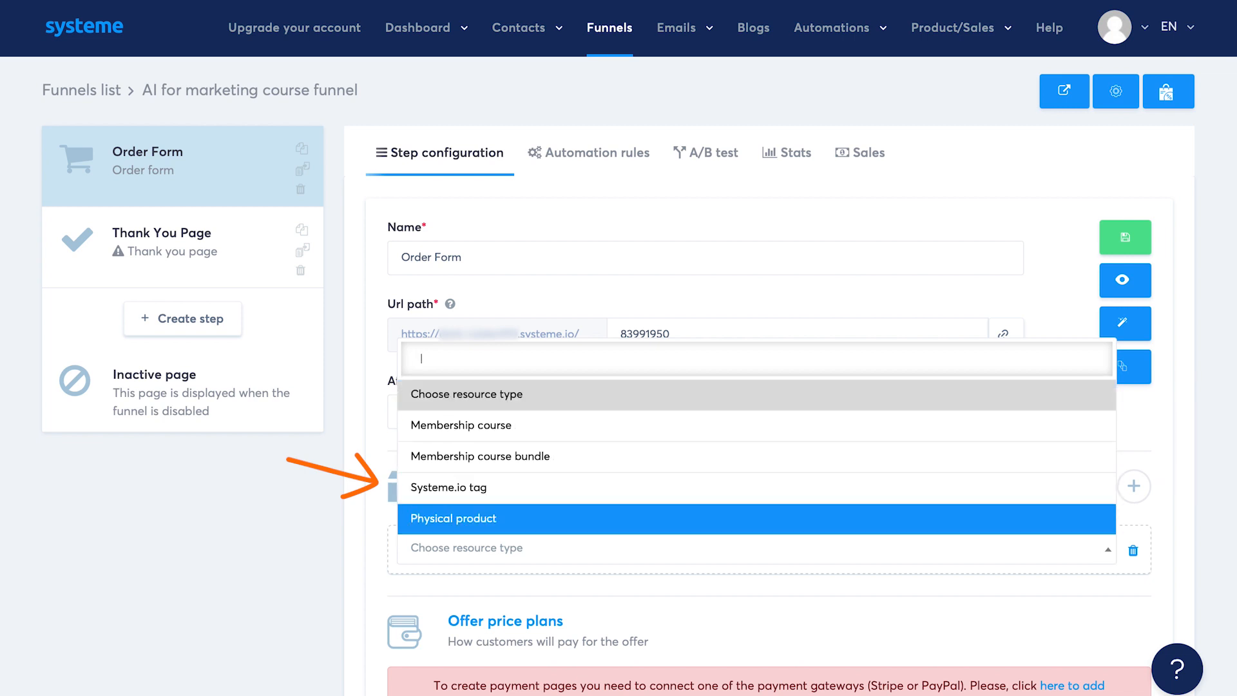
mouse_move(462, 425)
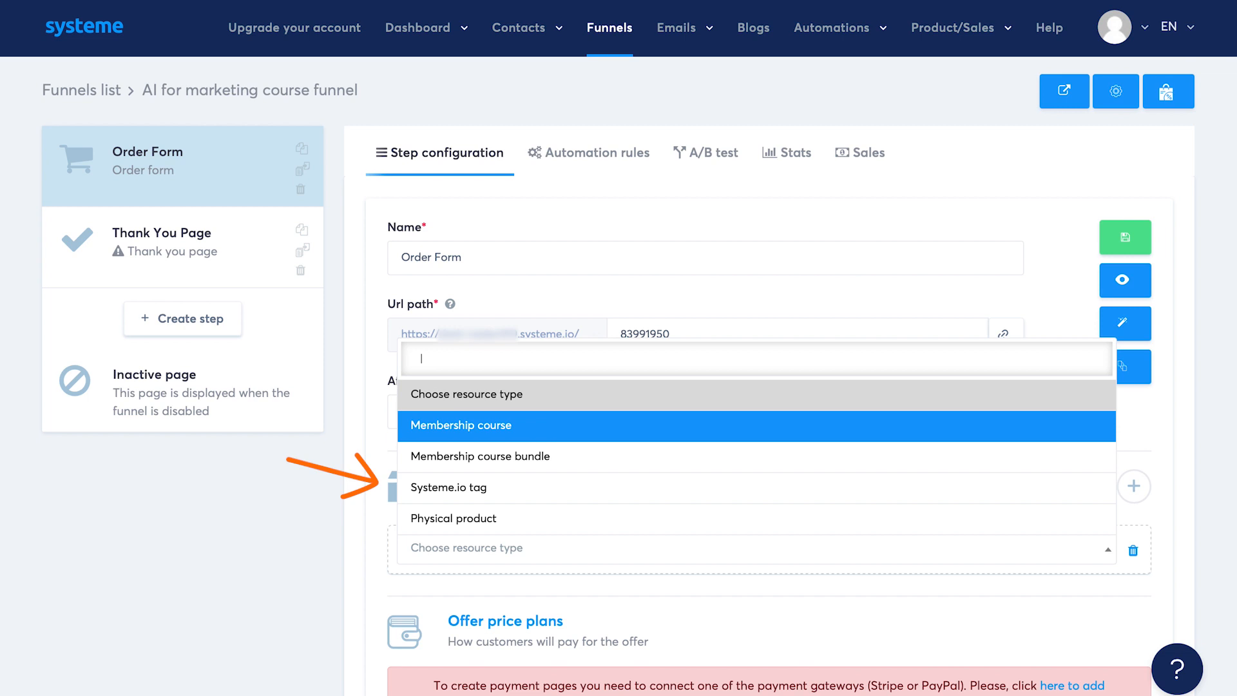
left_click(460, 424)
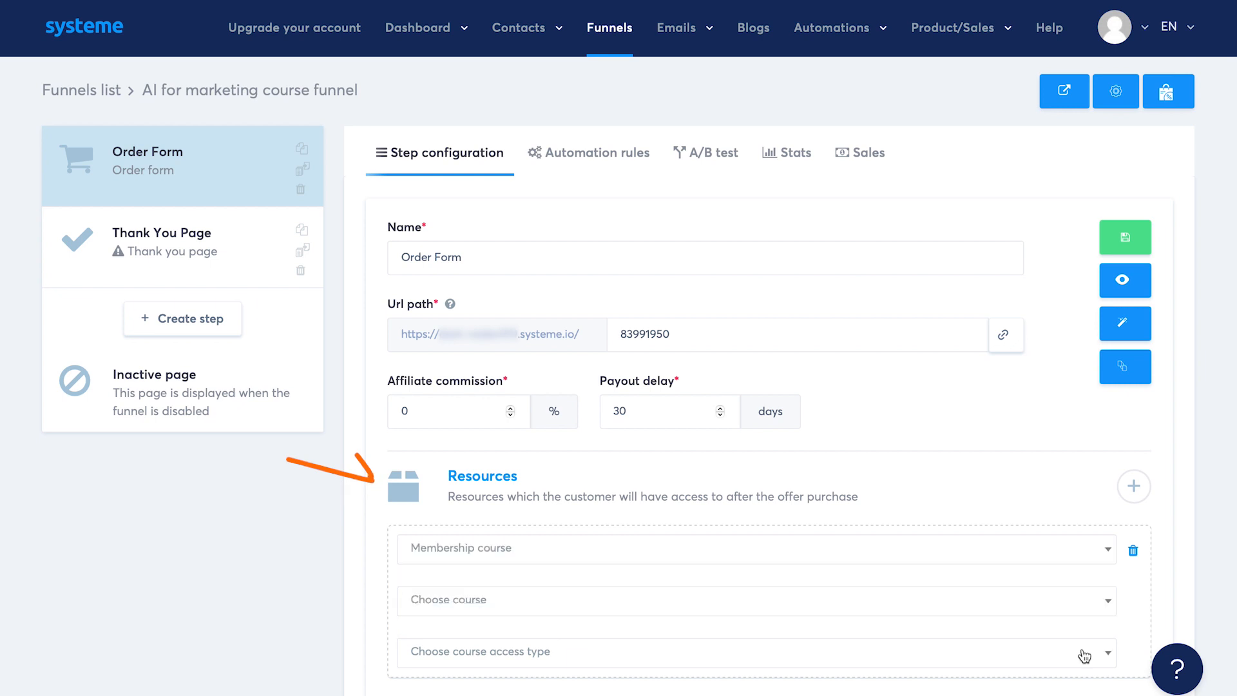
Go to the Courses list under Product/Sales, currently empty.
left_click(953, 27)
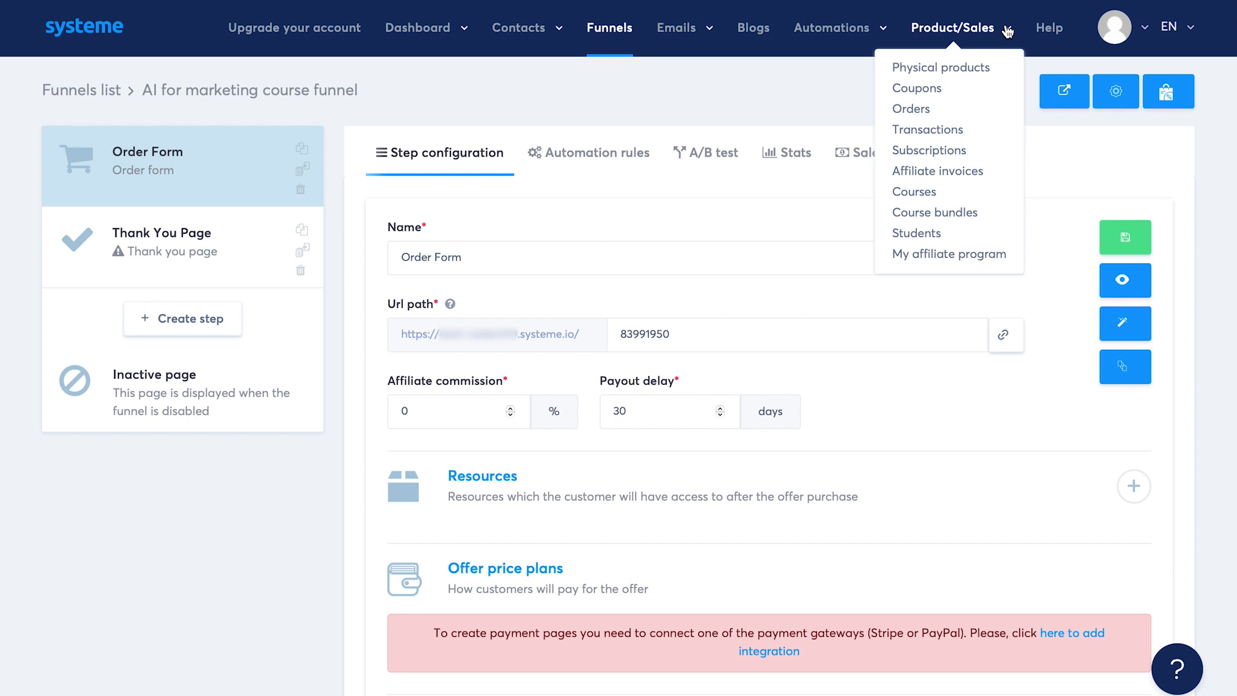
mouse_move(925, 202)
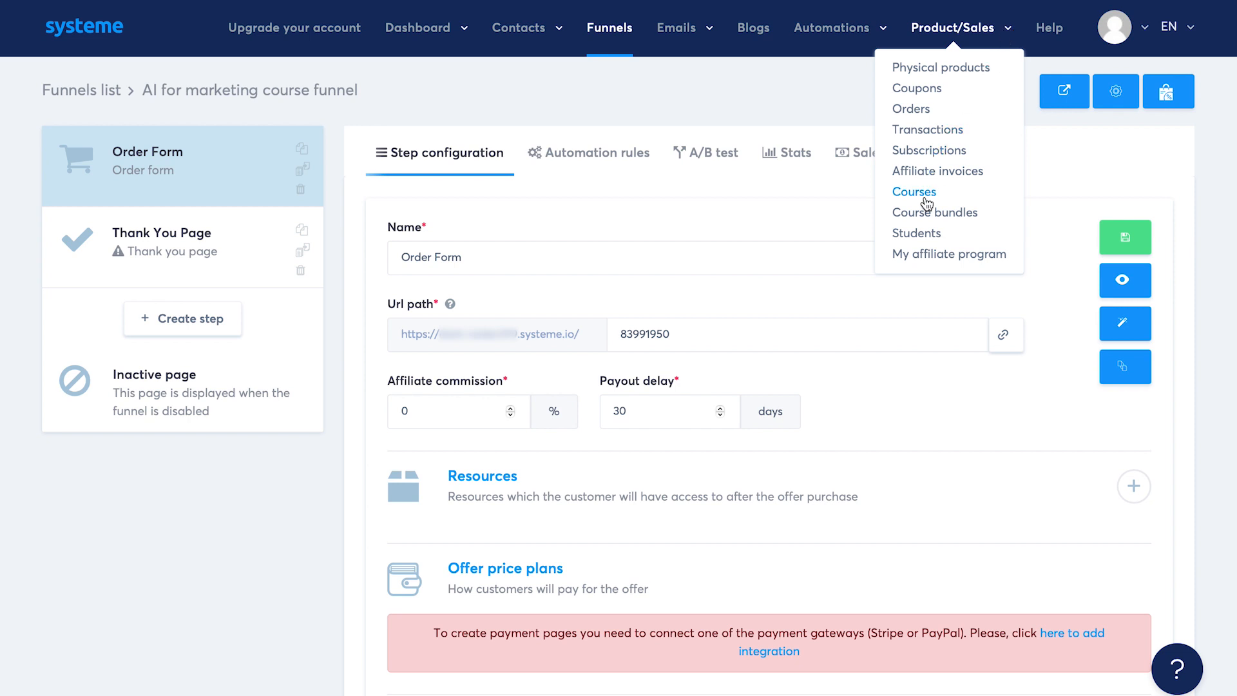
left_click(914, 191)
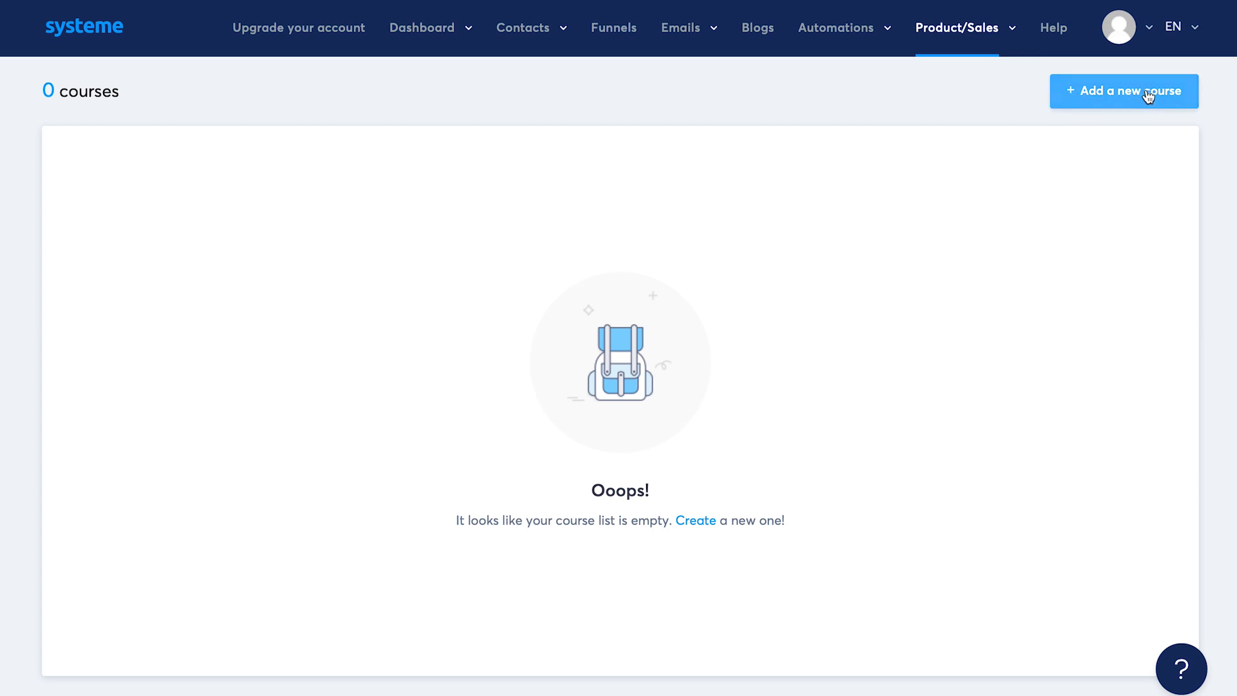
Create and save a course named and described 'AI for marketing course'.
left_click(1123, 90)
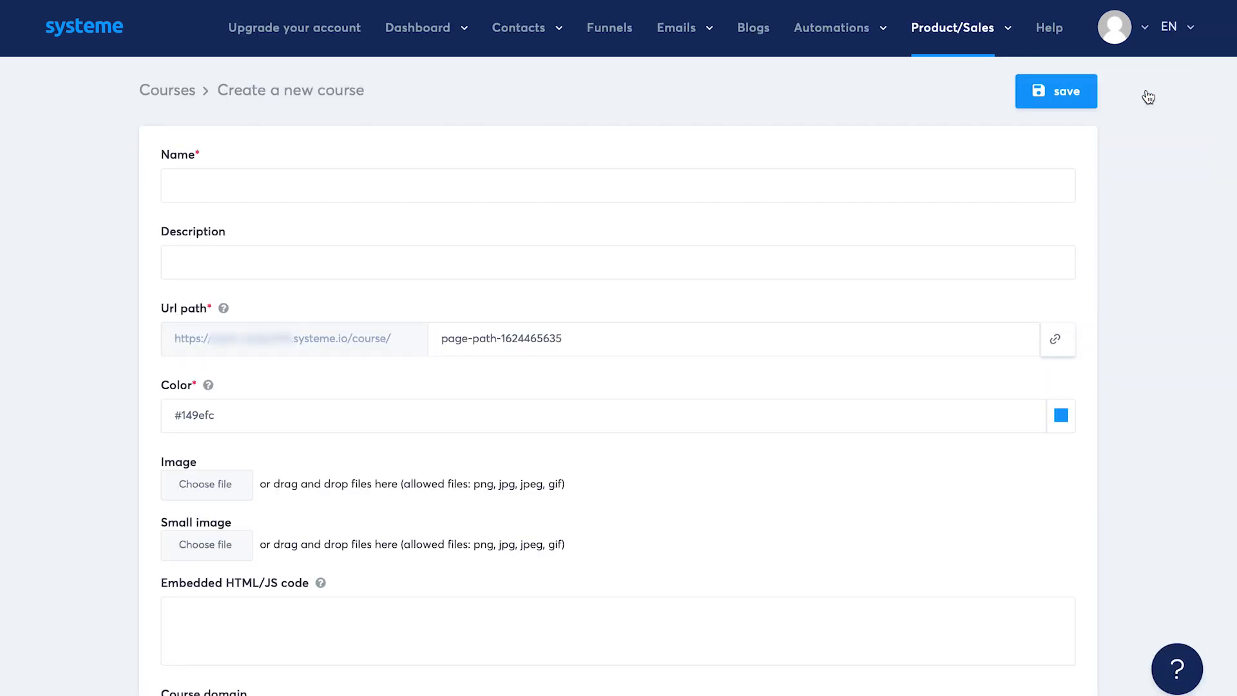
mouse_move(1048, 182)
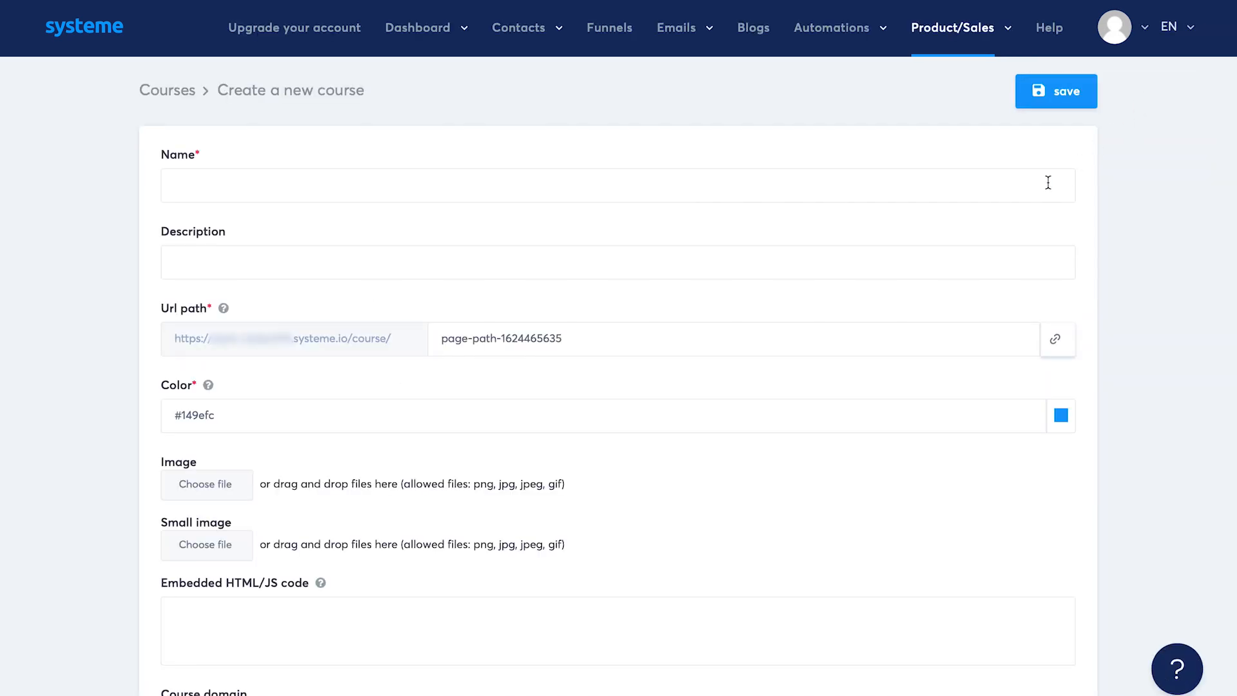
type("AI for marketi")
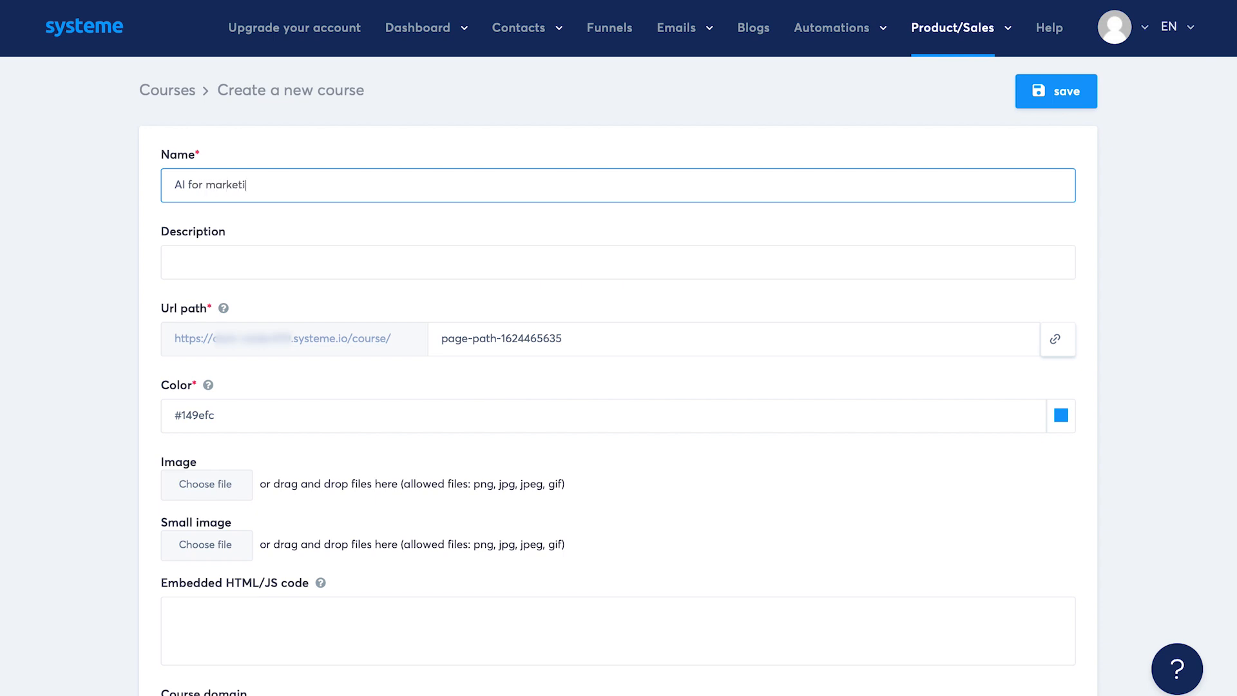
type("AI for")
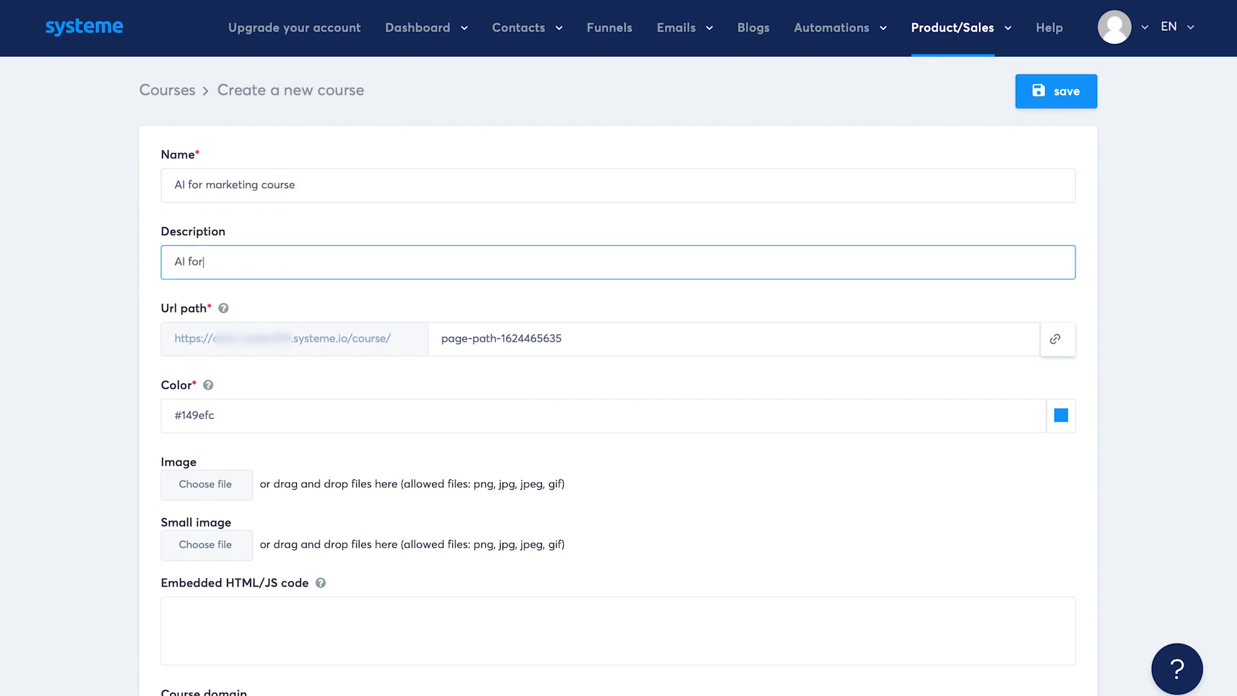
type("marketing course")
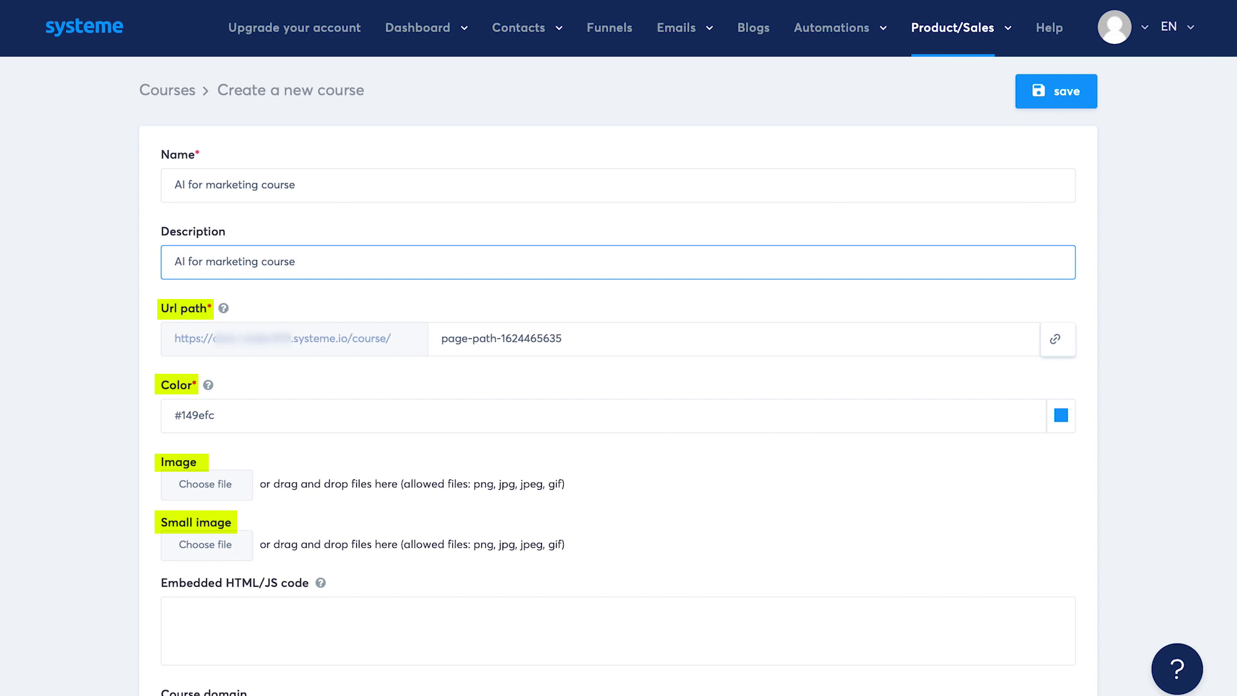
left_click(1055, 90)
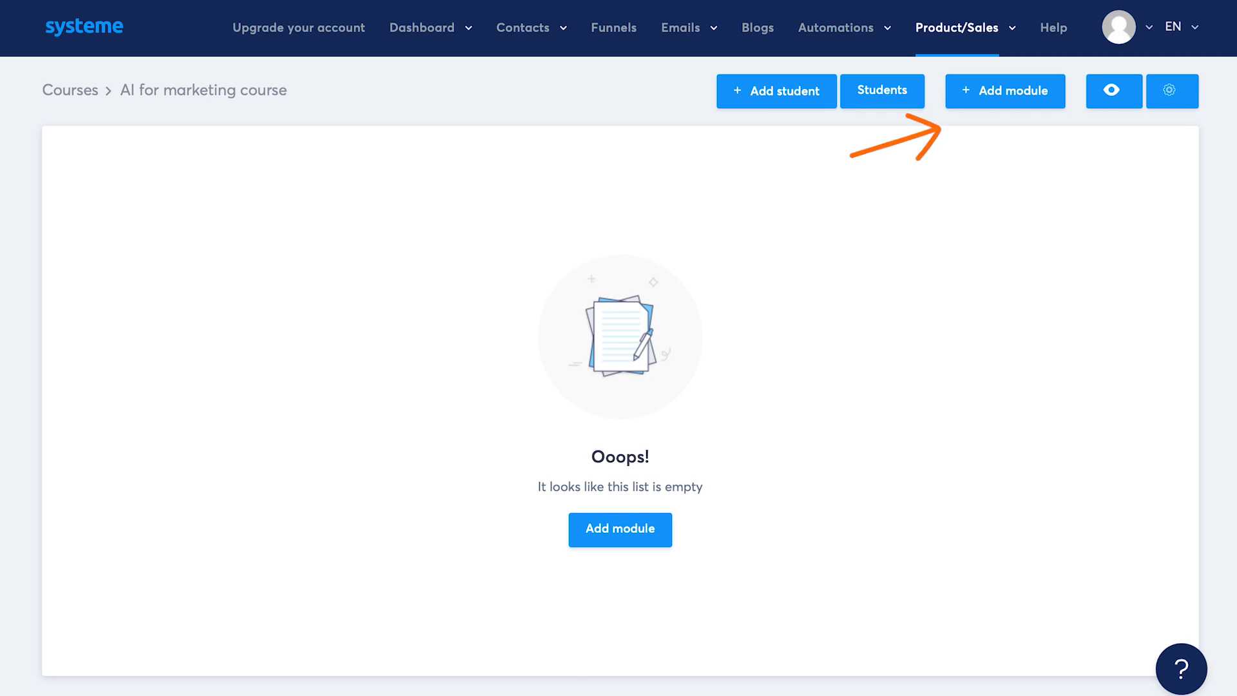
Add a module named 'AI for marketing introduction' to the course.
left_click(1005, 90)
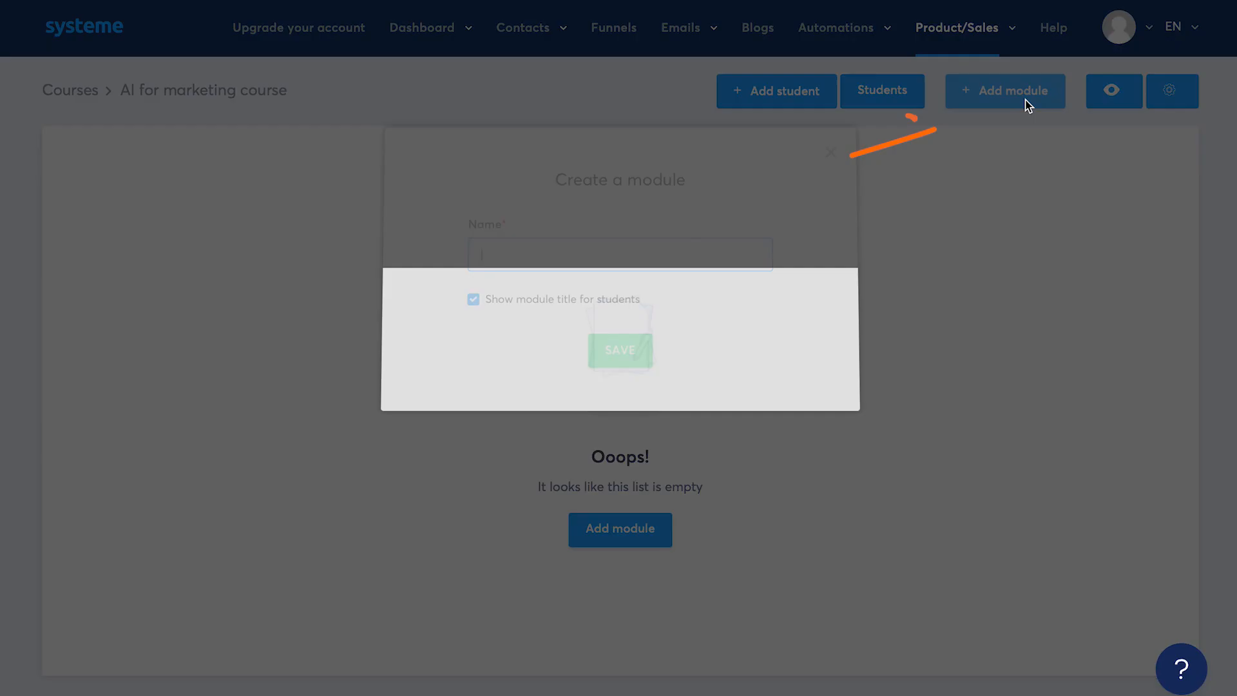
type("A")
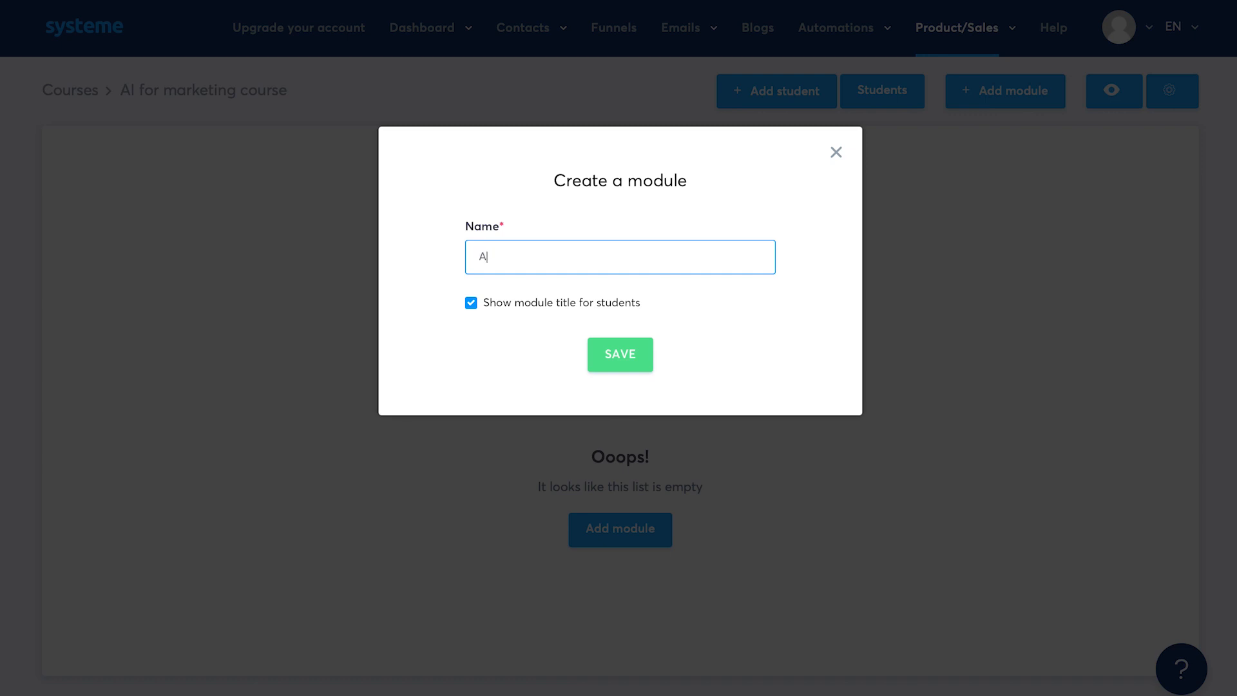
type("I for marketing introduction")
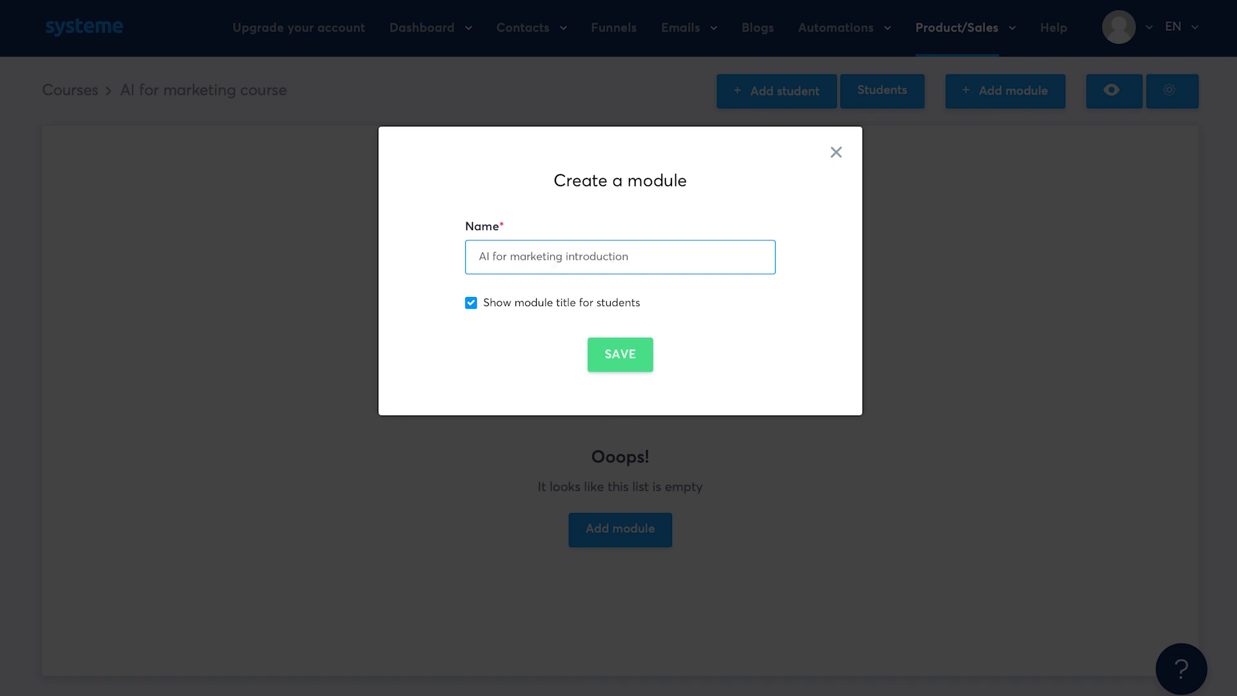
left_click(619, 354)
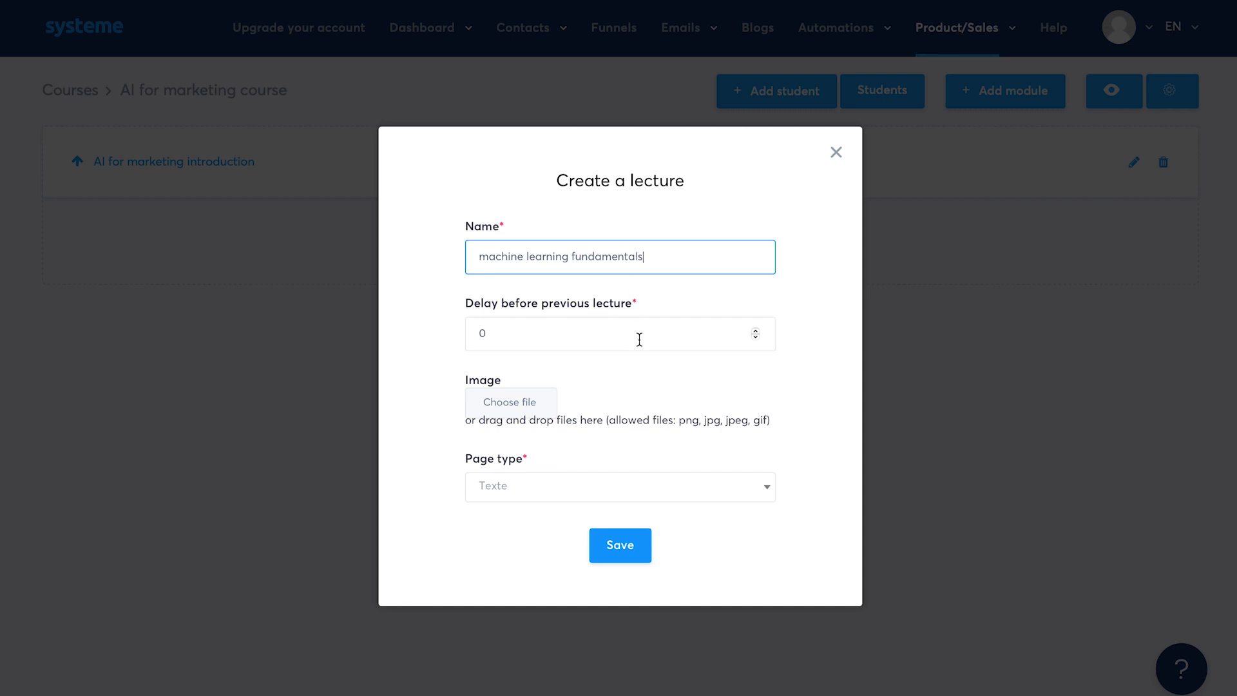
mouse_move(629, 497)
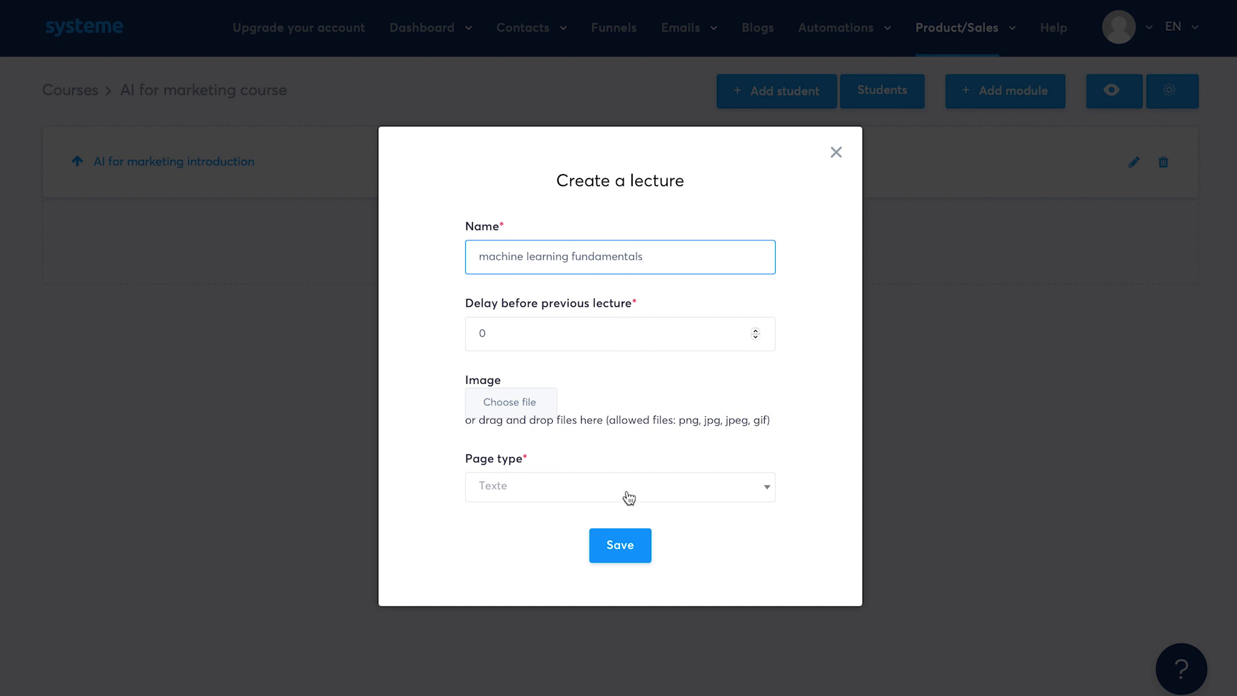
Create the 'machine learning fundamentals' lecture as a Video page.
left_click(620, 485)
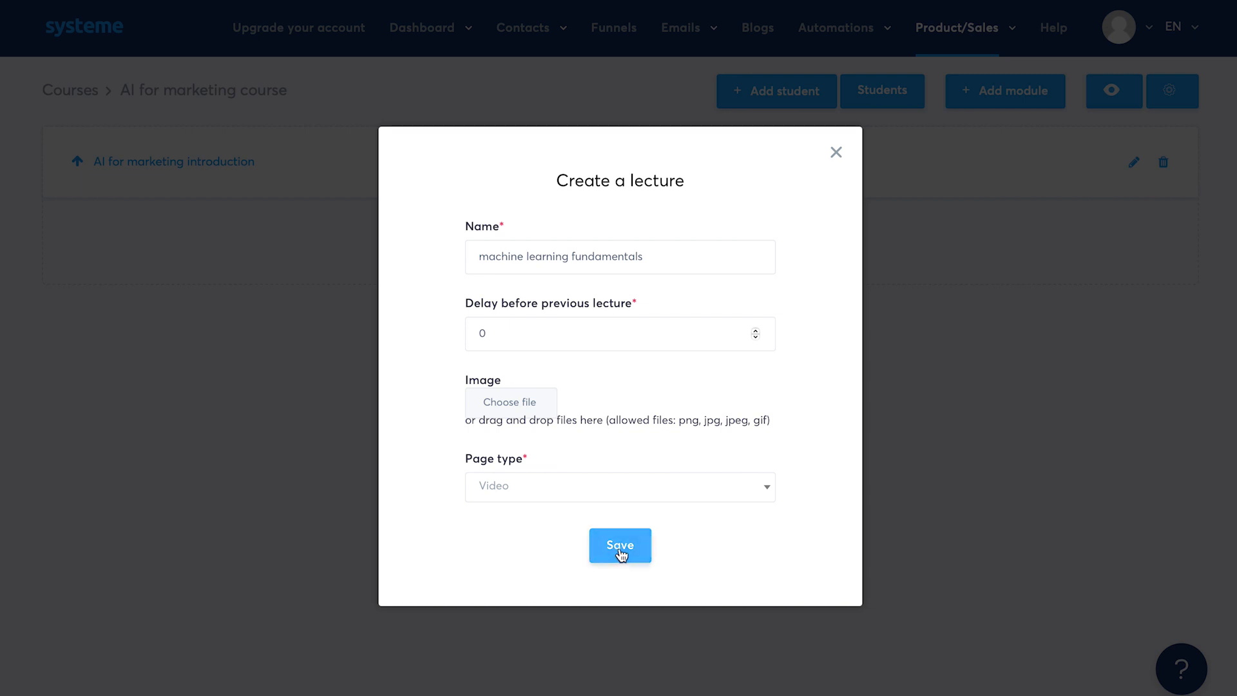
left_click(620, 545)
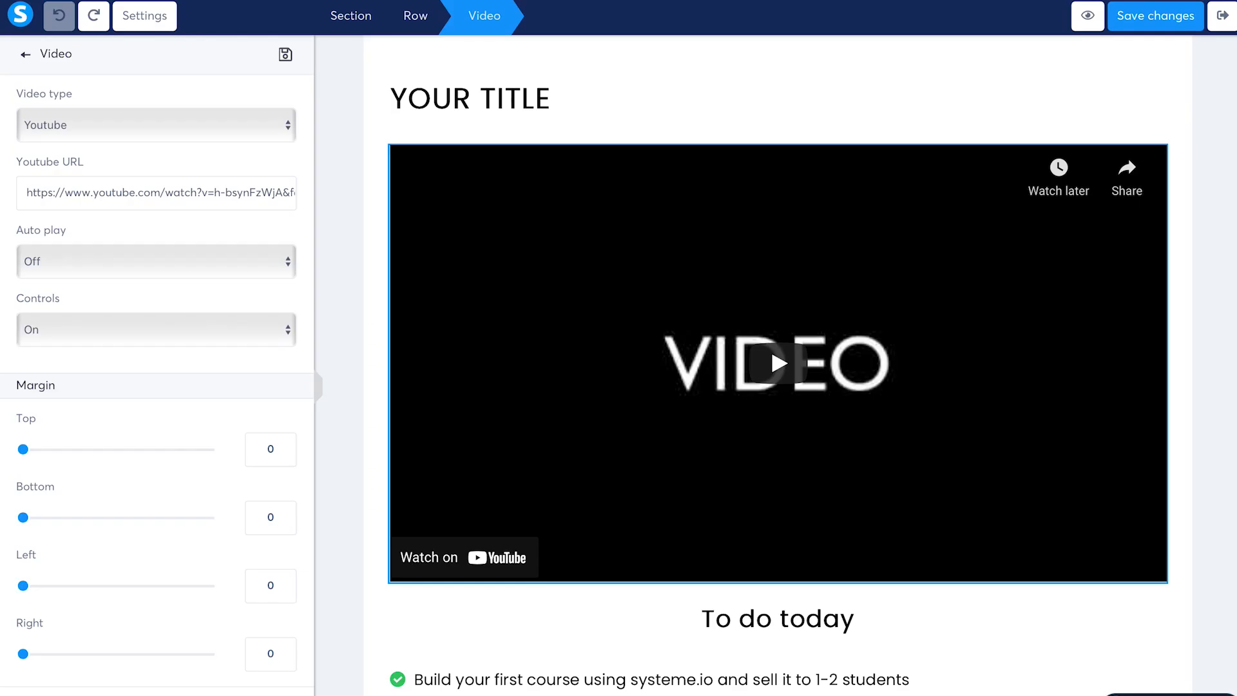
triple_click(156, 192)
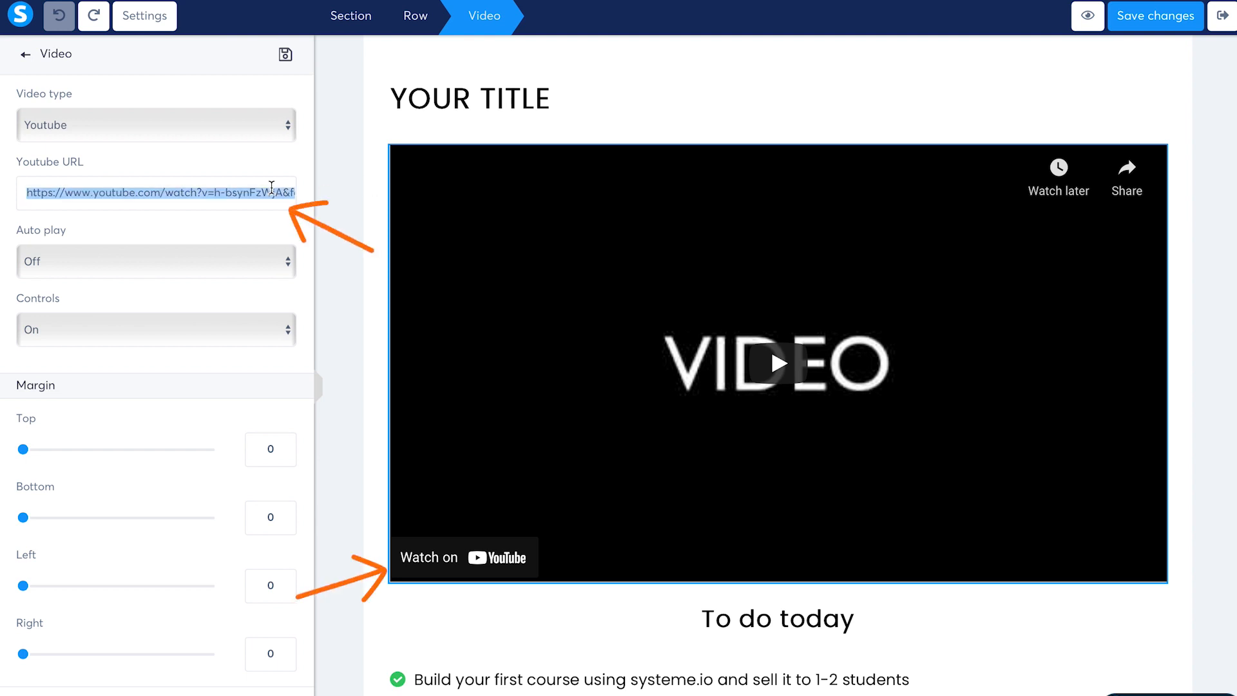
type("https://www.youtube.com/watch?v=sHbY5kAdeu0")
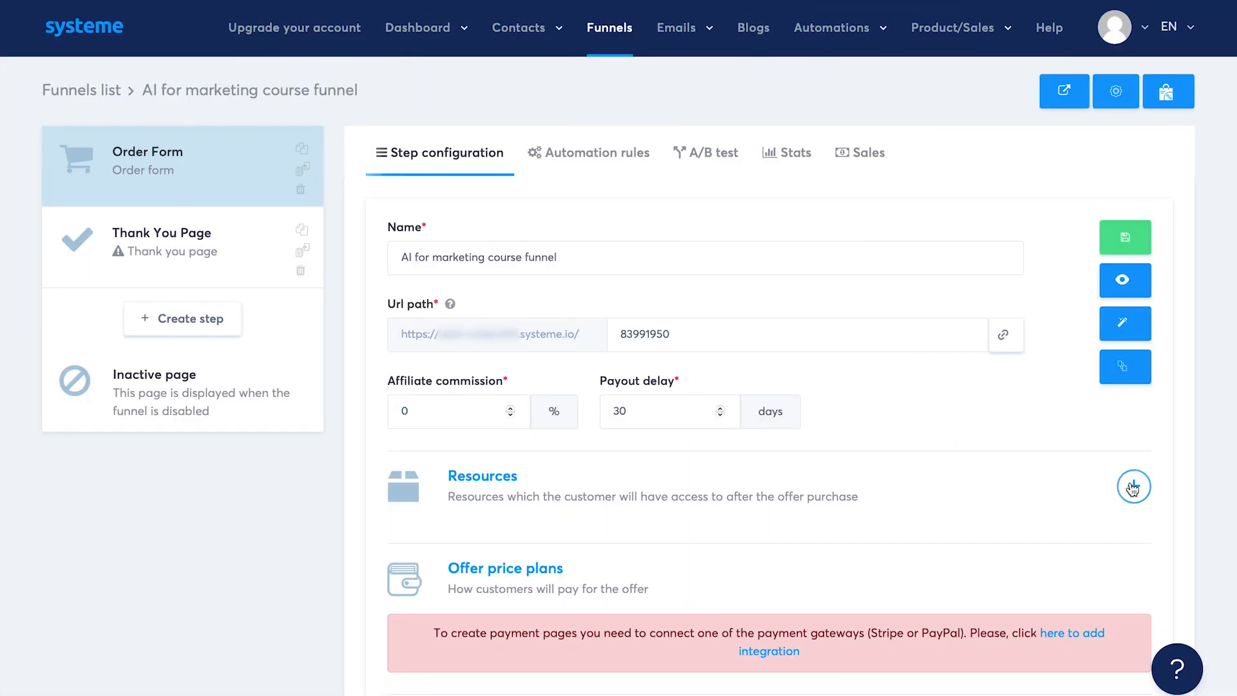
Grant buyers the AI for marketing course as the Order Form's membership resource.
left_click(1134, 486)
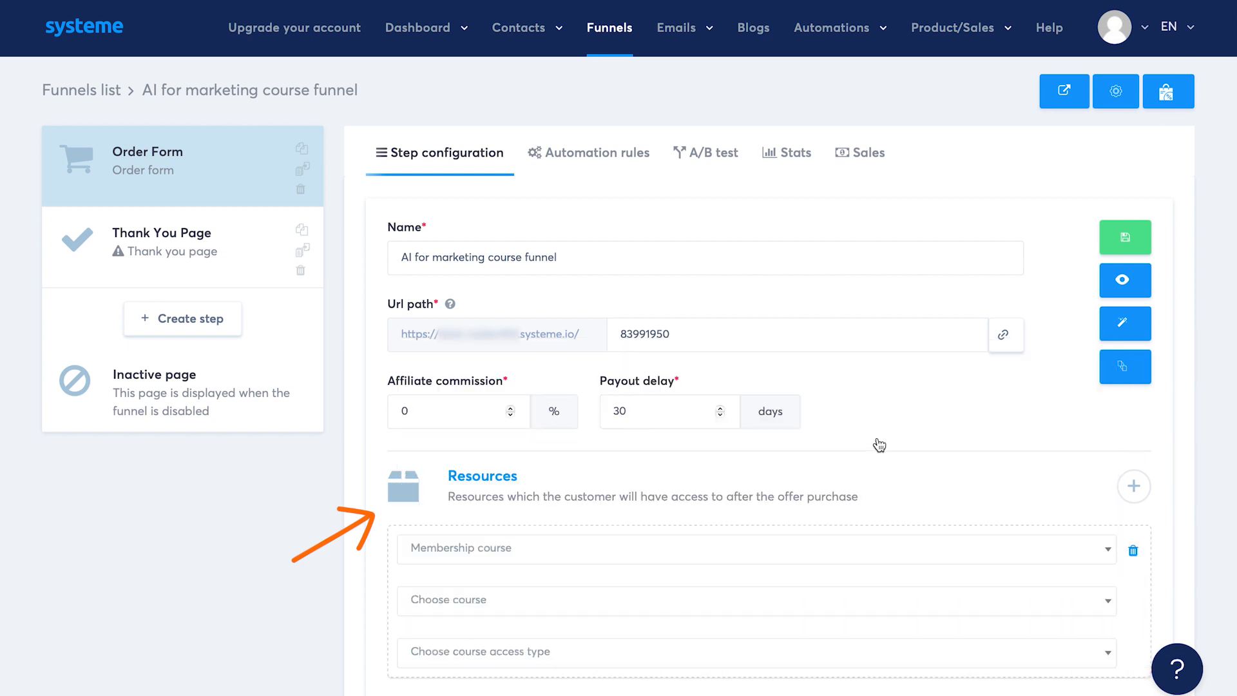
left_click(756, 599)
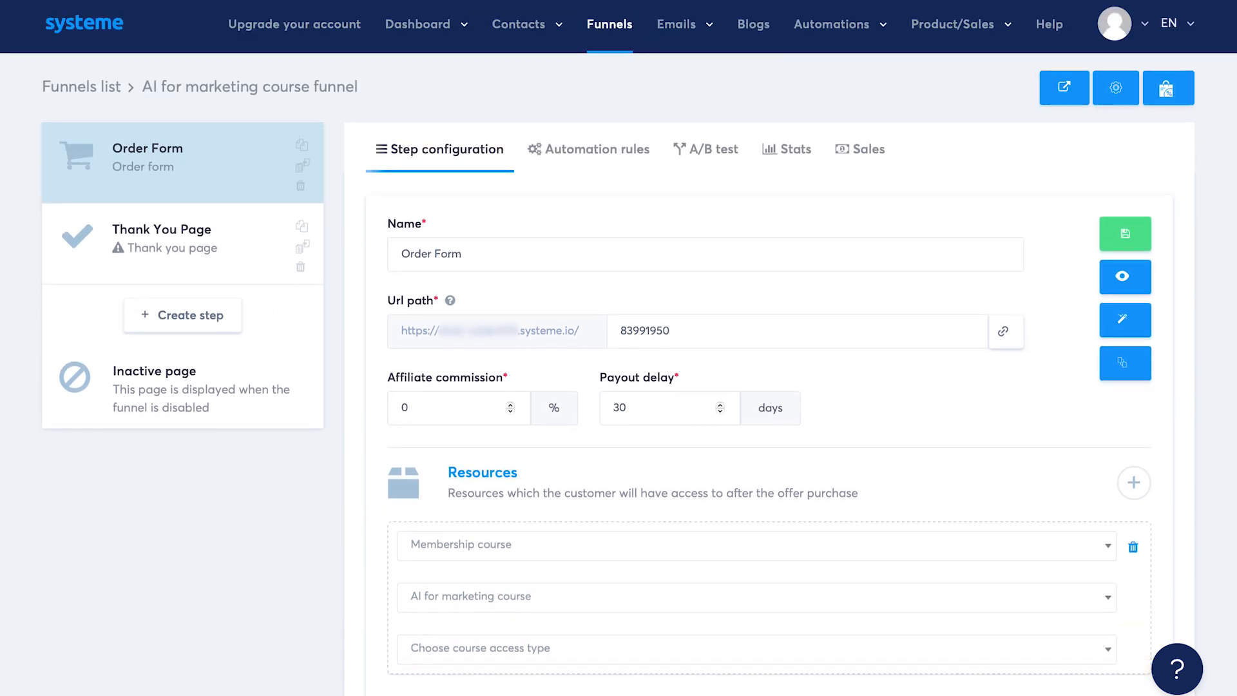
left_click(1113, 24)
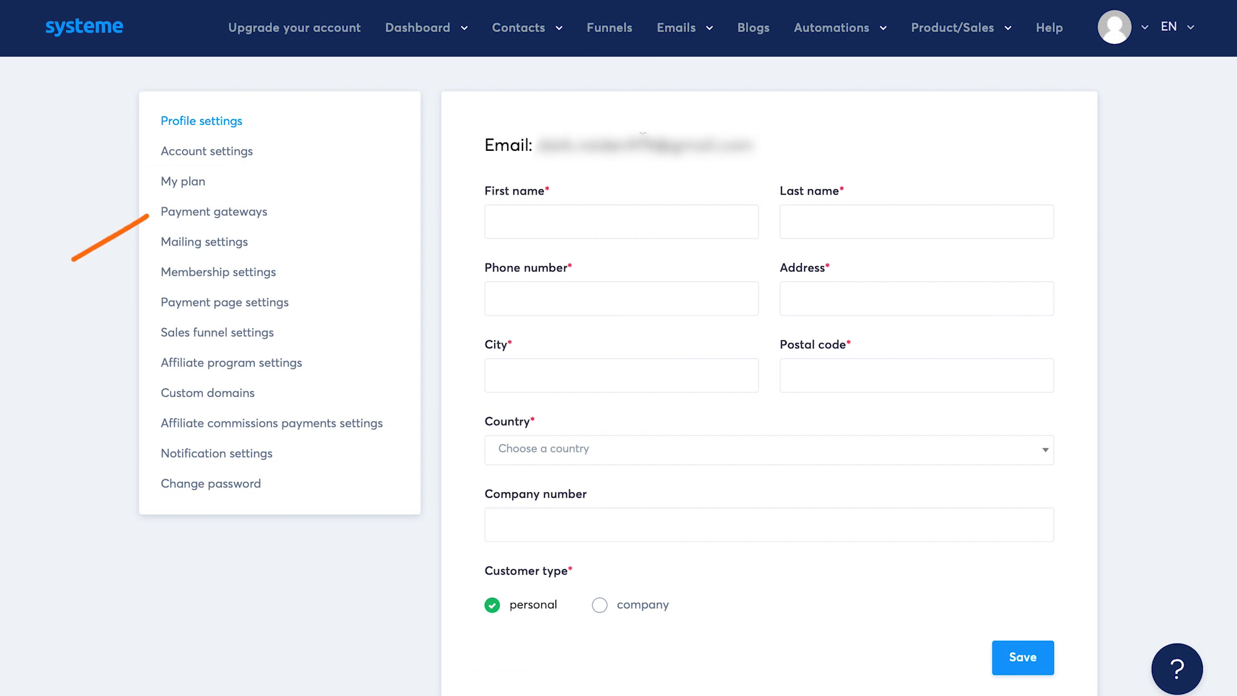
left_click(215, 211)
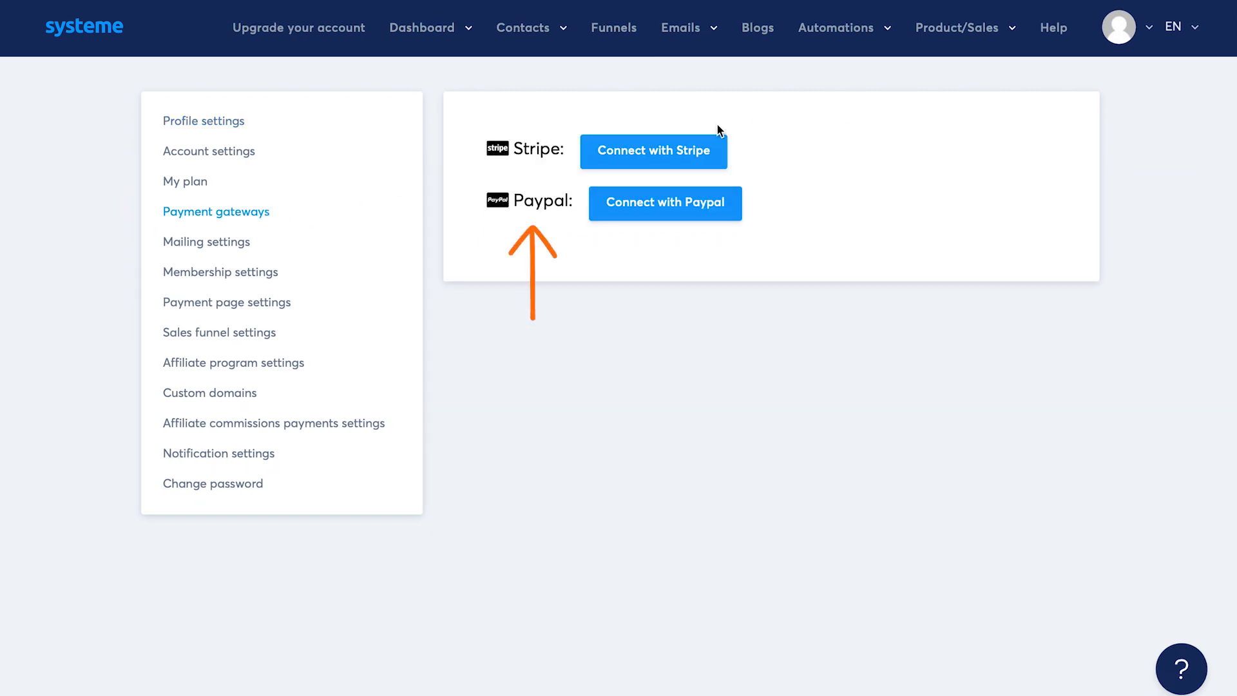
mouse_move(686, 161)
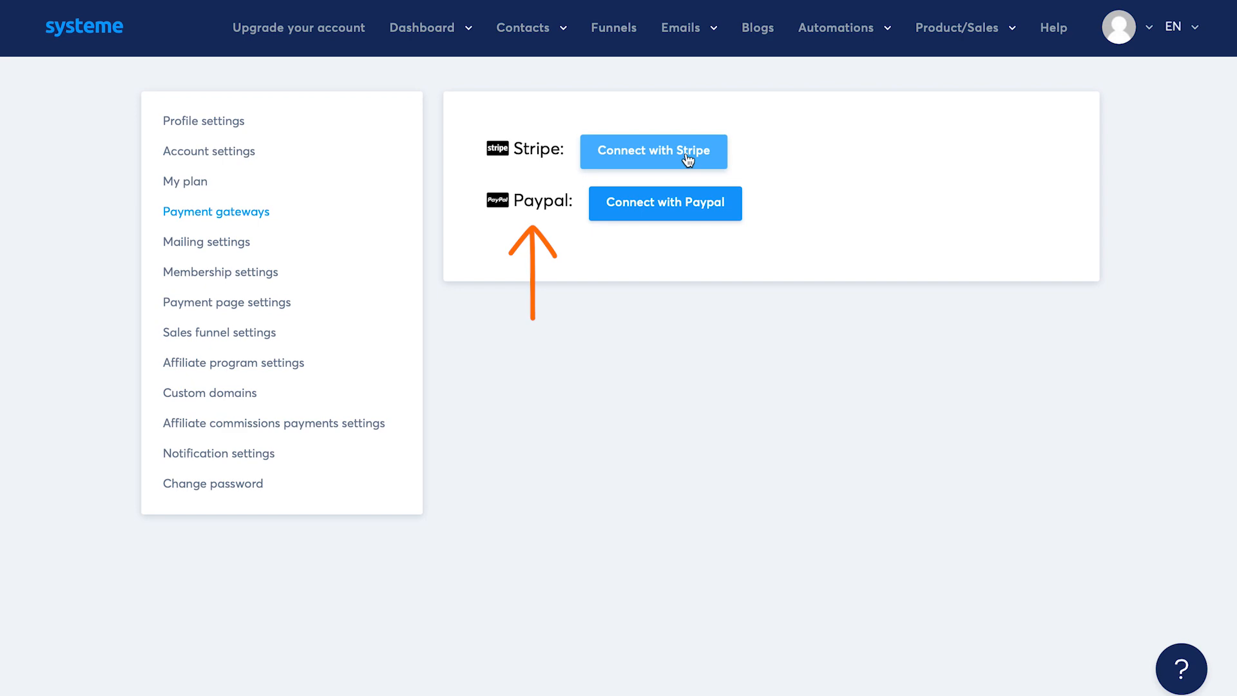
left_click(652, 151)
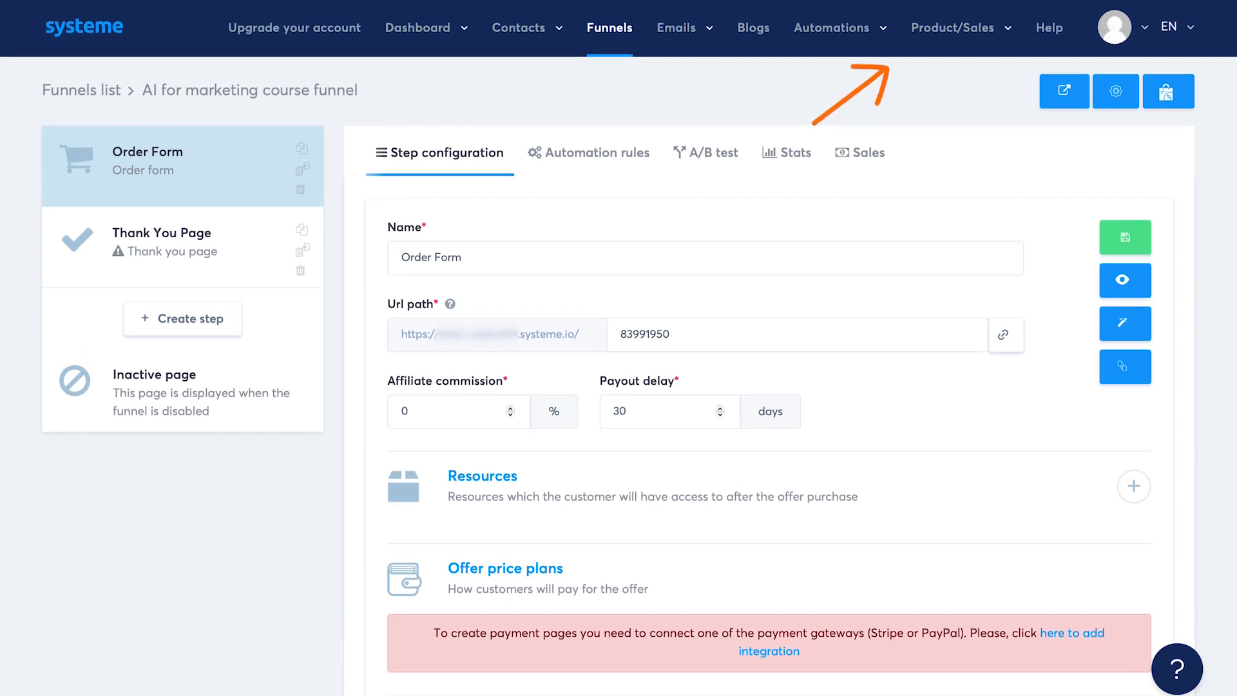
Open the Order Form step's page in the page editor from its Step configuration.
left_click(953, 27)
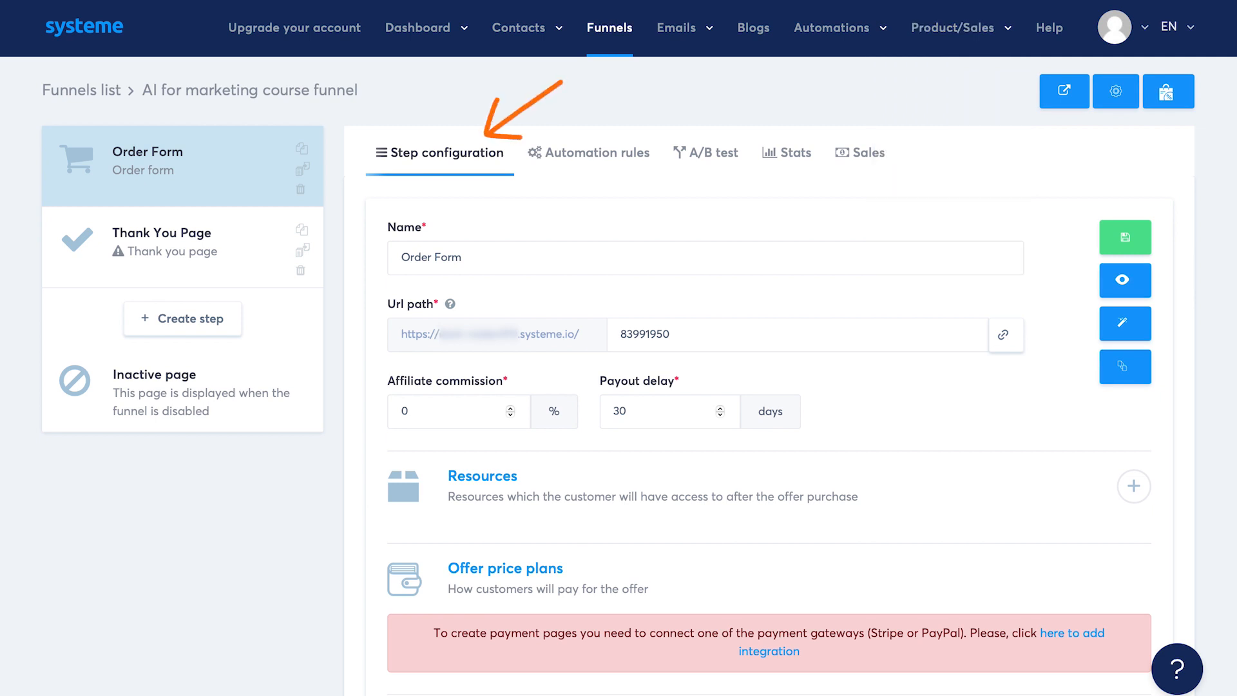
mouse_move(1124, 322)
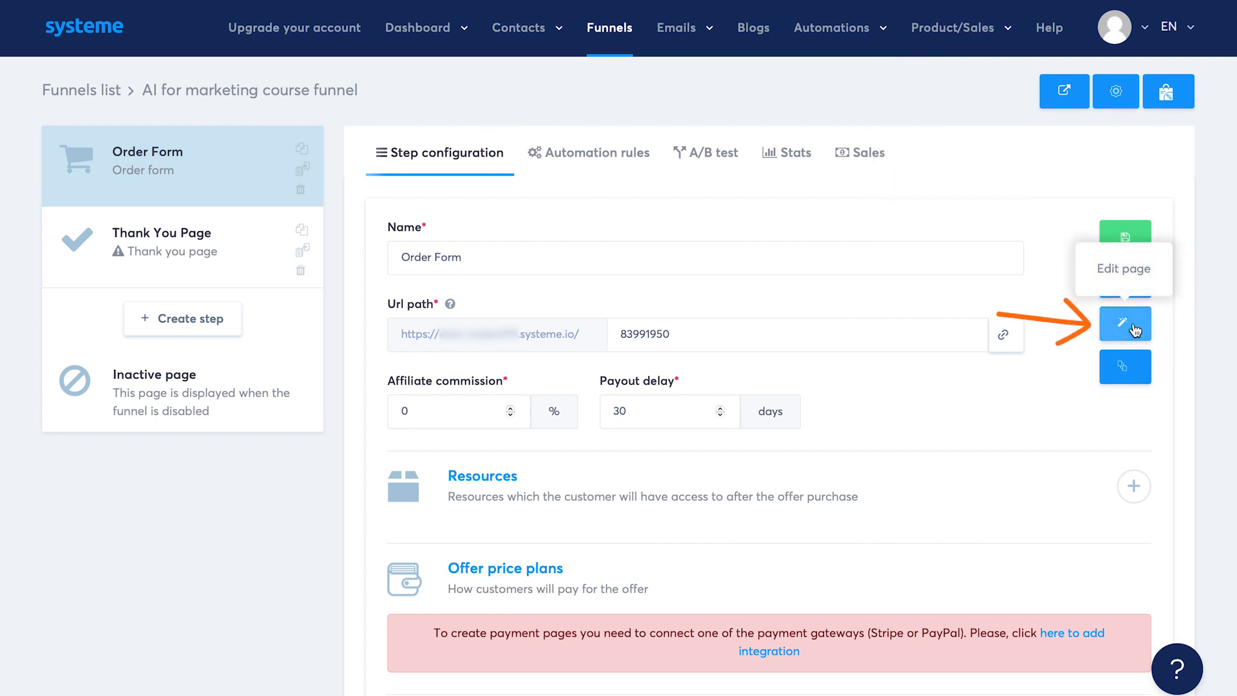
left_click(1123, 323)
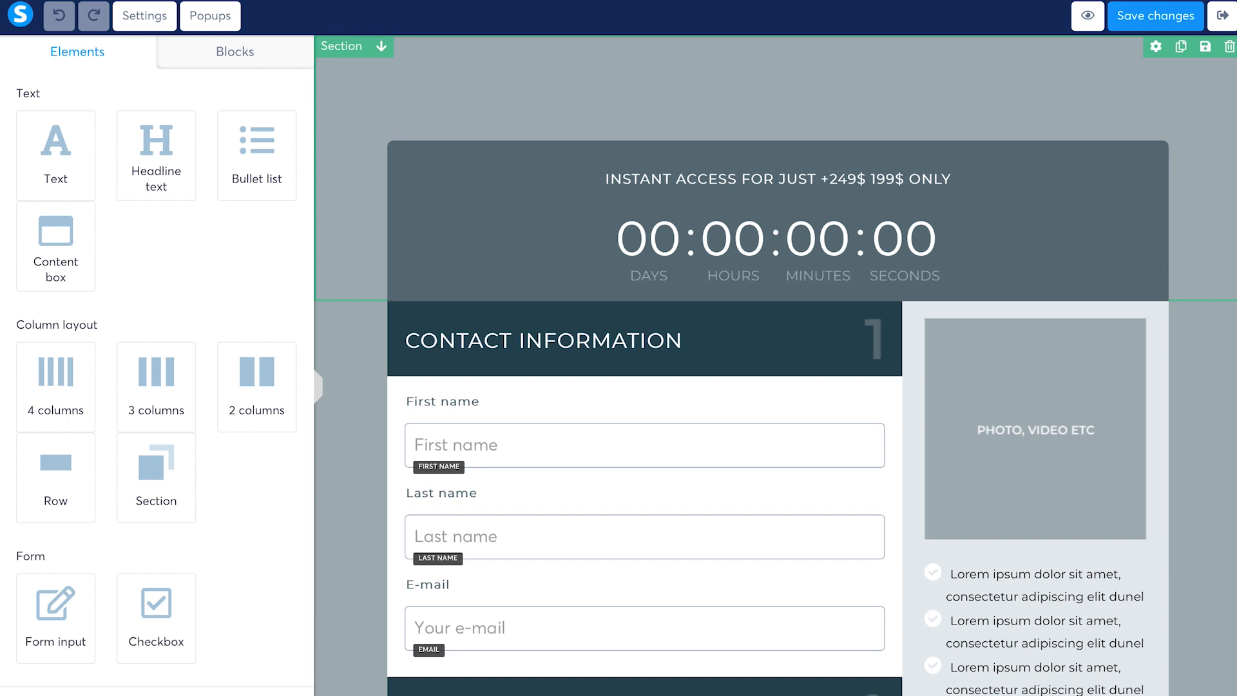
Upload the NSDM logo into the photo placeholder and retitle the heading 'AI for marketing course'.
left_click(1034, 427)
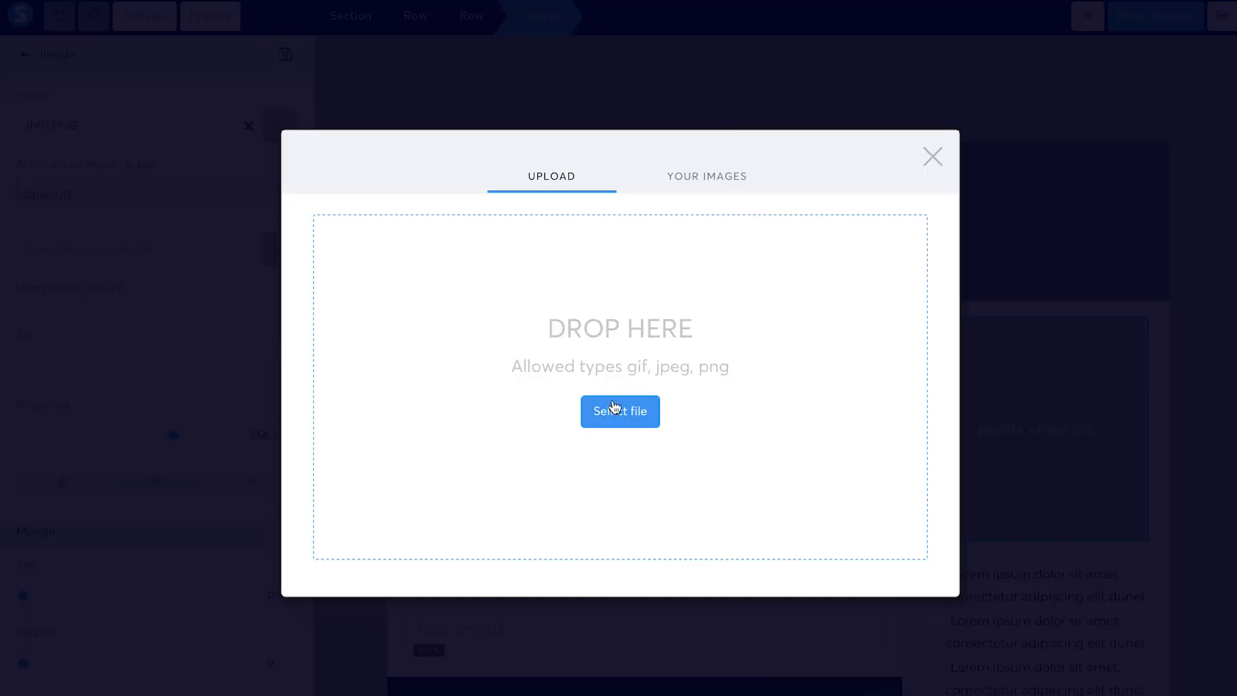
left_click(932, 155)
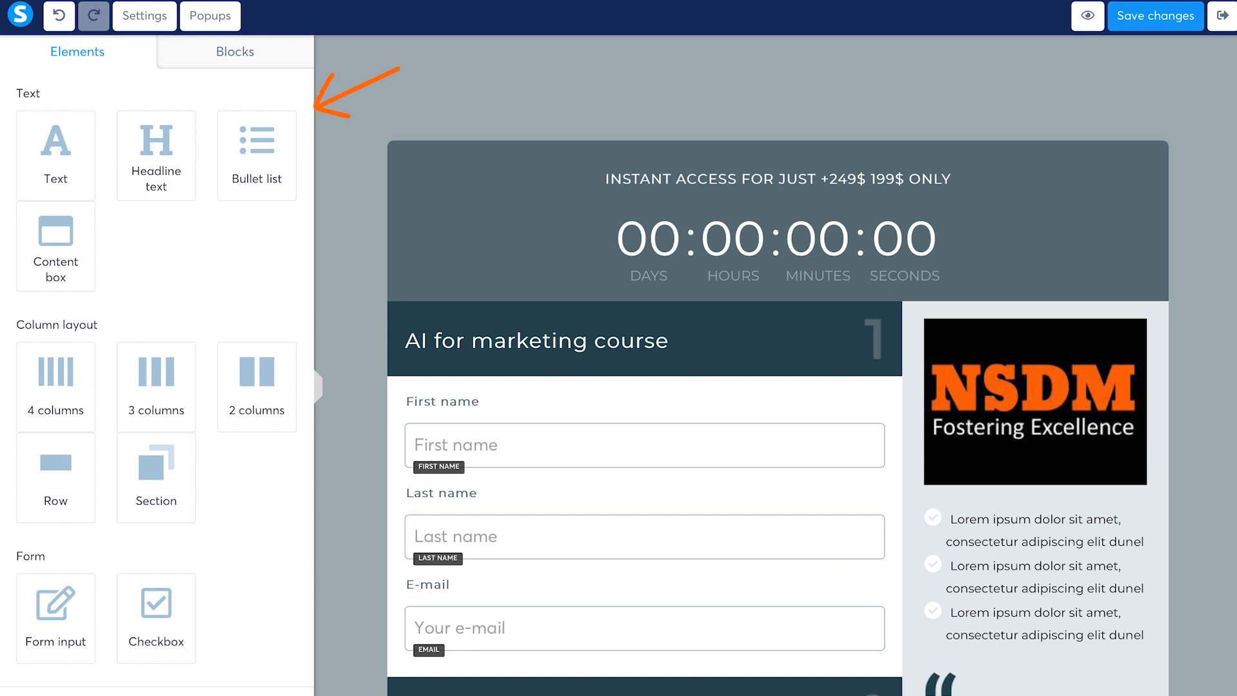
left_click(234, 51)
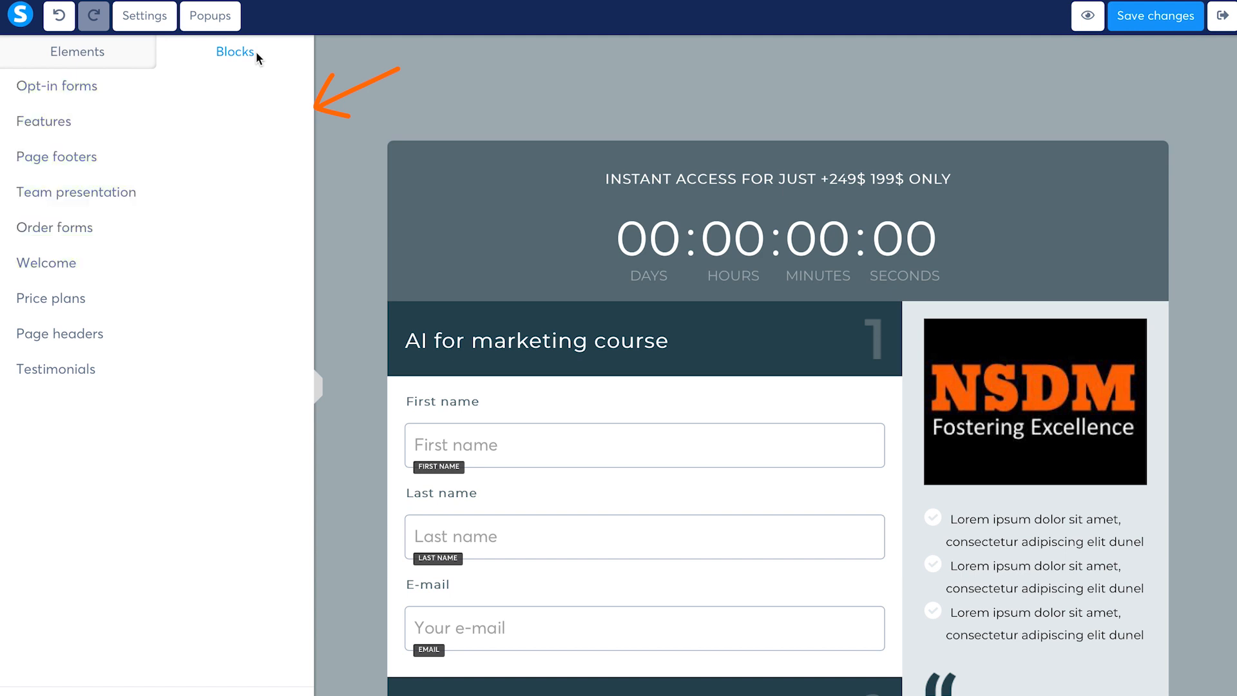
mouse_move(55, 87)
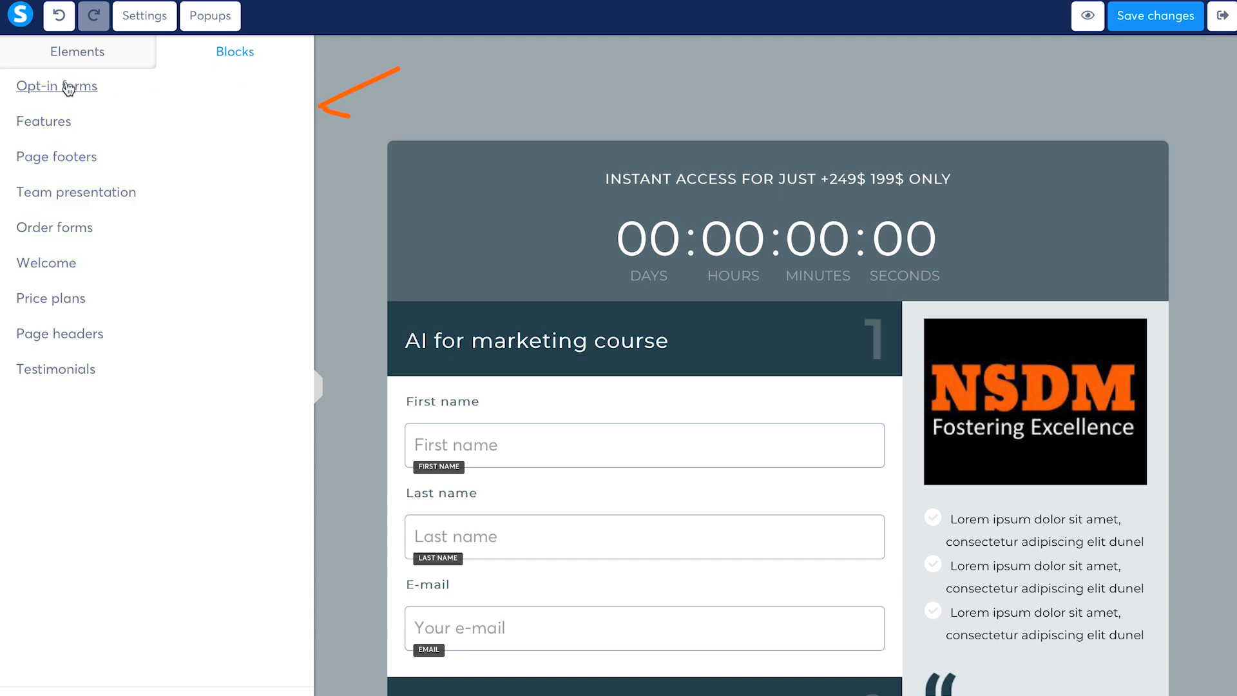
Add the form-left/video-right opt-in section from Blocks and delete the unwanted section.
left_click(55, 86)
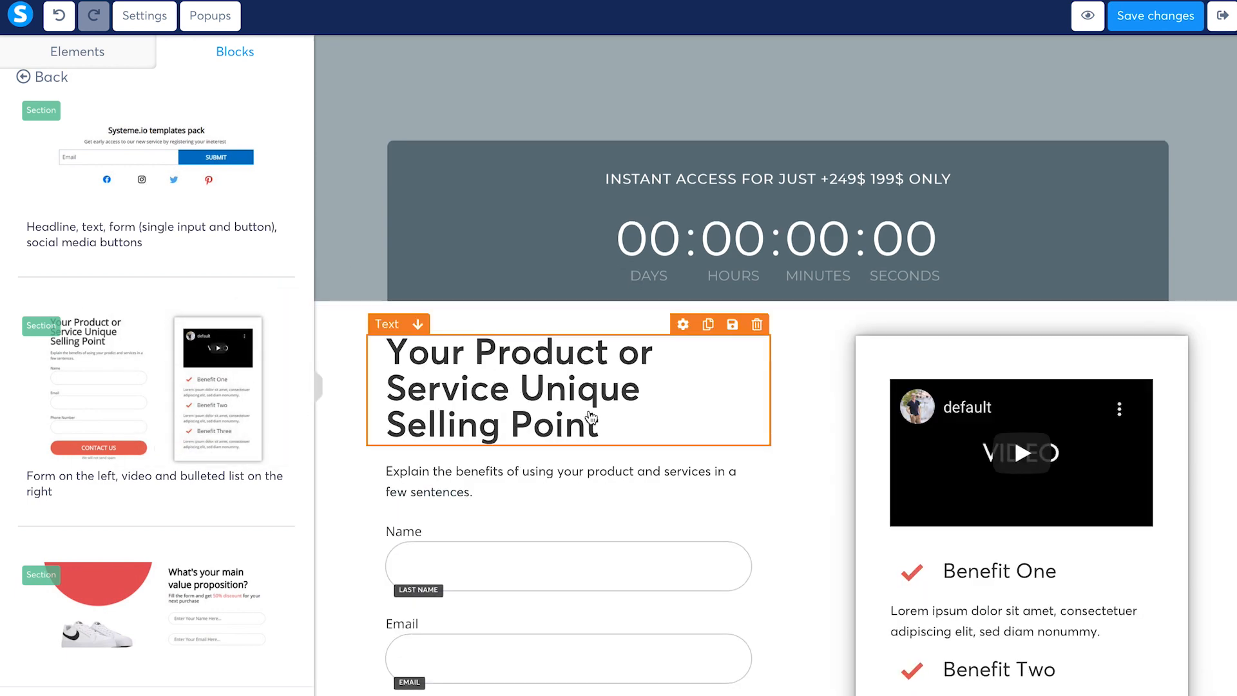
left_click(755, 324)
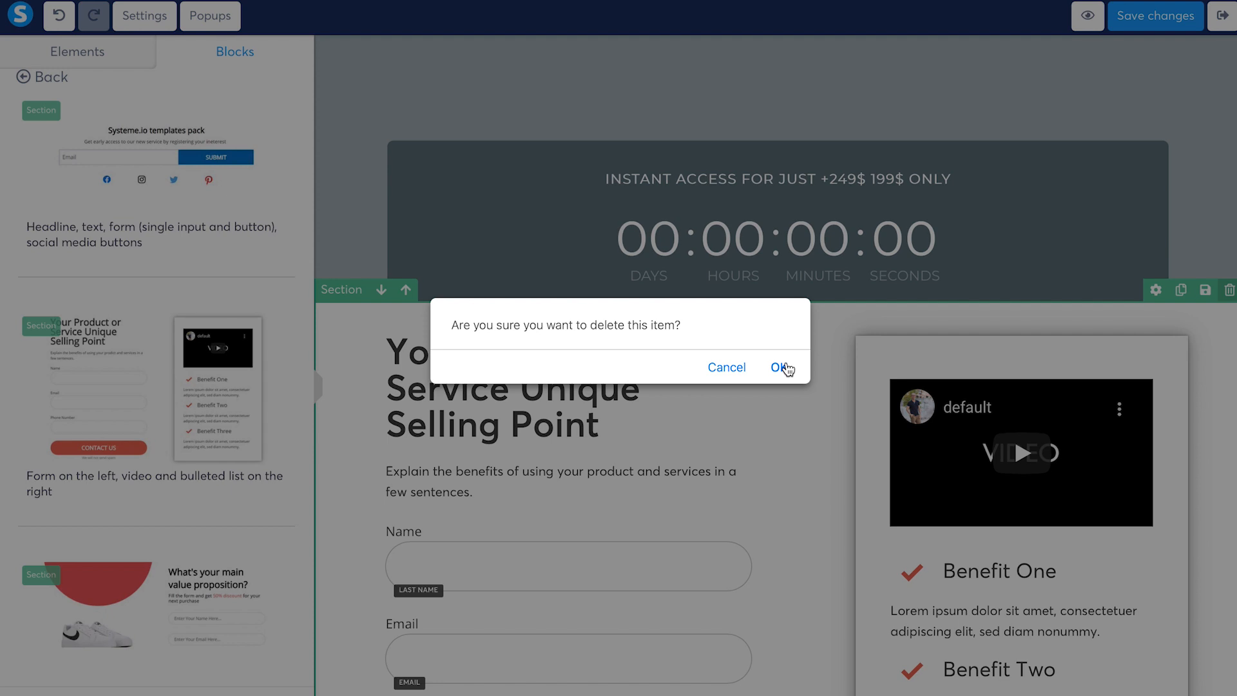
left_click(782, 368)
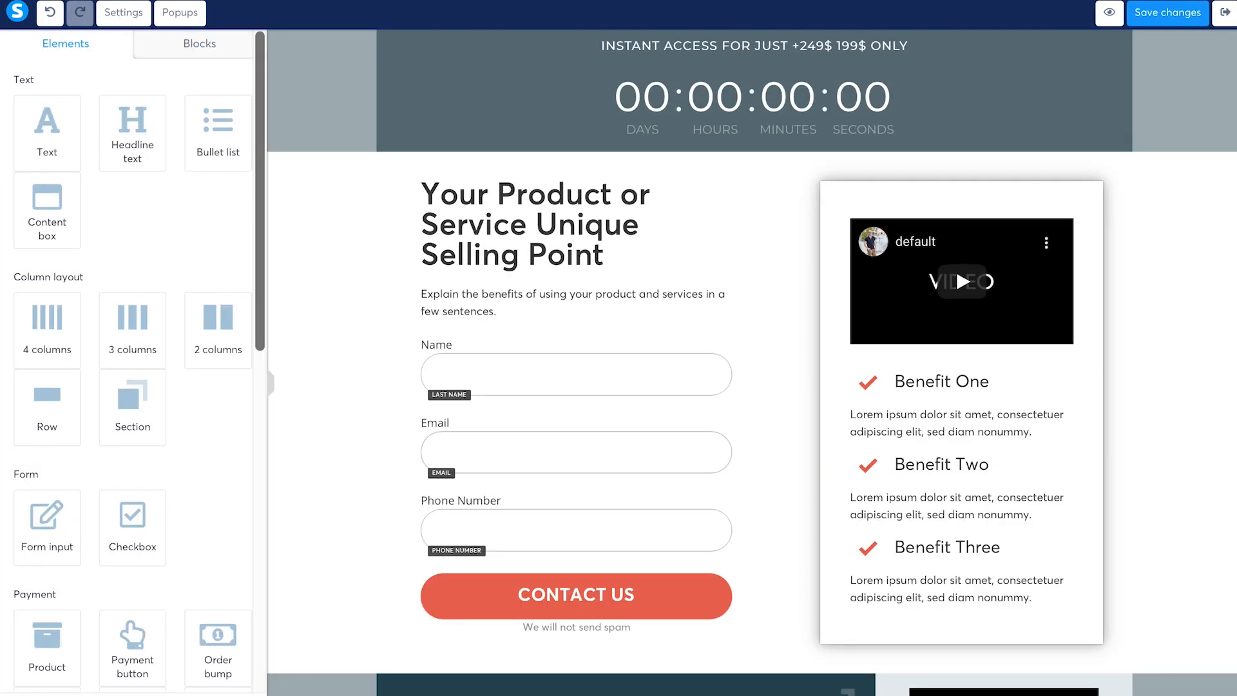
mouse_move(63, 544)
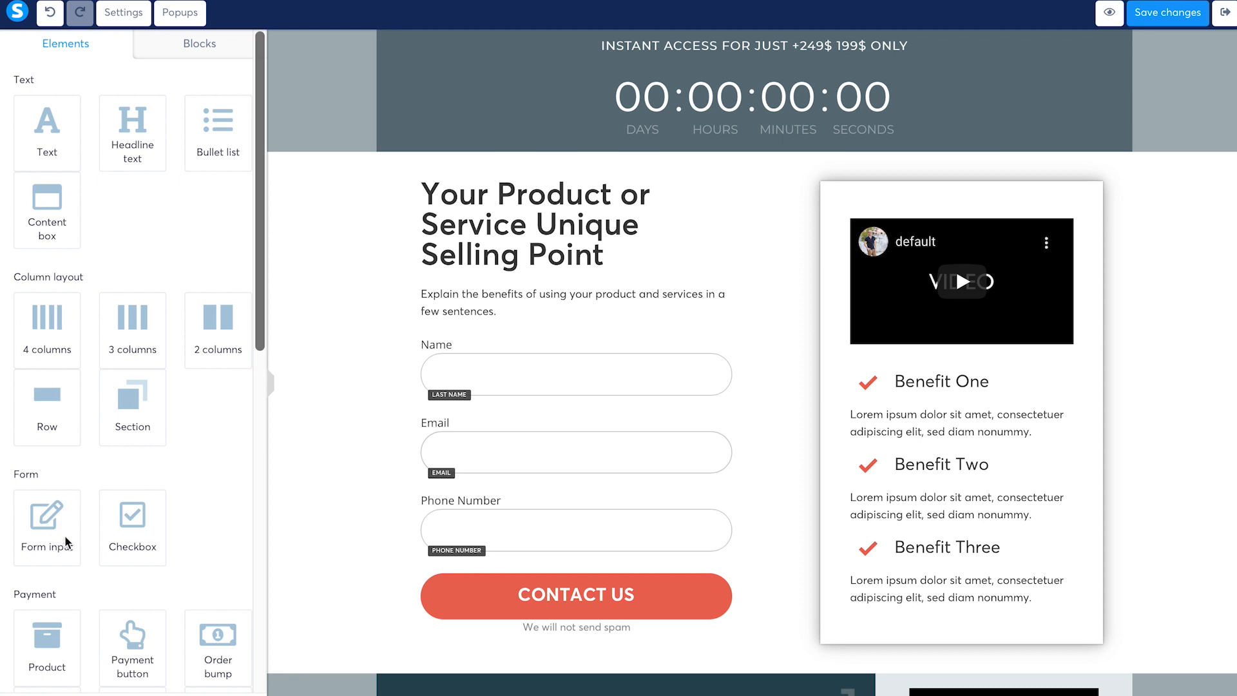
Add a second form input with spacing above it and set its input type to City.
left_click(576, 426)
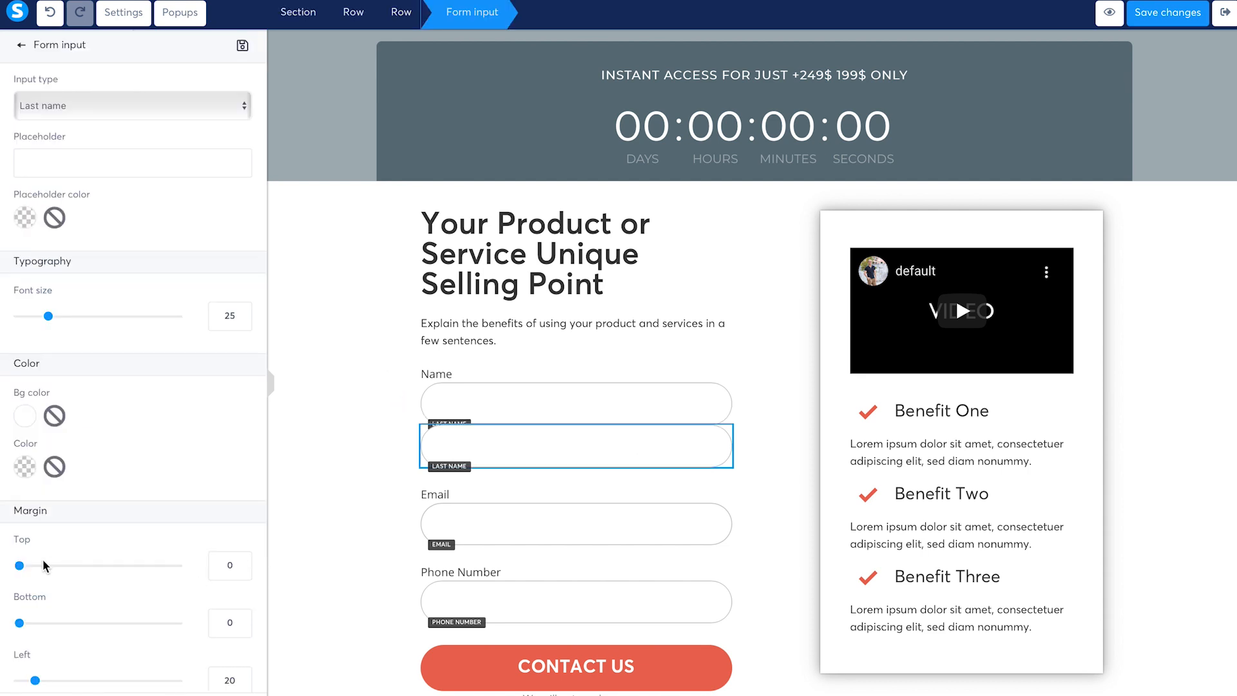
left_click_drag(20, 564, 29, 564)
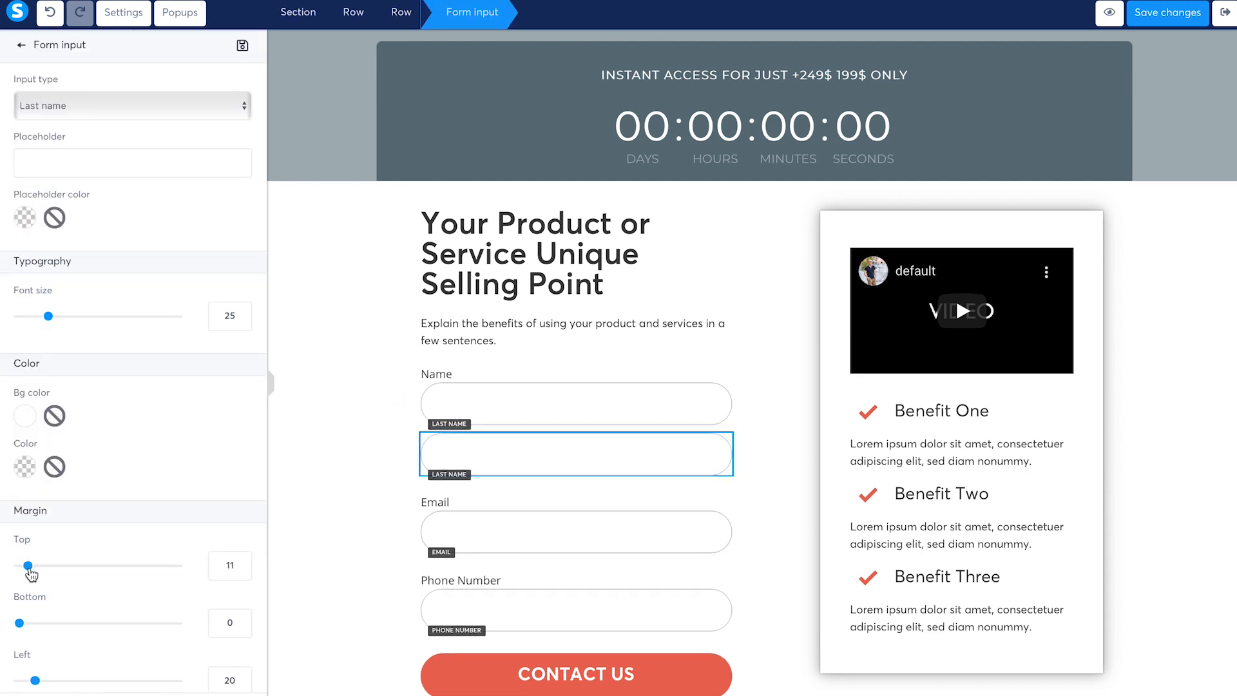
left_click_drag(30, 566, 37, 565)
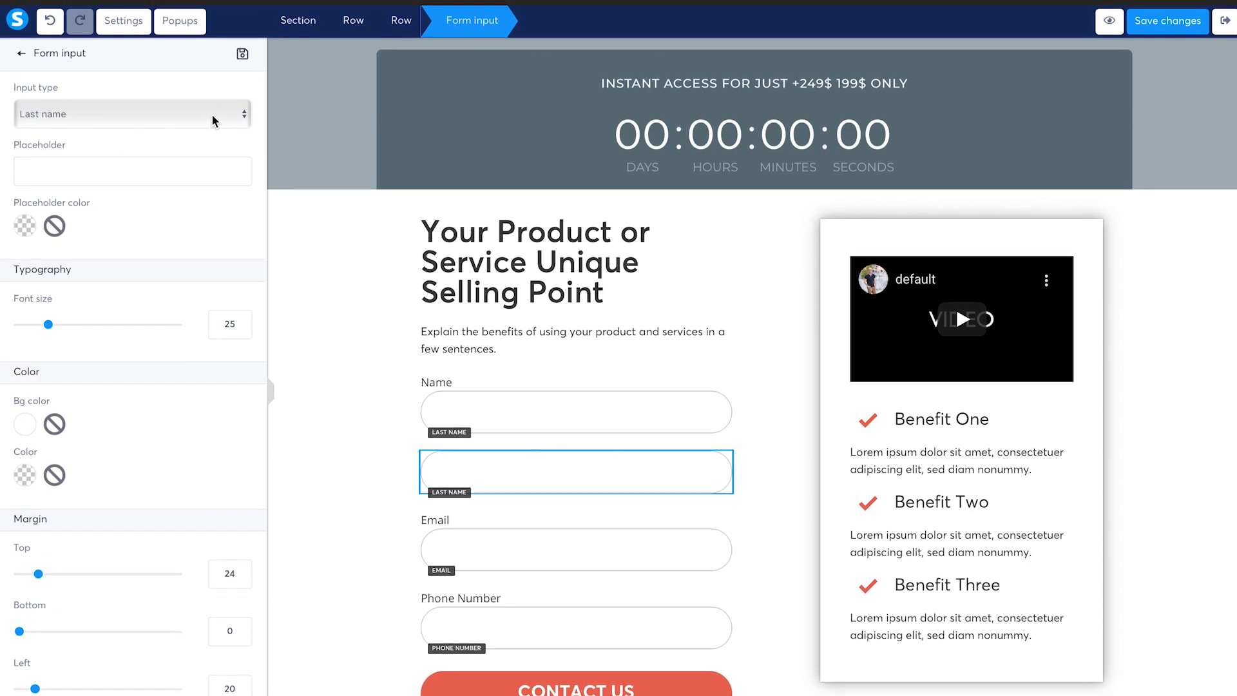
left_click(132, 113)
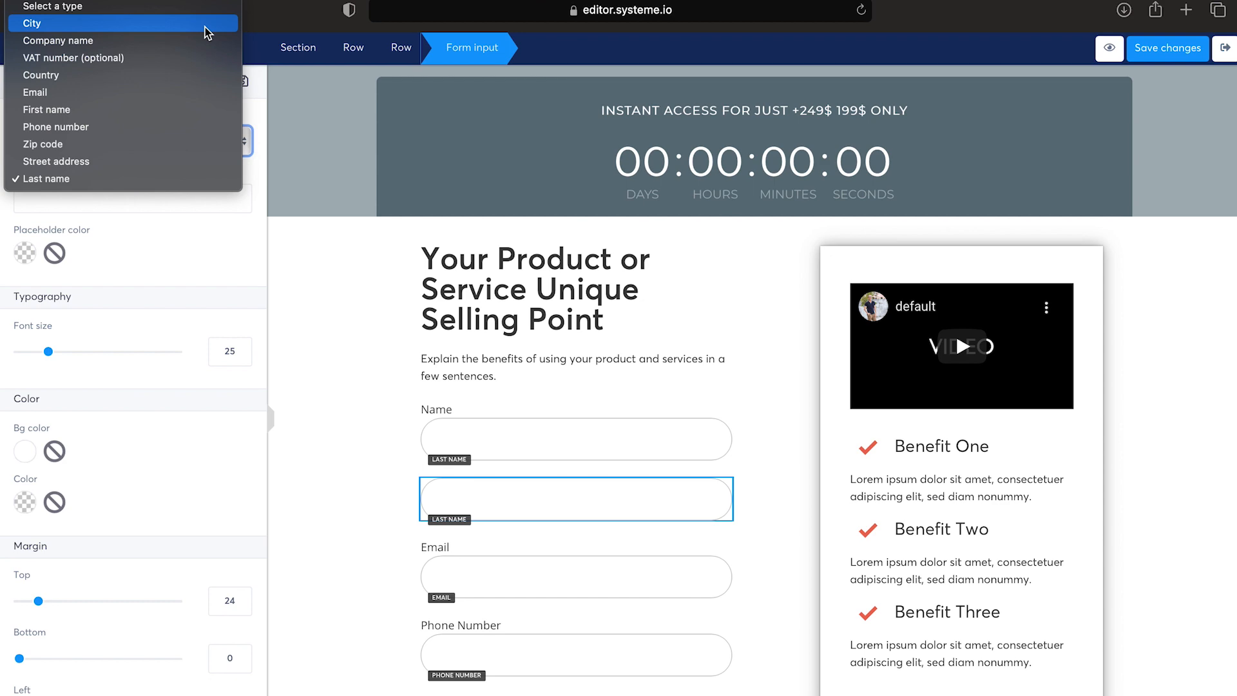
left_click(31, 22)
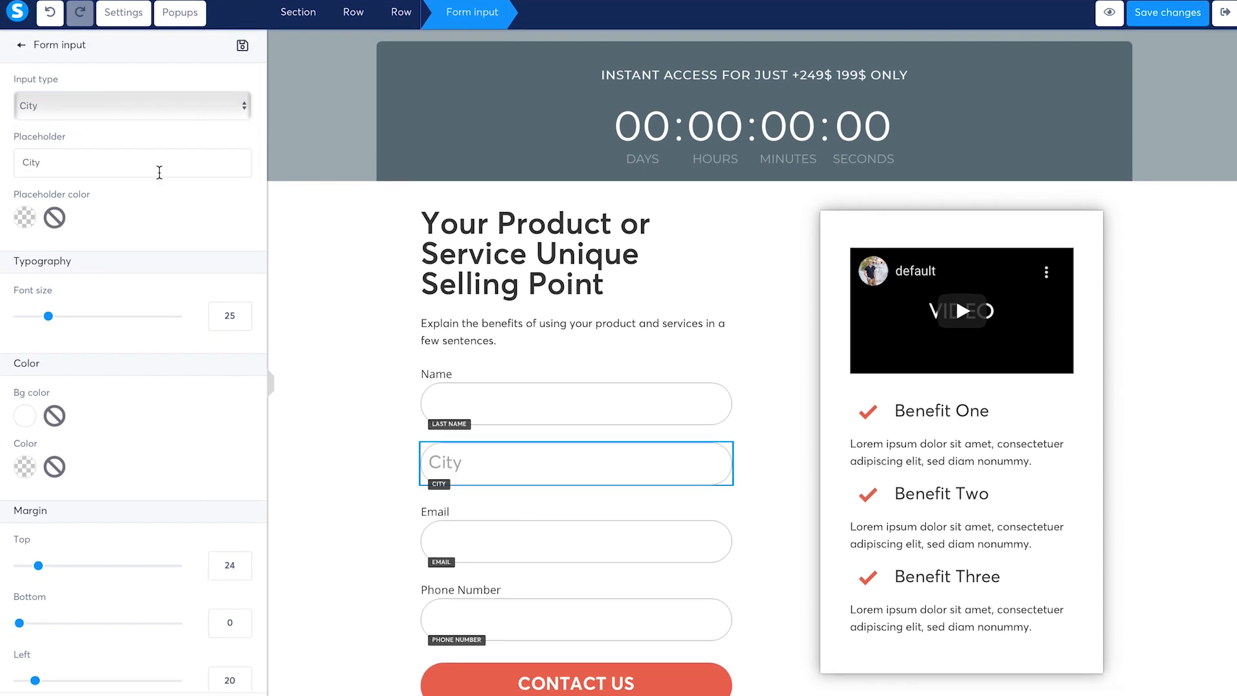
left_click(131, 163)
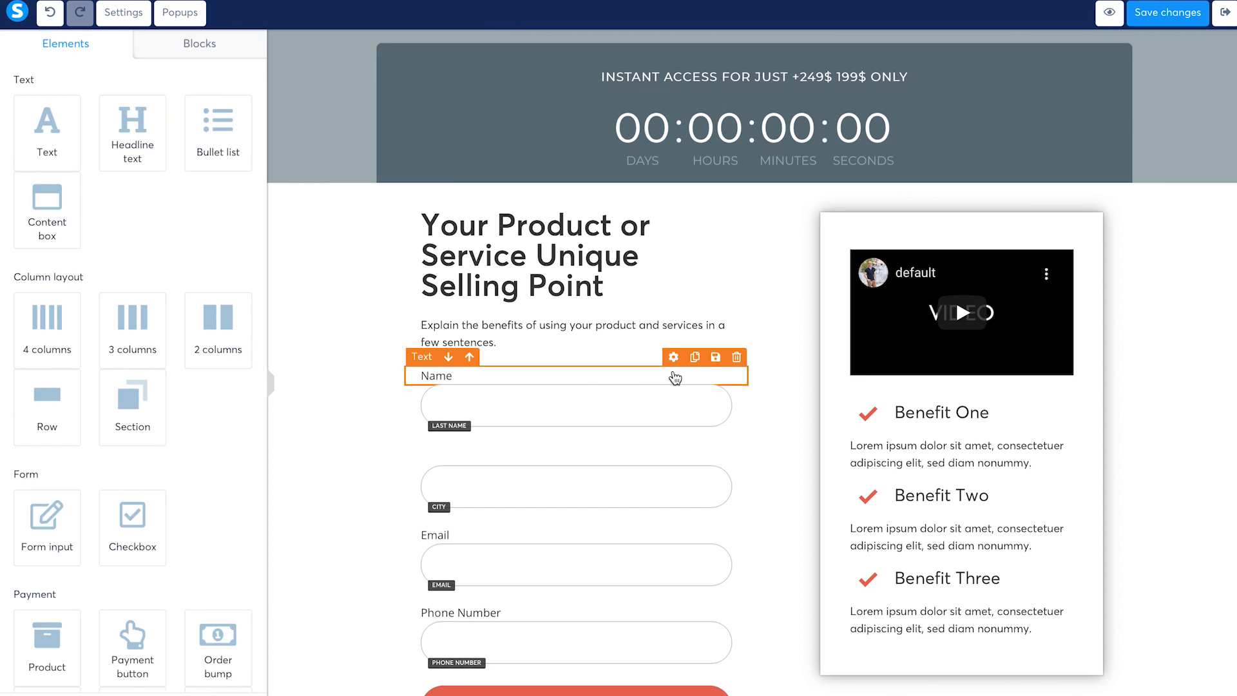
Relabel the field's text label to 'City', check the mobile preview, and save the page.
left_click(694, 357)
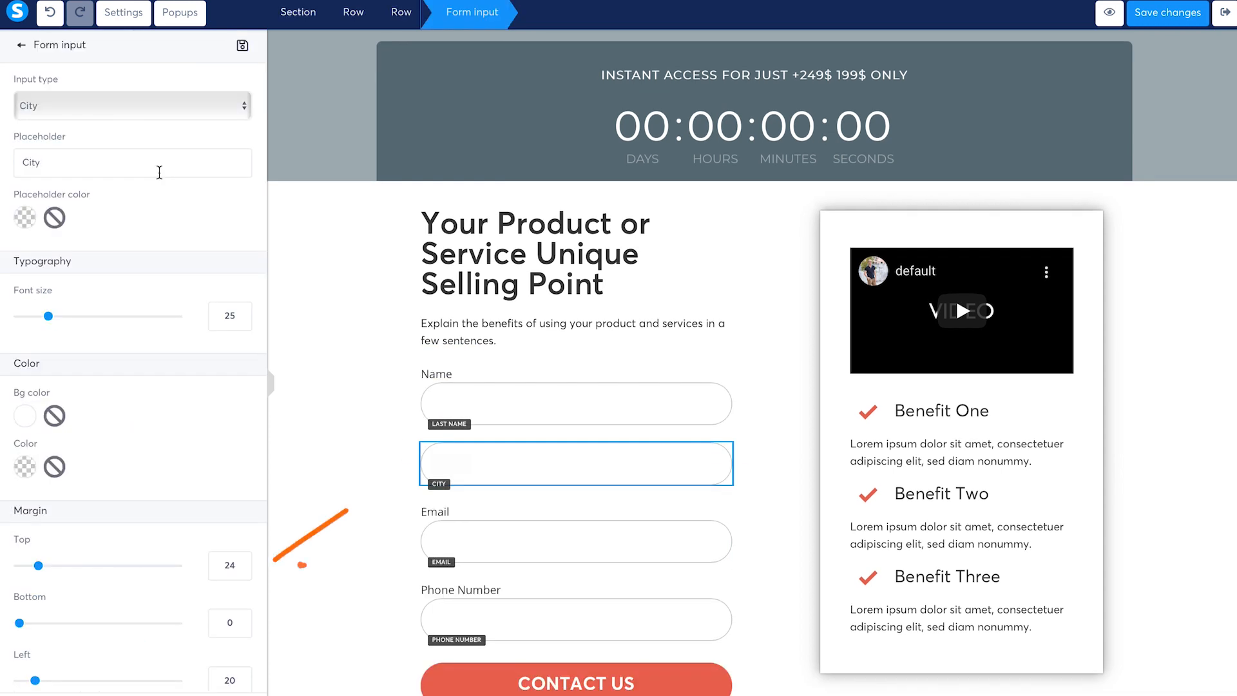
left_click(132, 163)
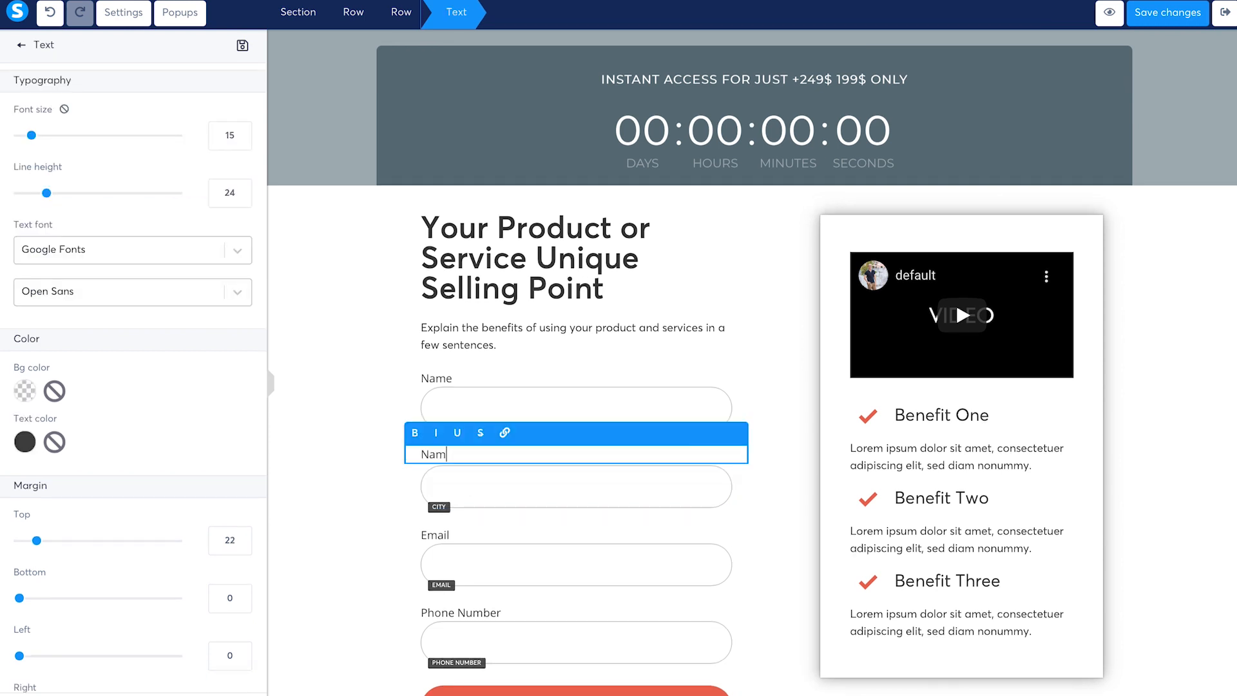
type("City")
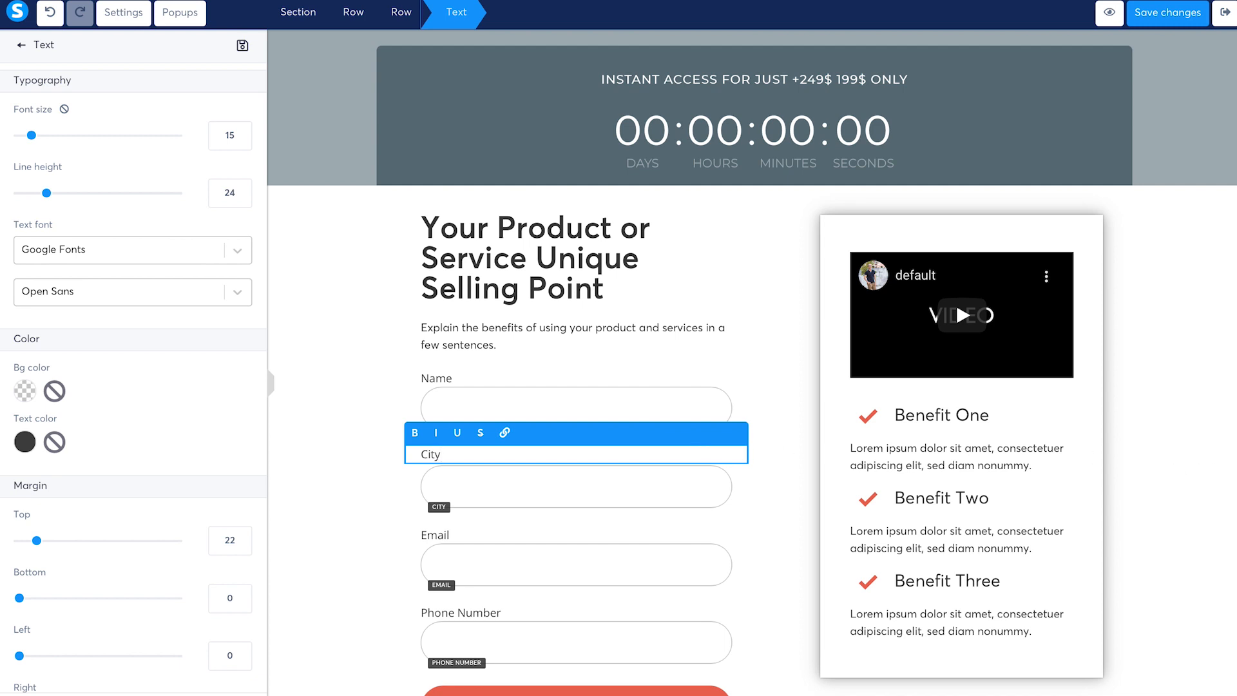
left_click(12, 45)
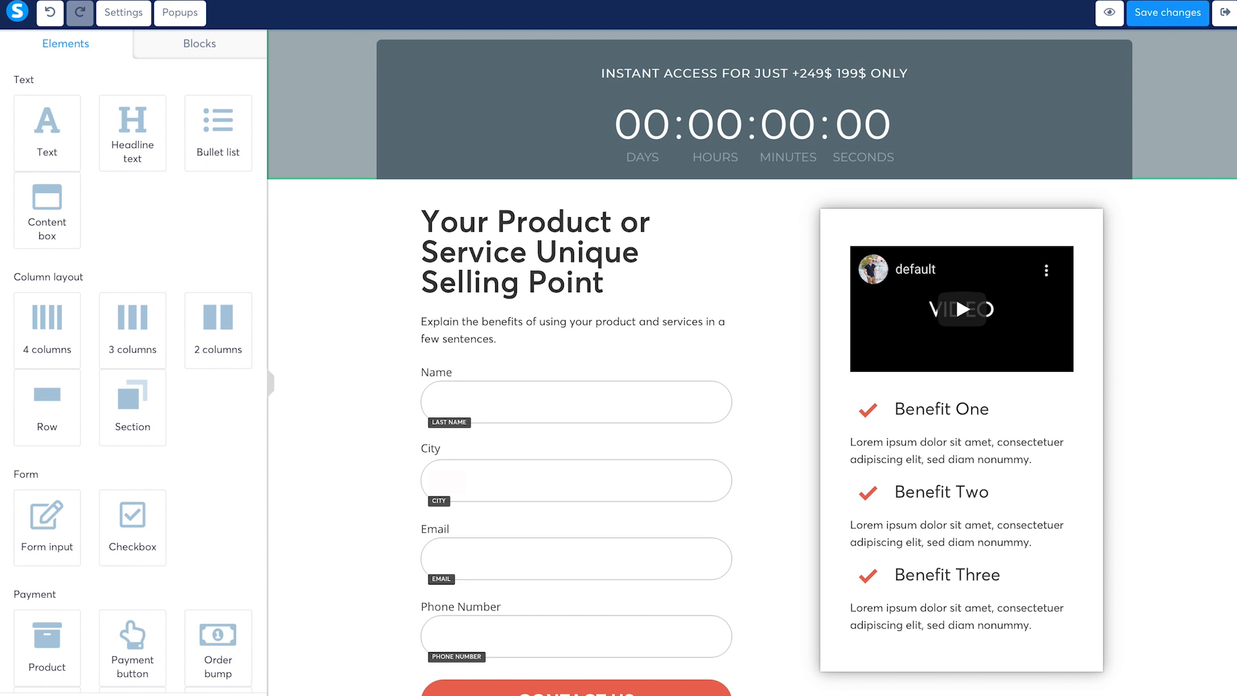
left_click(248, 681)
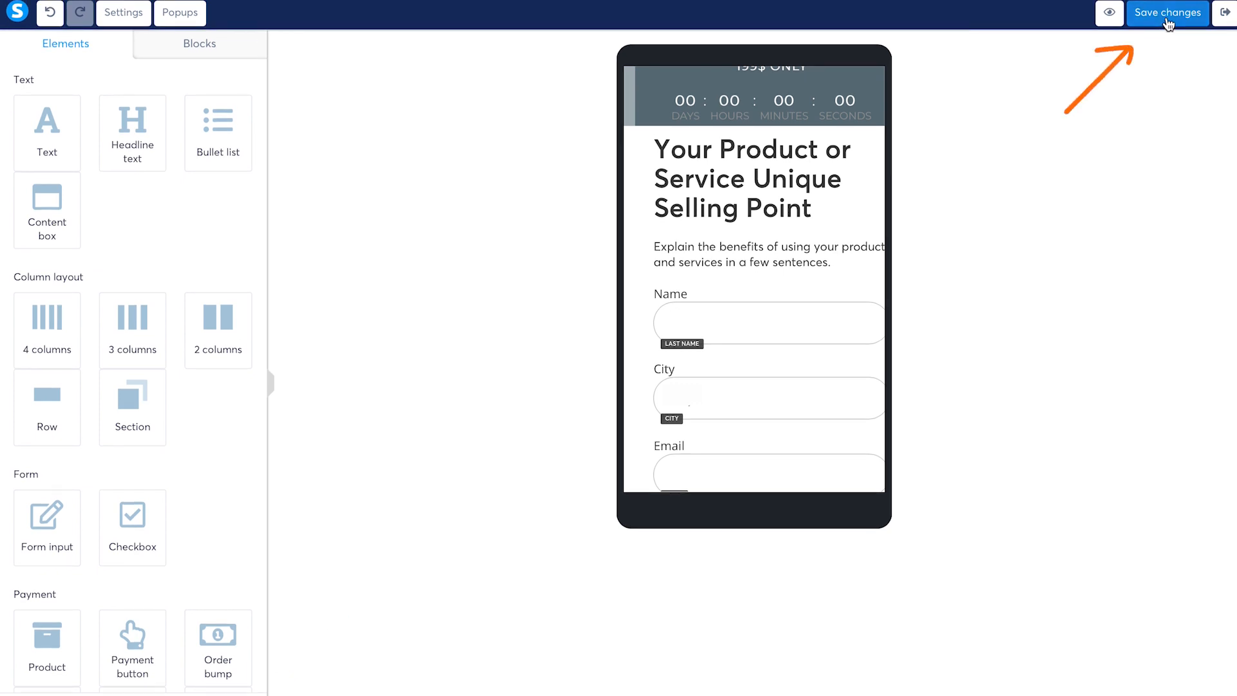
left_click(1167, 13)
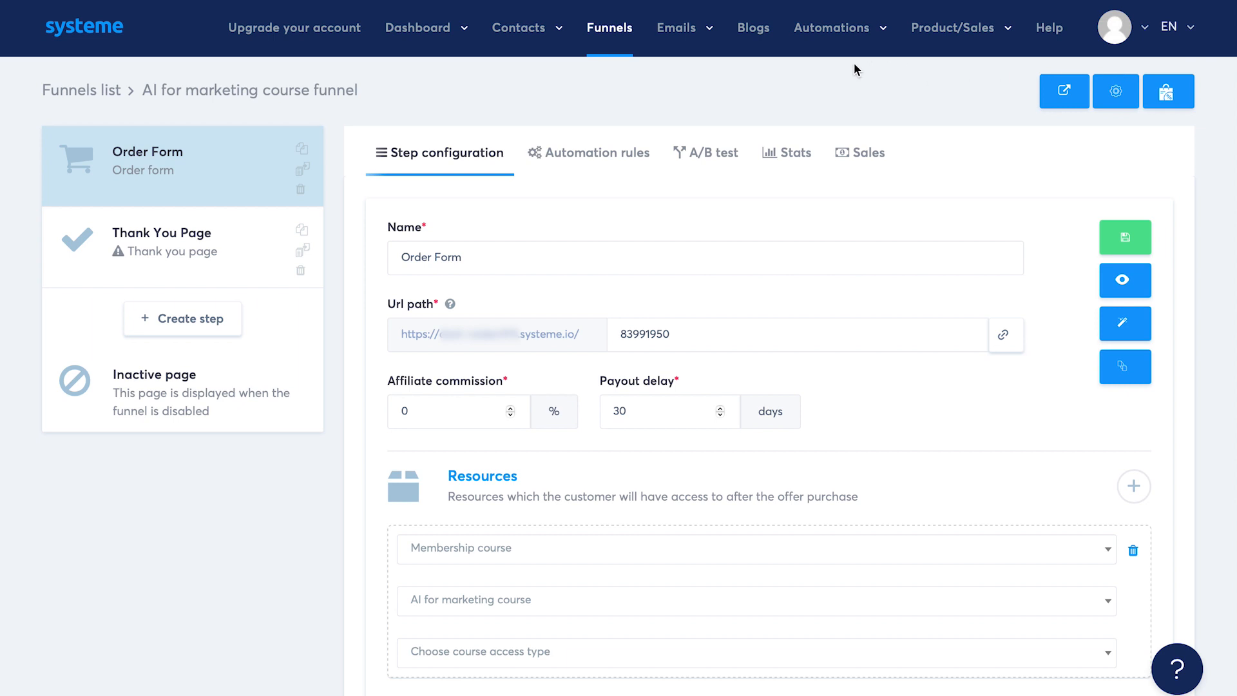
Start a new newsletter from Emails > Newsletters.
left_click(676, 27)
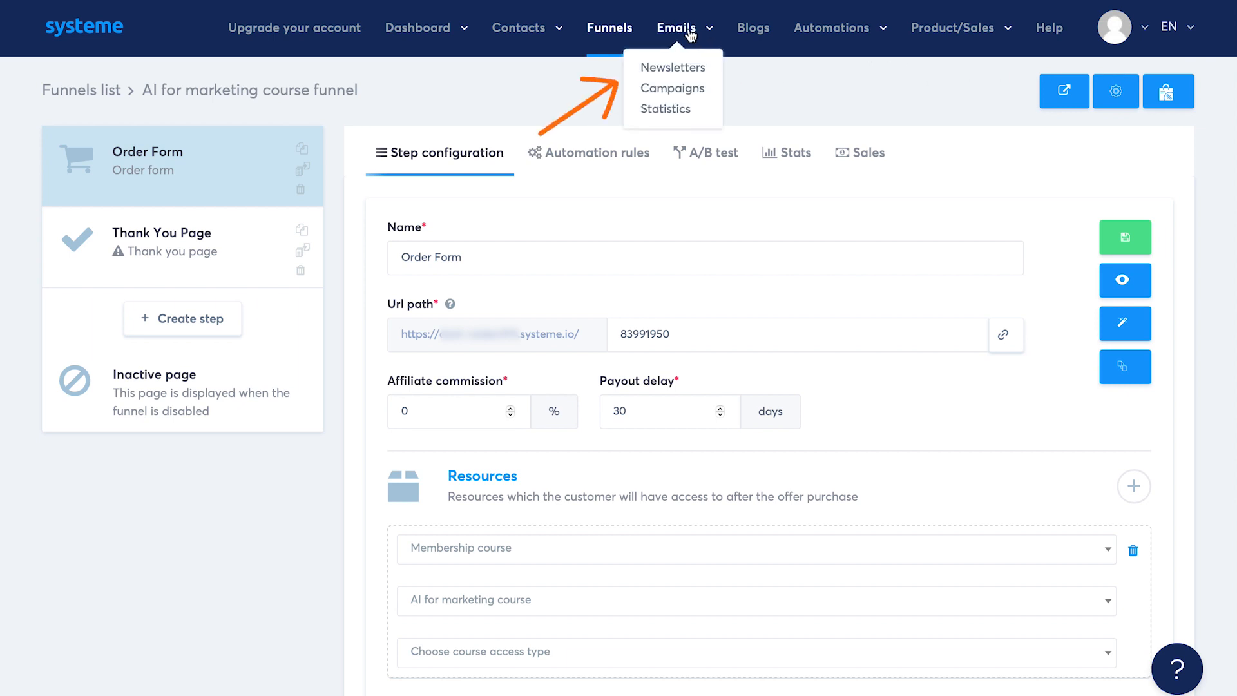
mouse_move(673, 67)
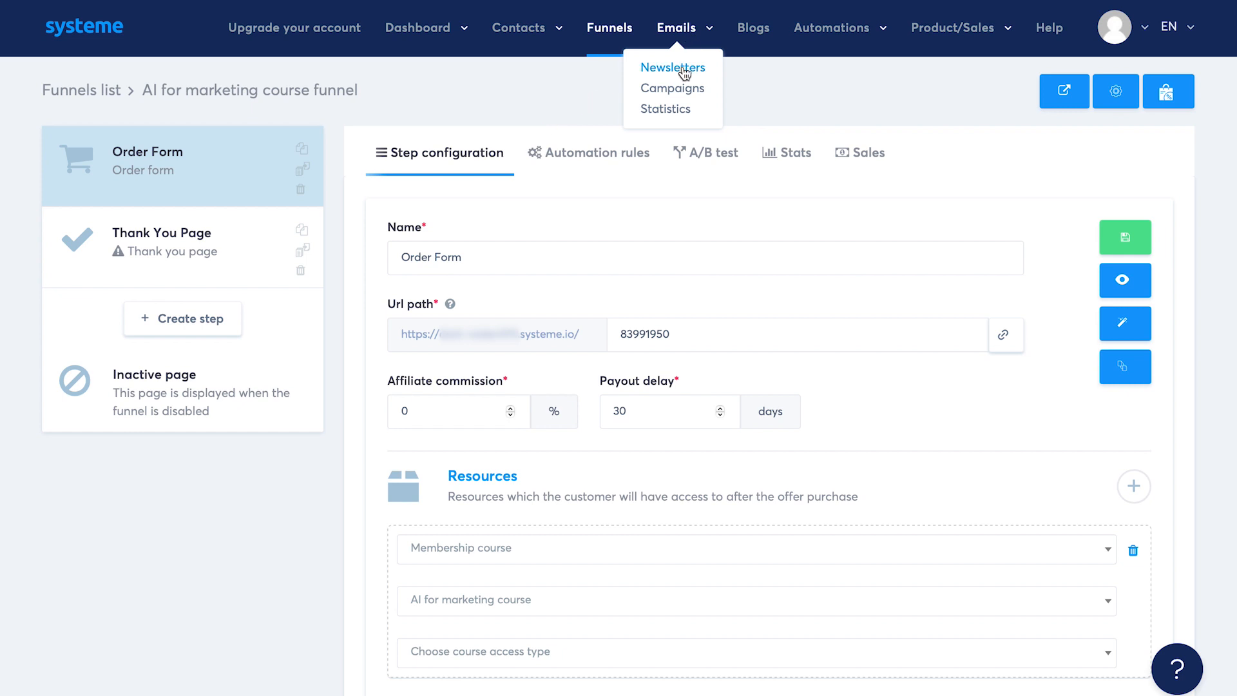
left_click(672, 67)
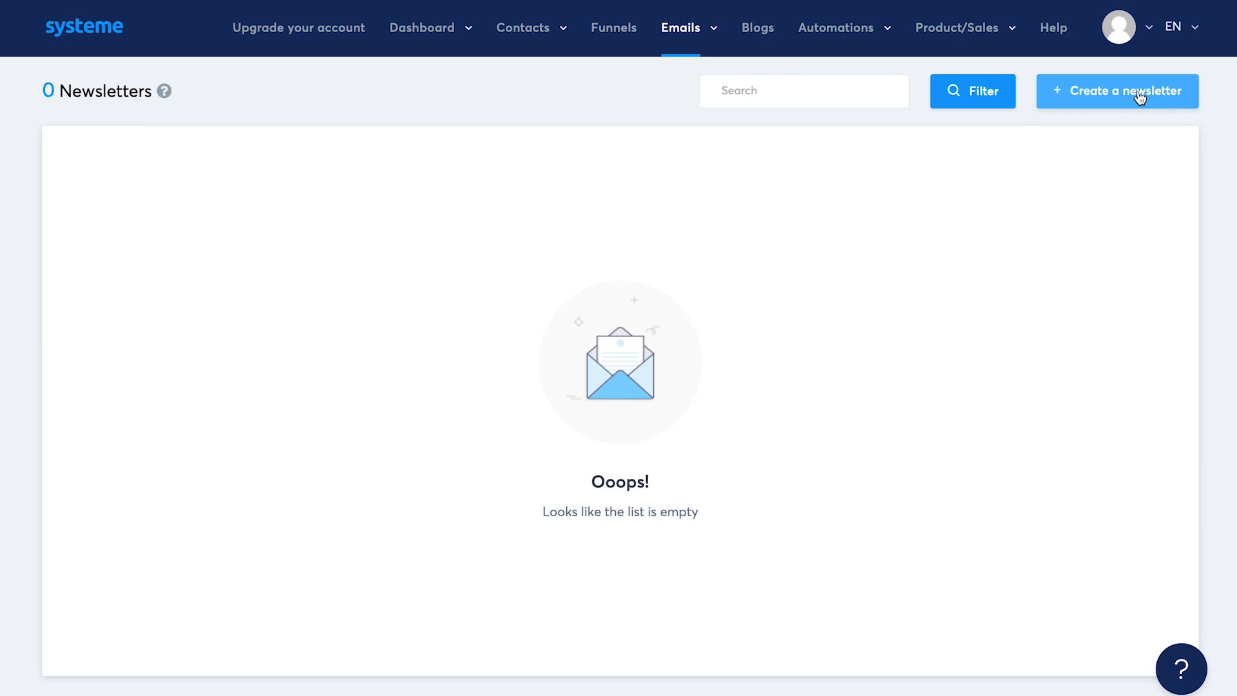
left_click(1117, 91)
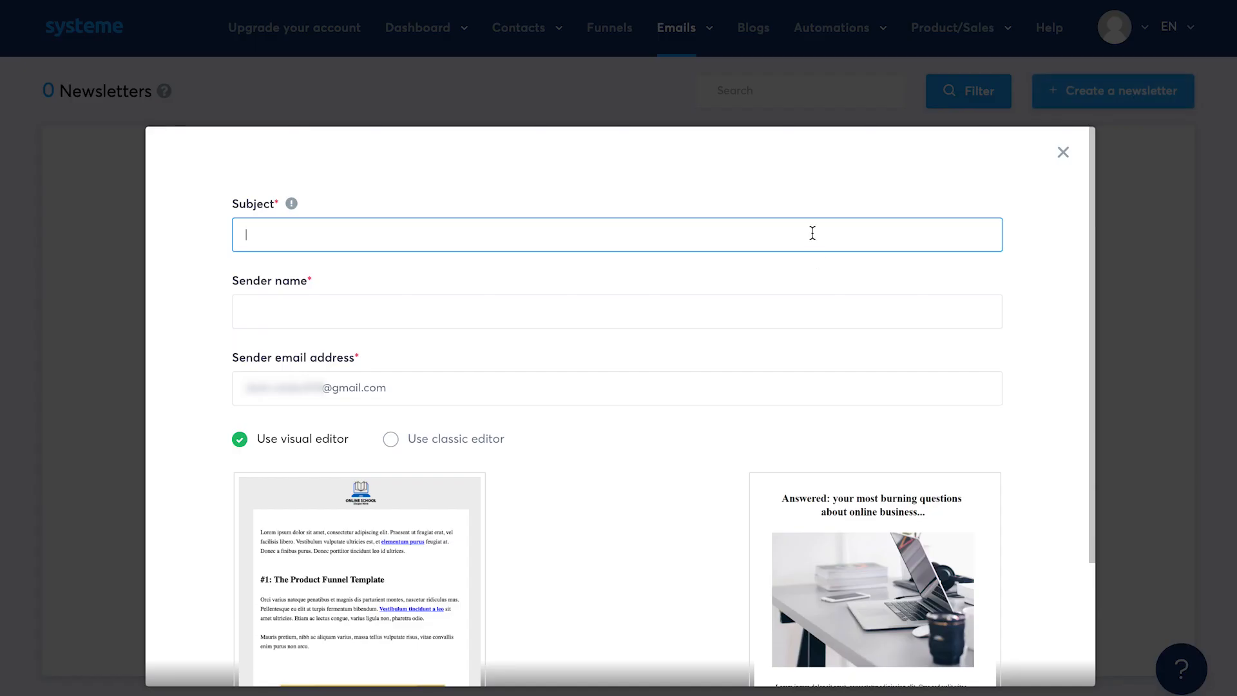
Fill in subject 'Top Marketing Updates - June 2021', sender name 'NSDM India' and the sender email.
type("Top Marketing")
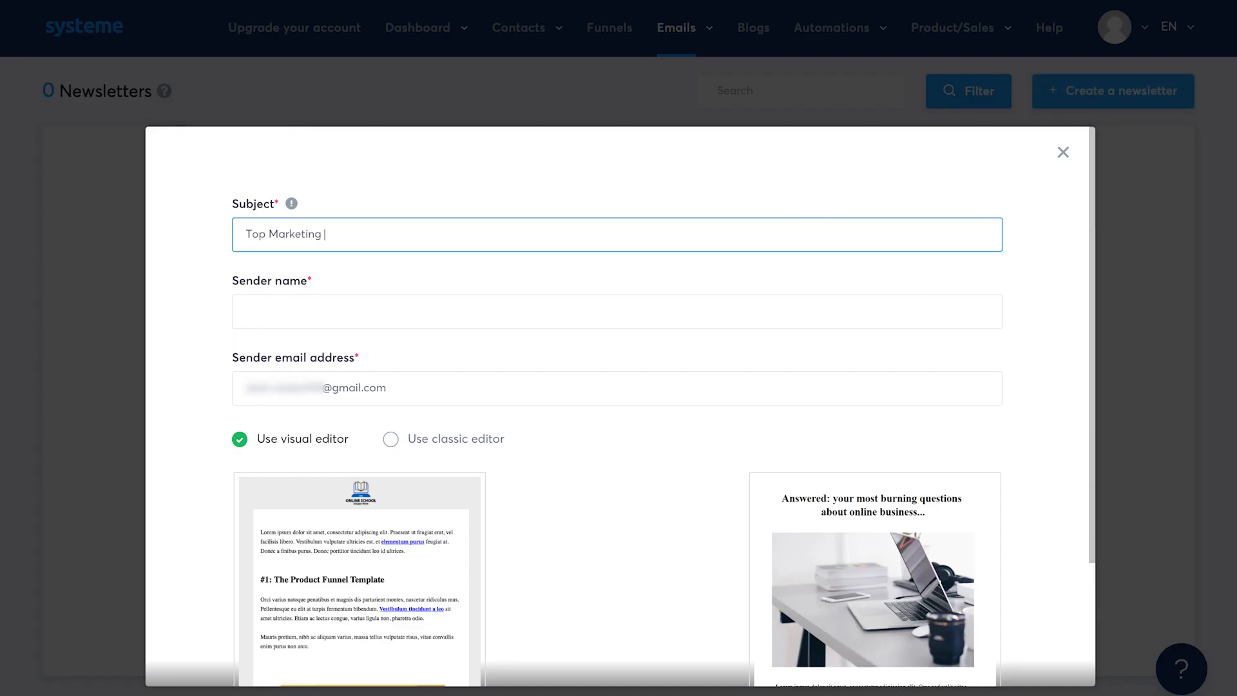
type("Updates")
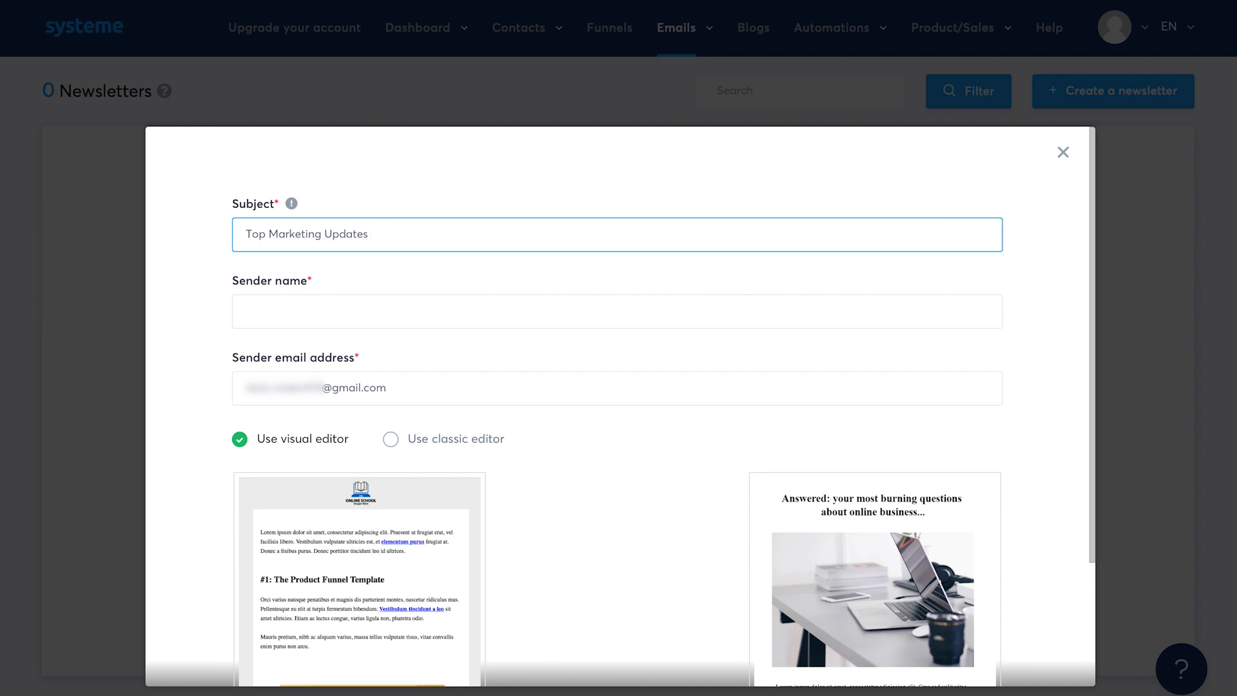
type("- June 2021")
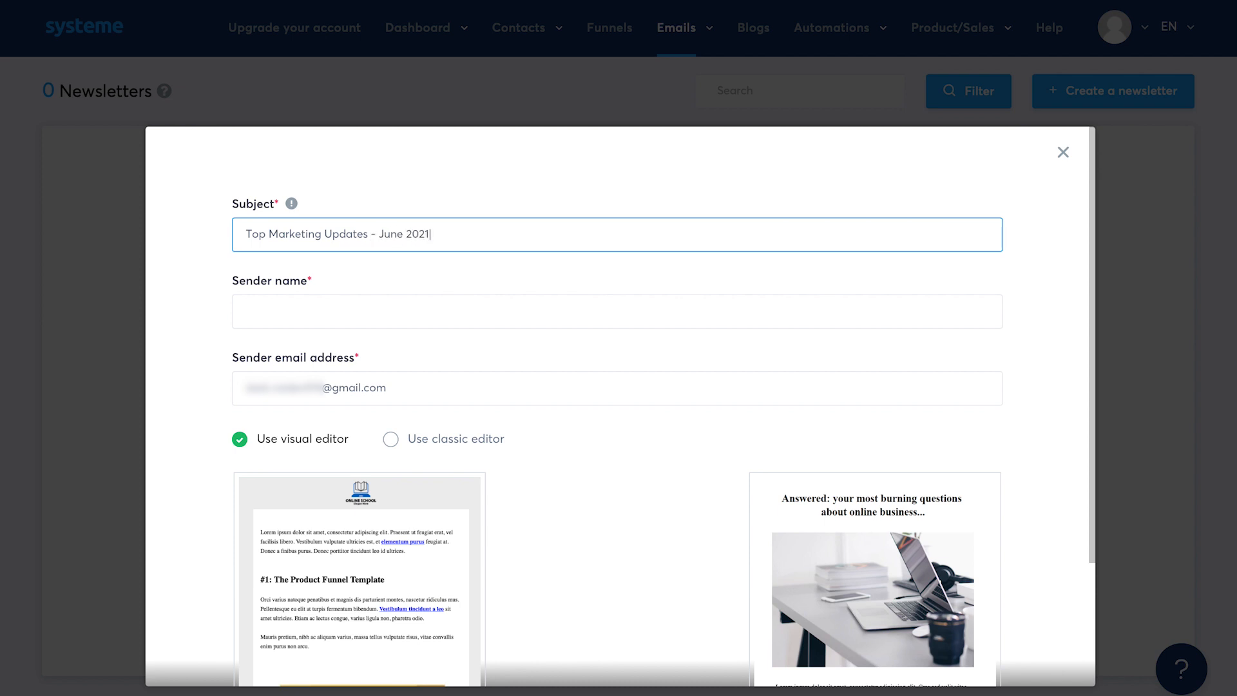
mouse_move(635, 323)
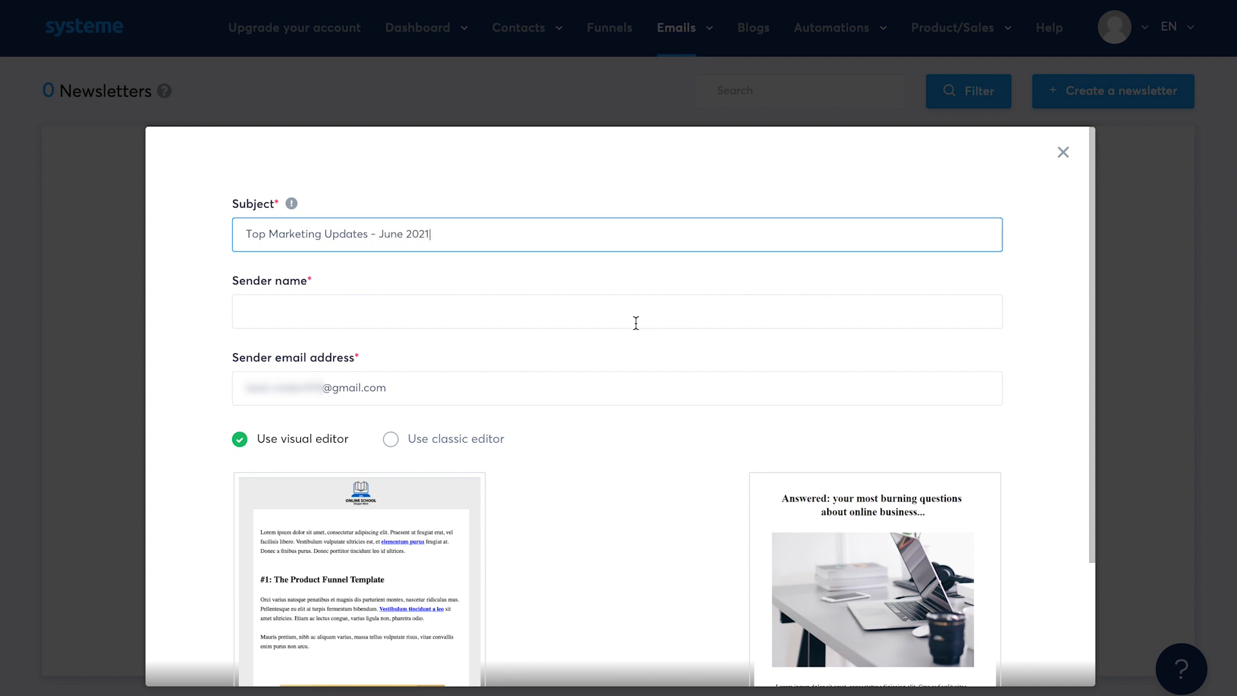
type("NSDM Indi")
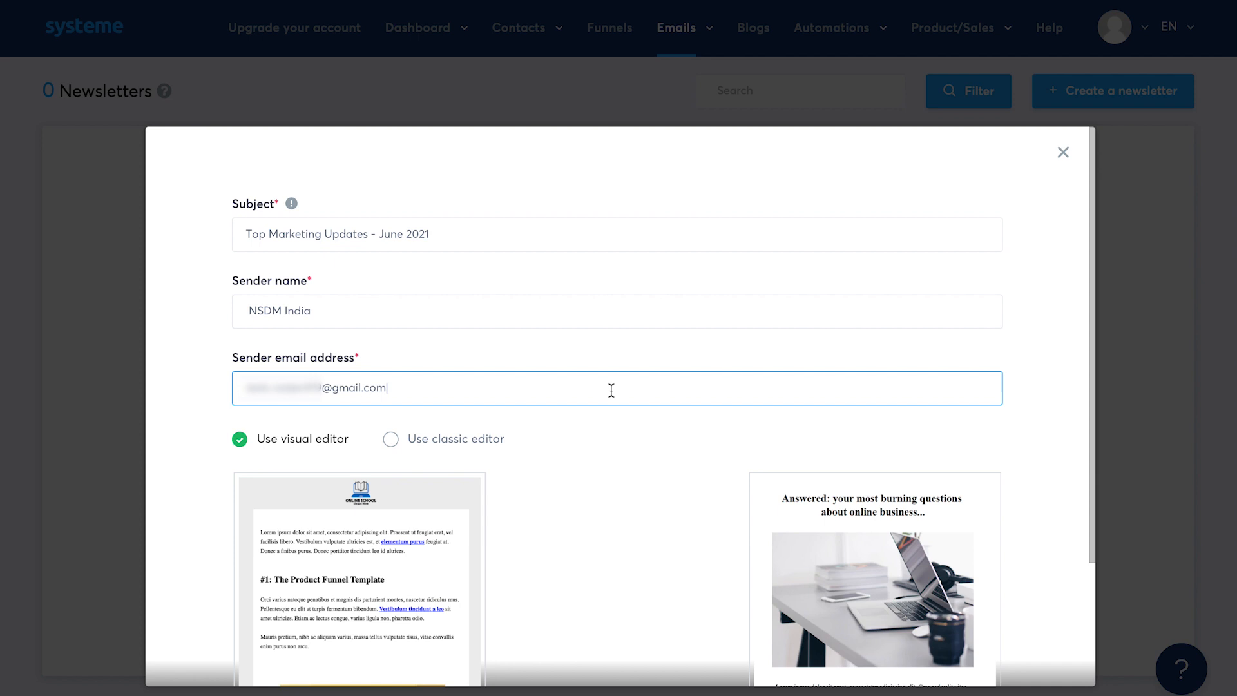
type("ar")
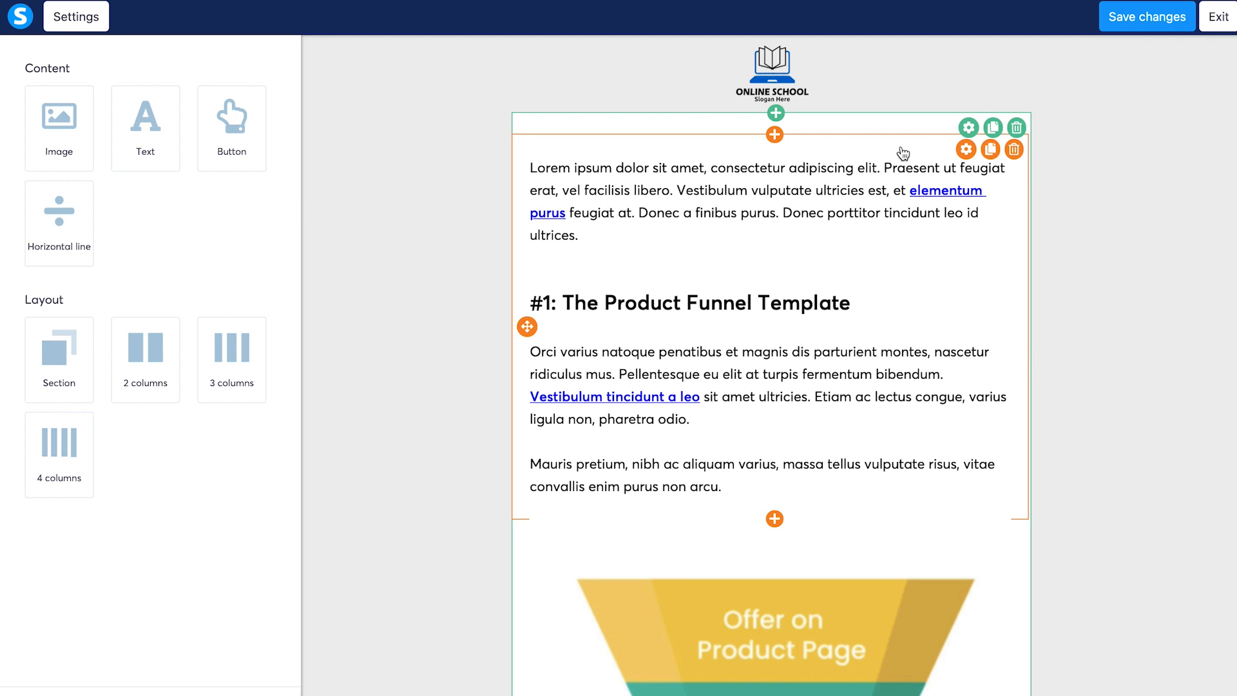
Apply the Online School visual template and exit the editor back to the newsletter settings.
left_click(907, 119)
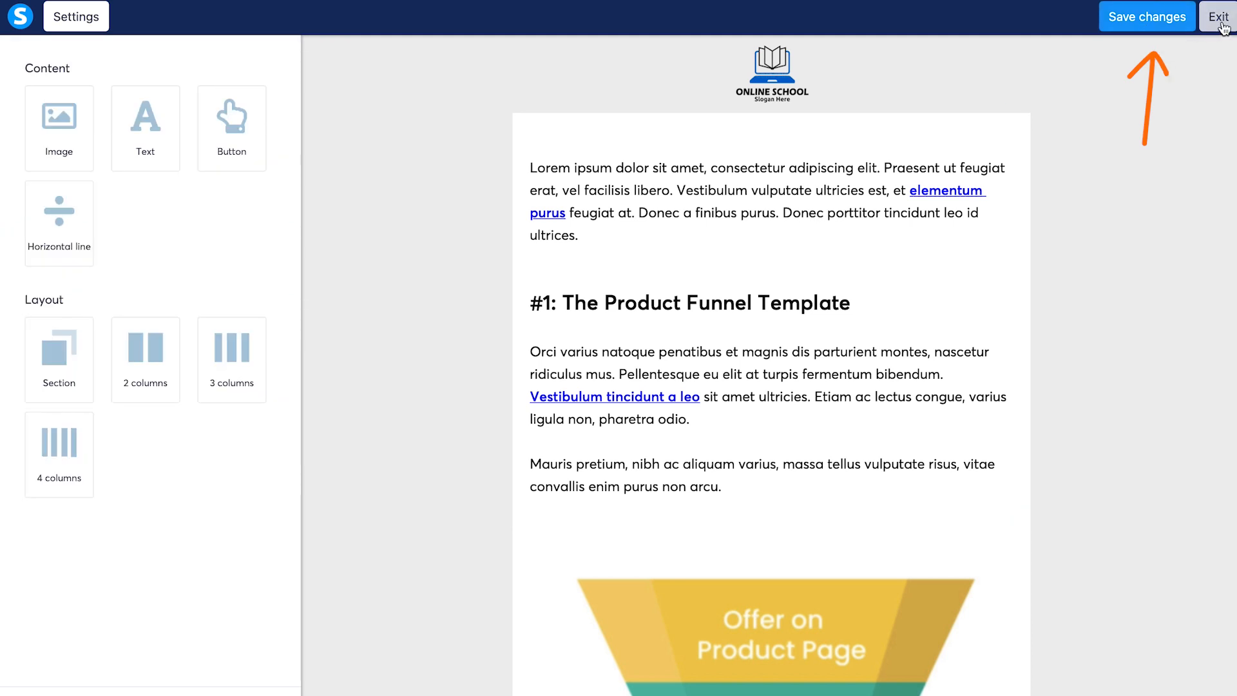
left_click(1218, 15)
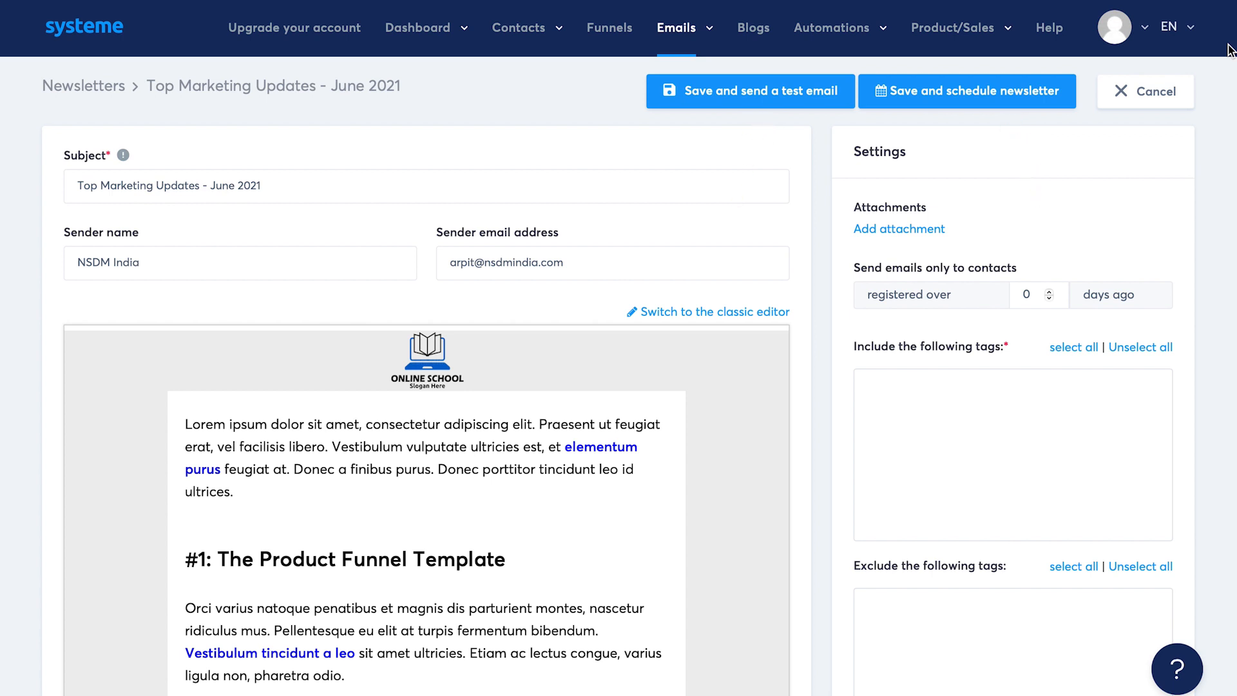
Create a campaign named 'AI course nurture' from Emails > Campaigns and open its email list.
left_click(675, 27)
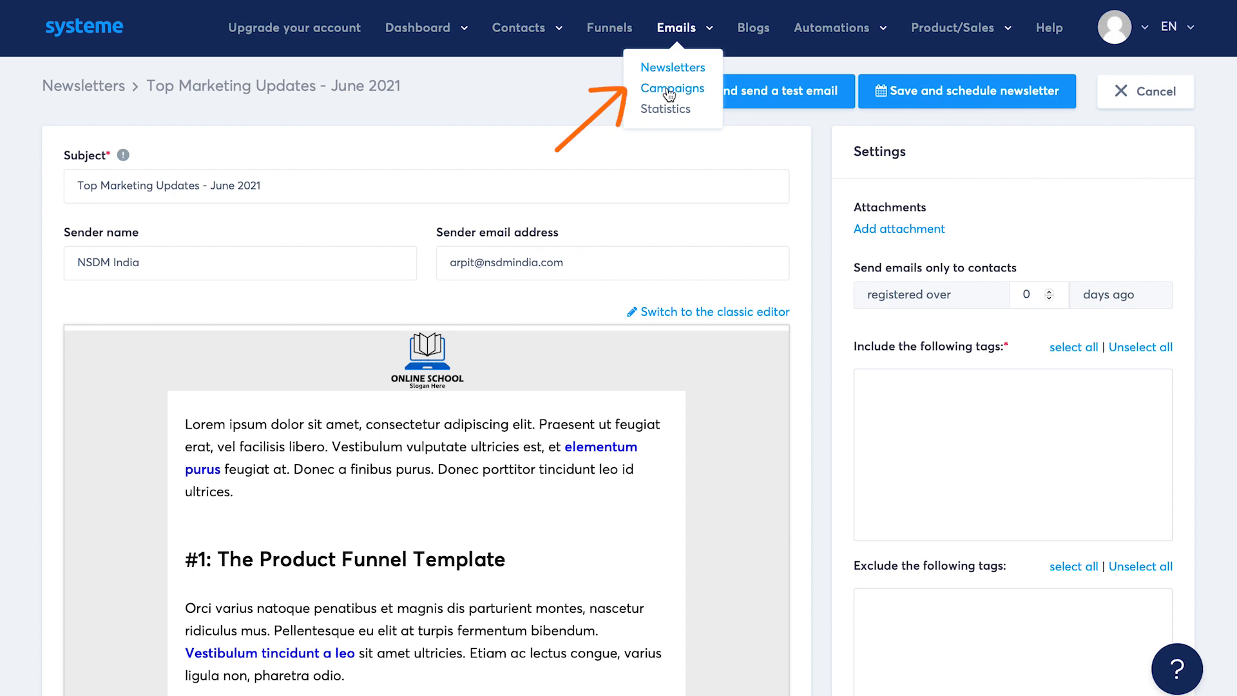
left_click(673, 88)
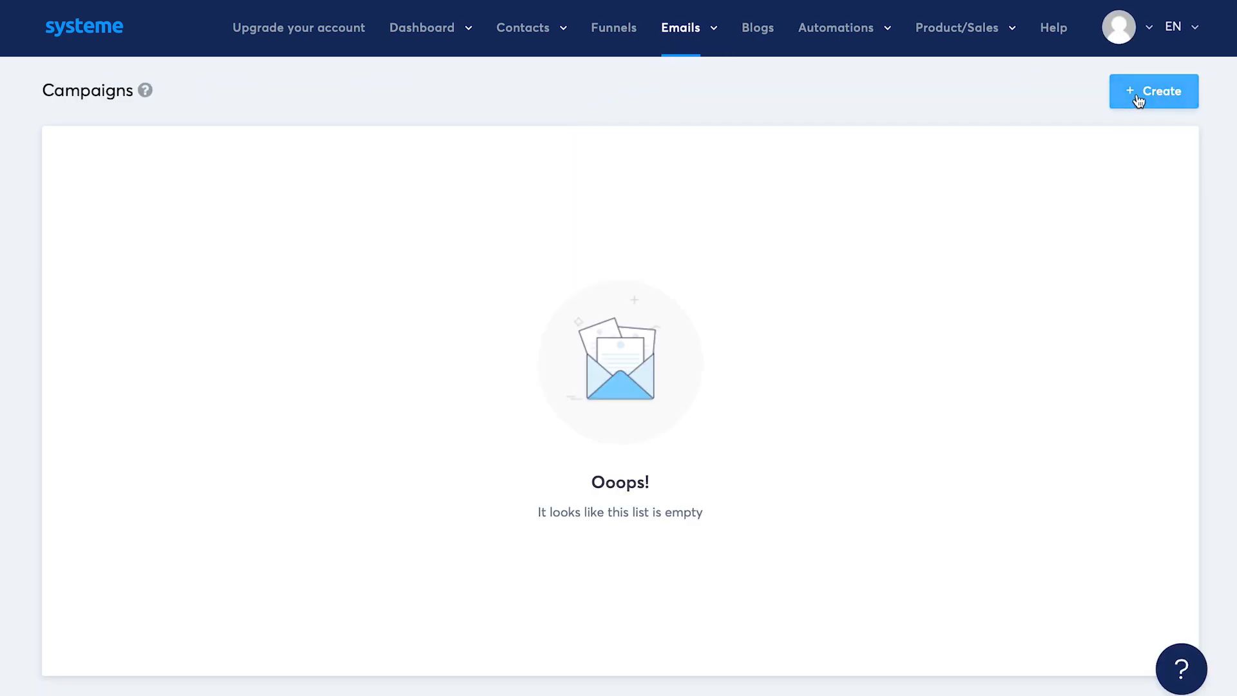
left_click(1151, 90)
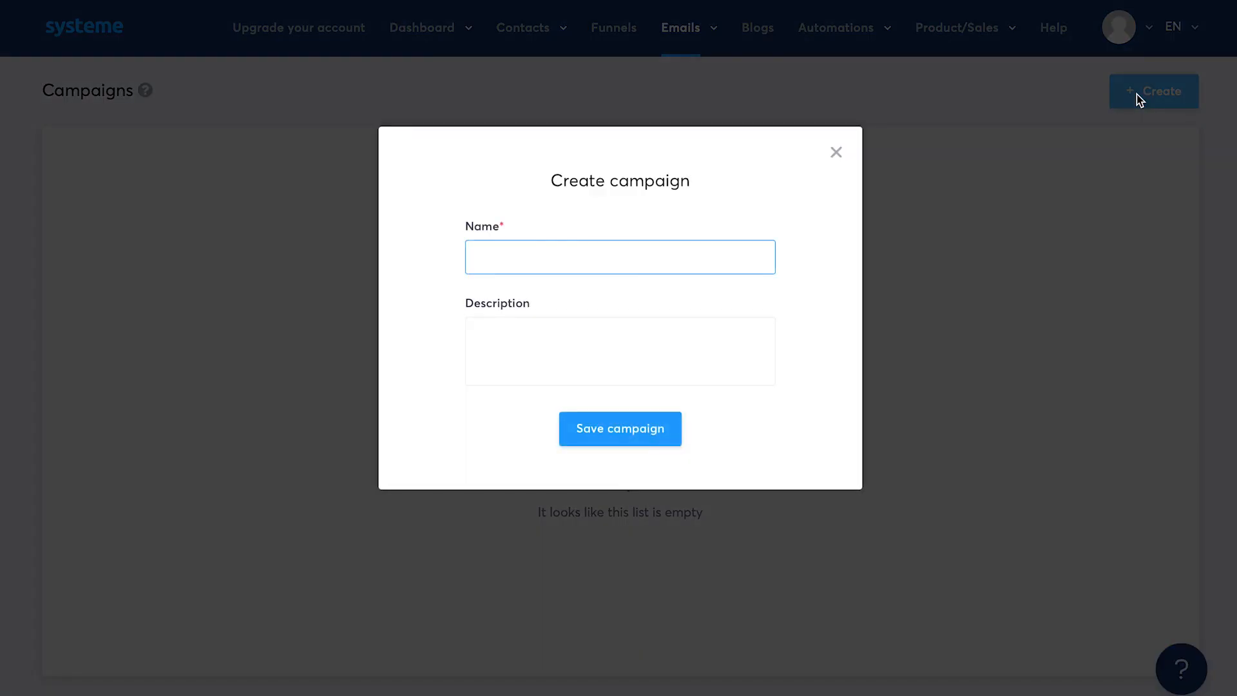
type("AI course nurture")
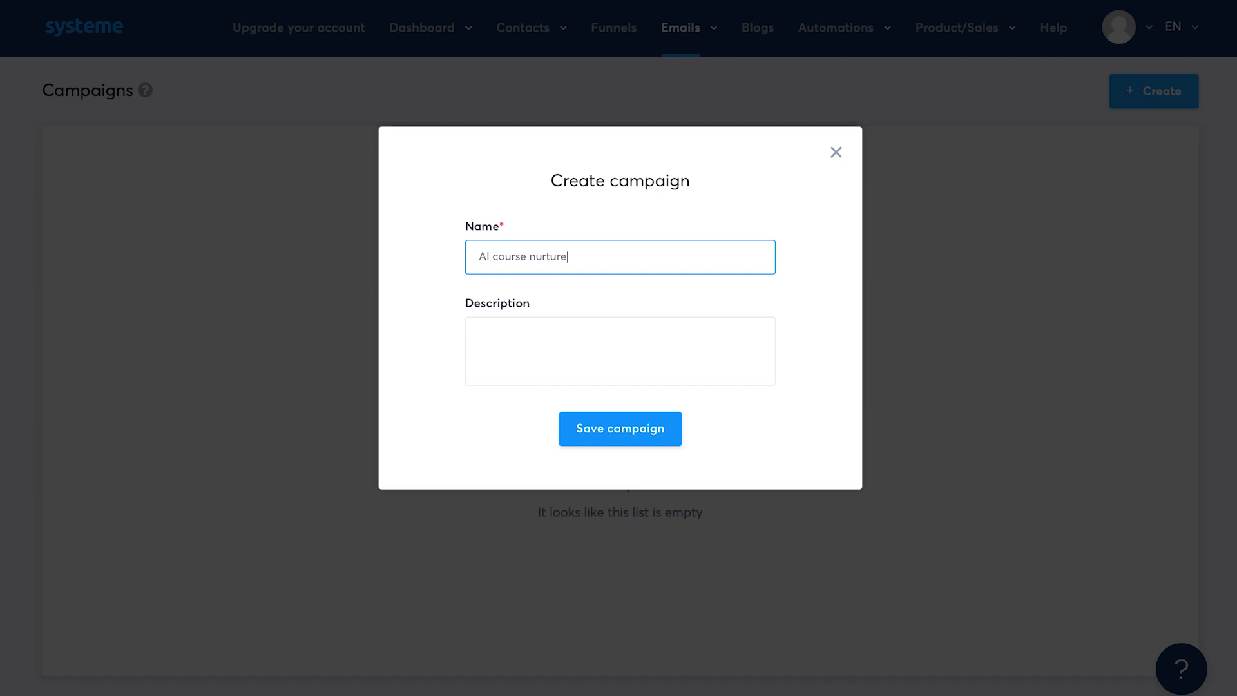
left_click(619, 427)
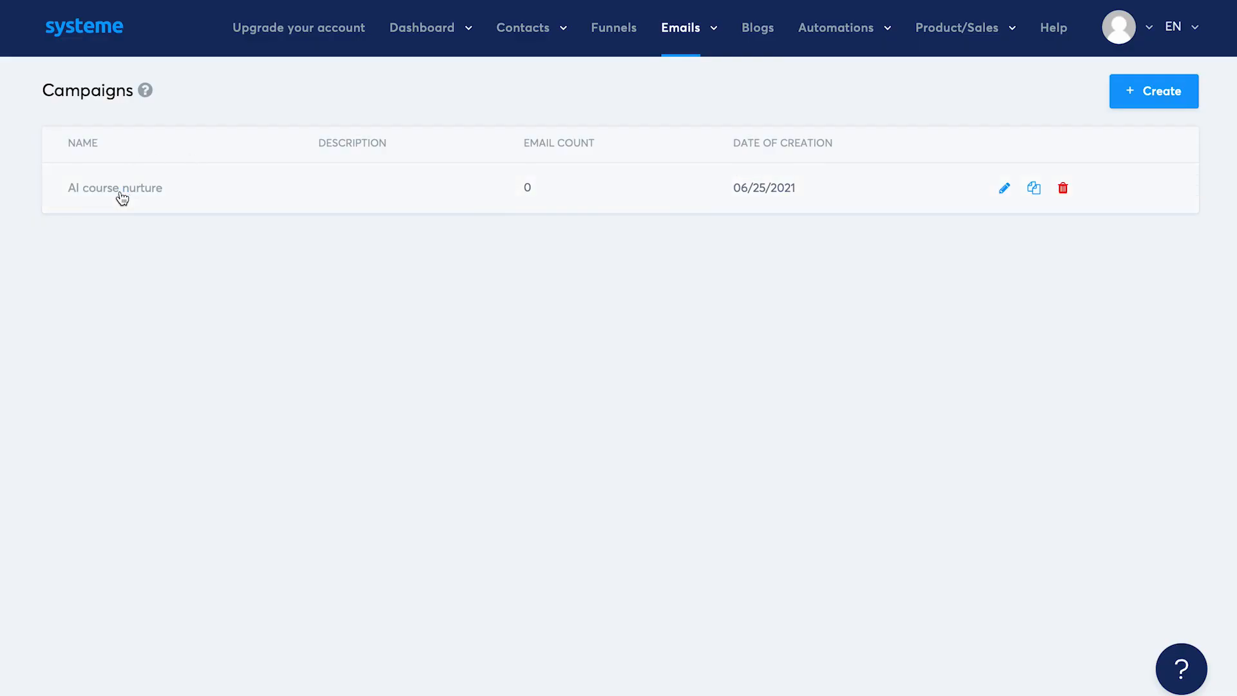
left_click(115, 188)
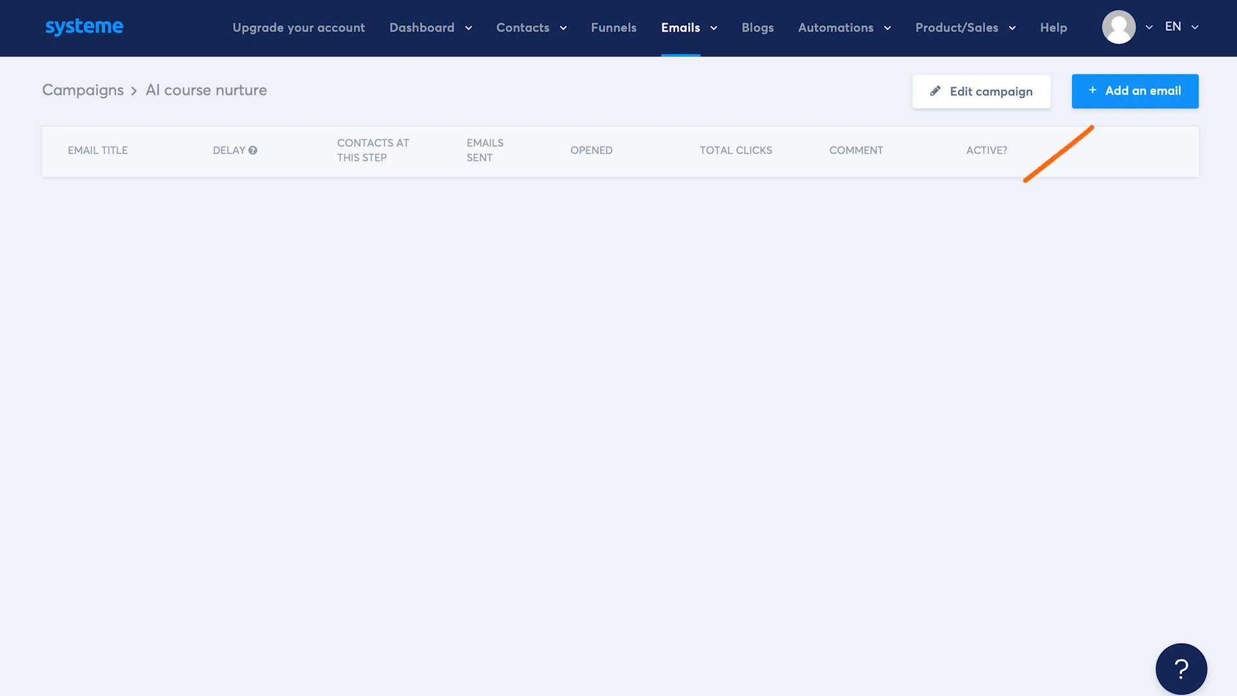
Create a campaign email from NSDM India with subject 'Application of AI in Marketing' and return to its settings.
left_click(1133, 90)
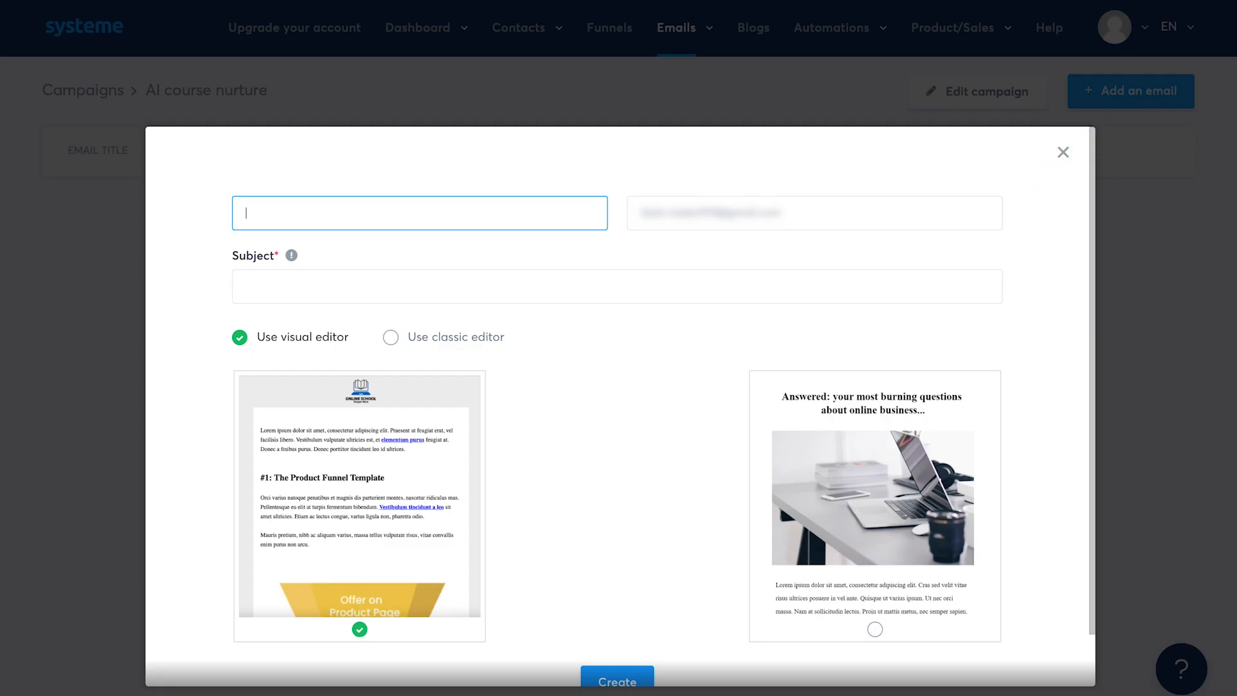
type("NSDM India")
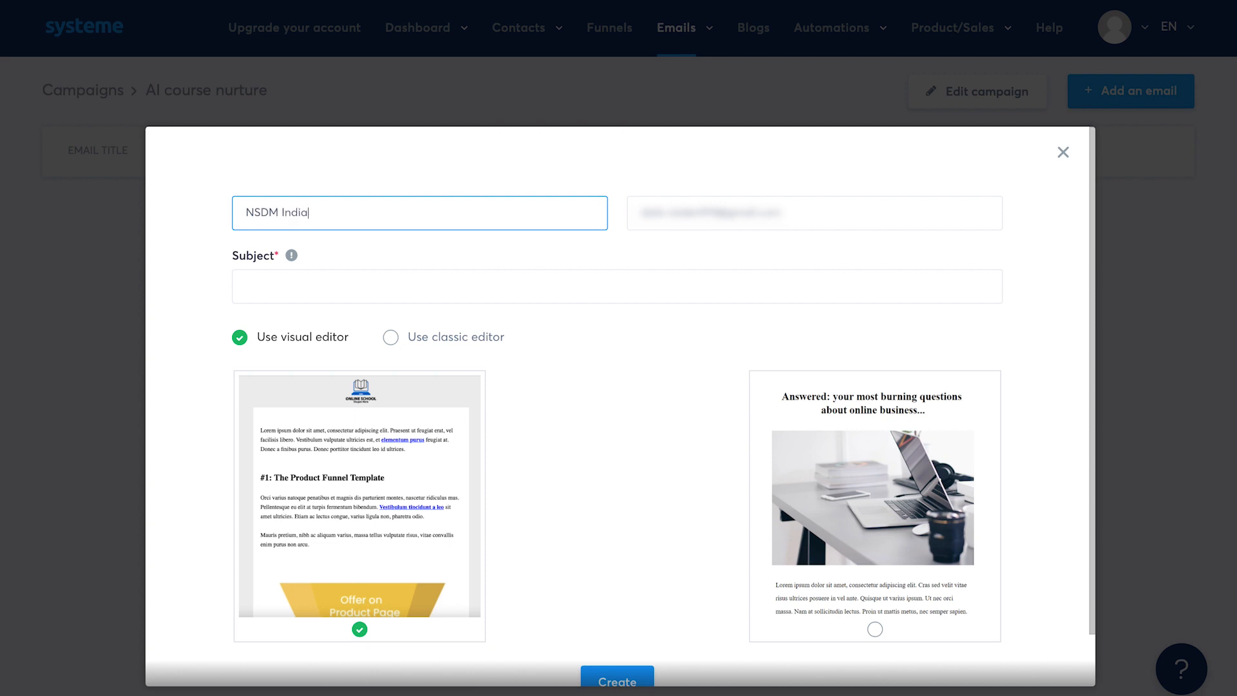
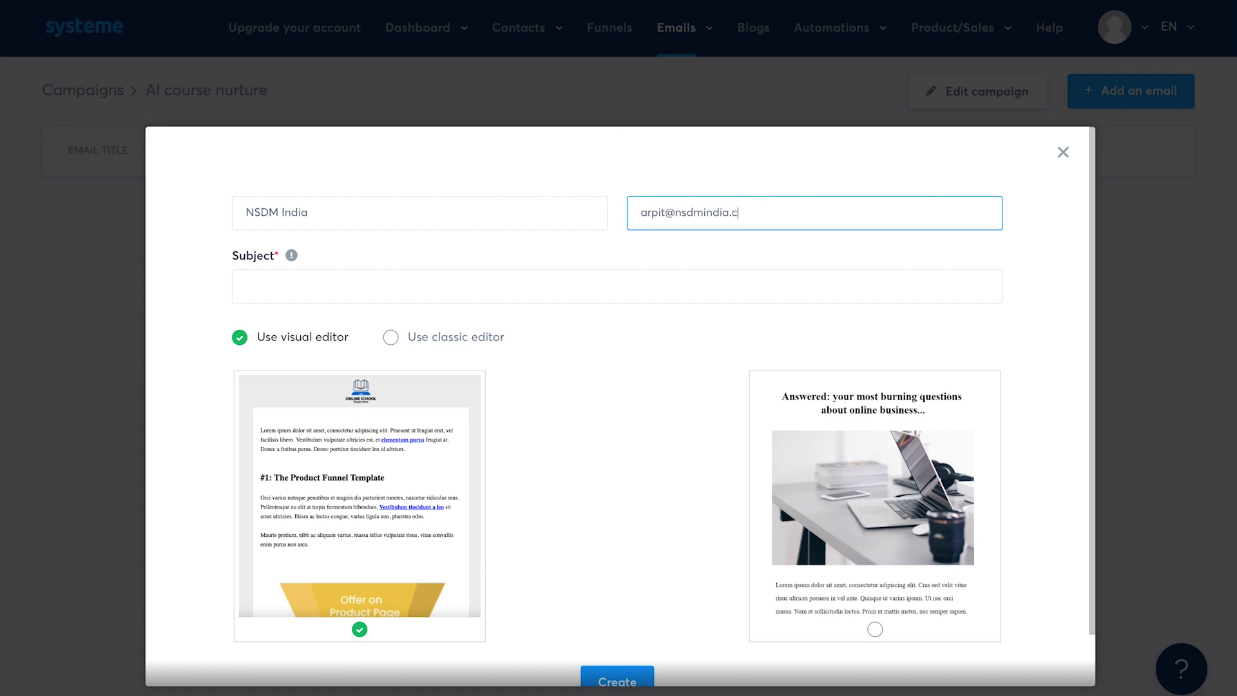
type("Application of")
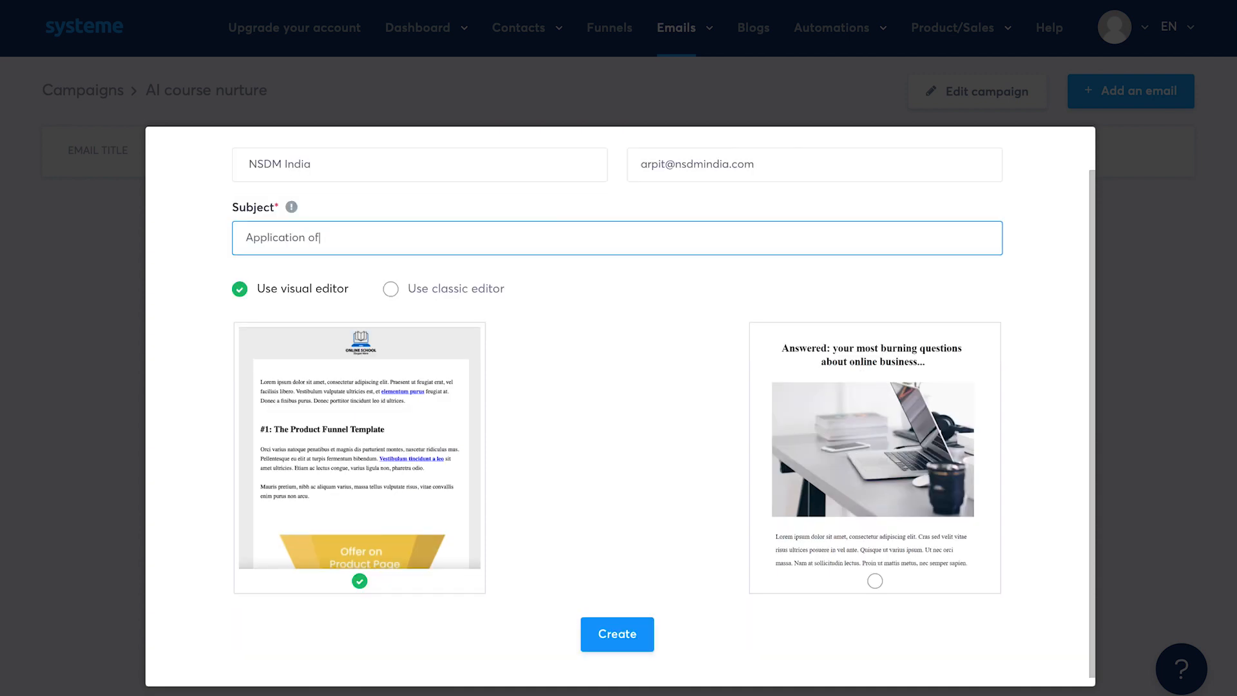
type("AI in Marketing")
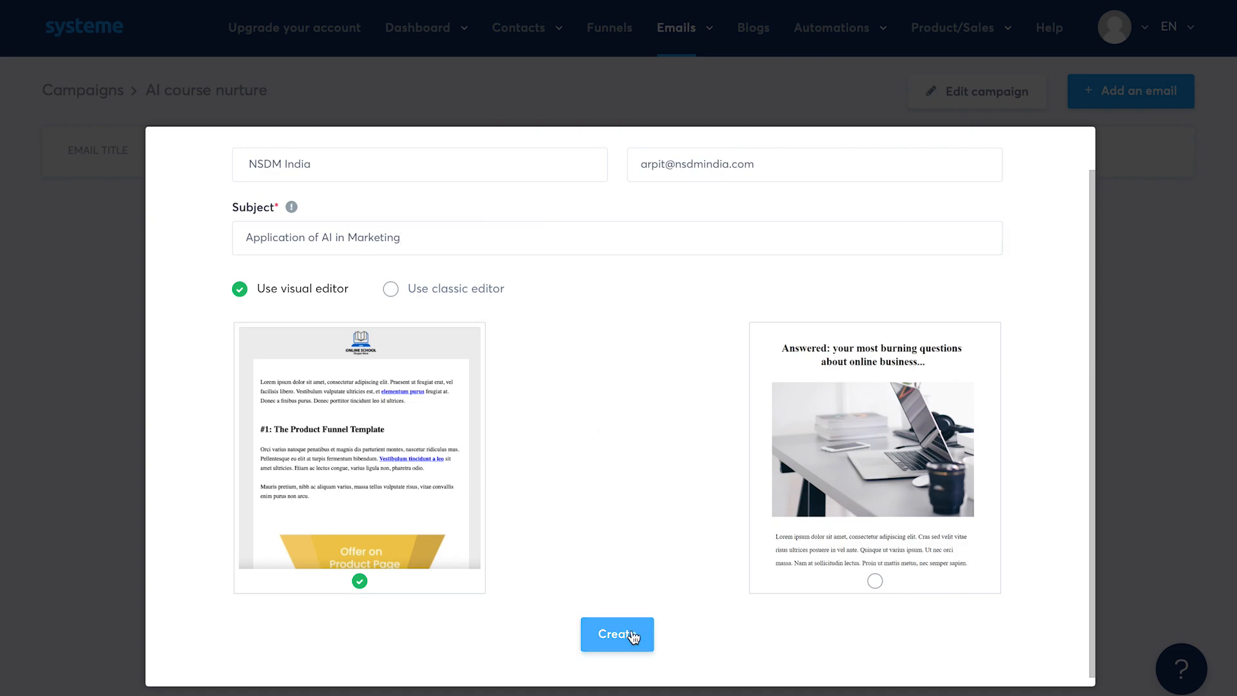
left_click(617, 633)
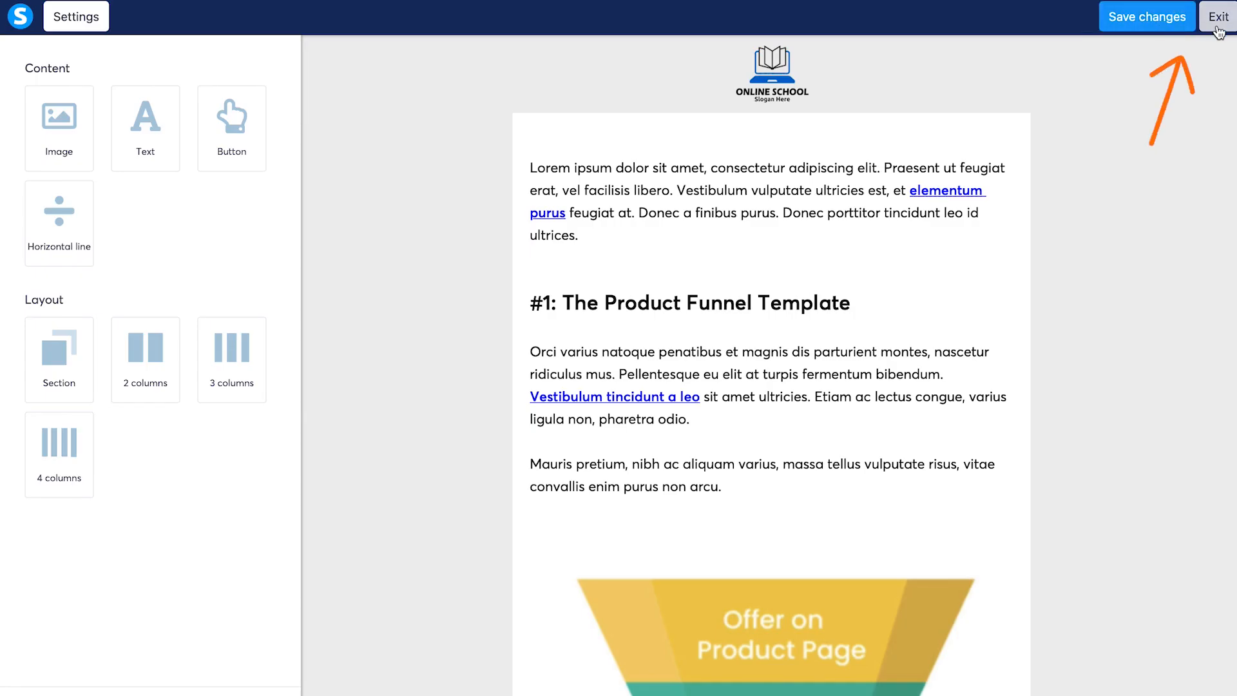
left_click(1217, 15)
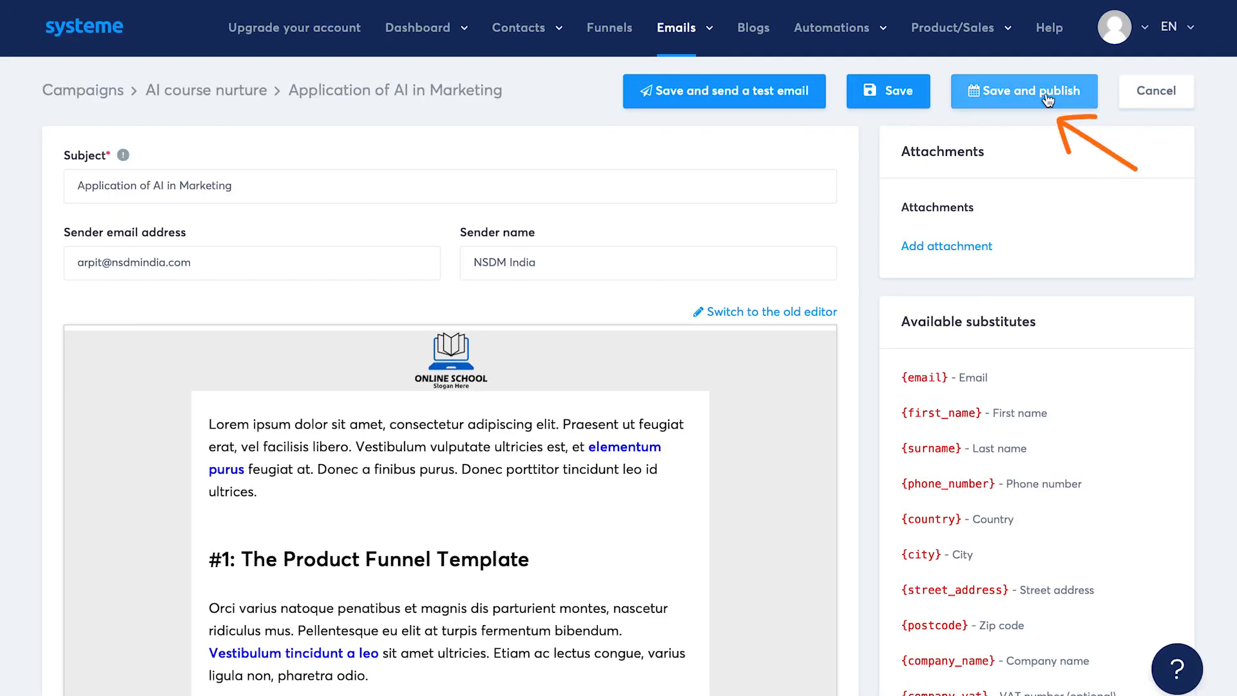
Save and publish the email with the default 1-hour delay so it becomes active.
left_click(1022, 91)
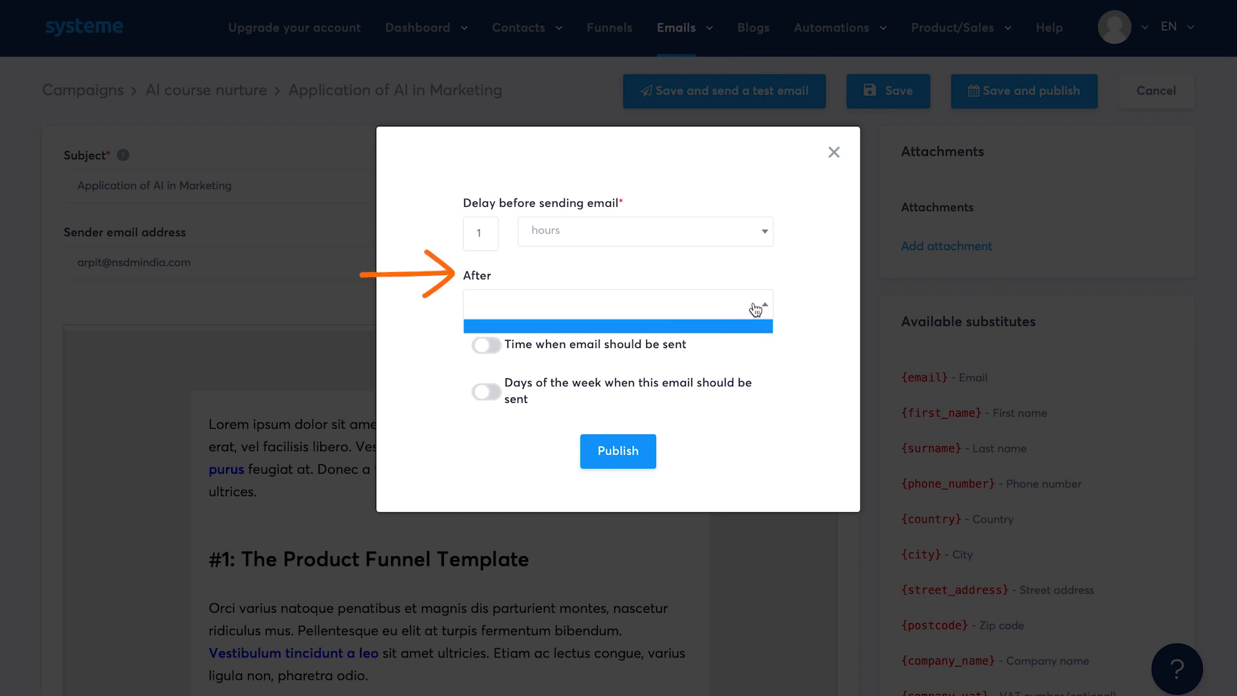
left_click(617, 304)
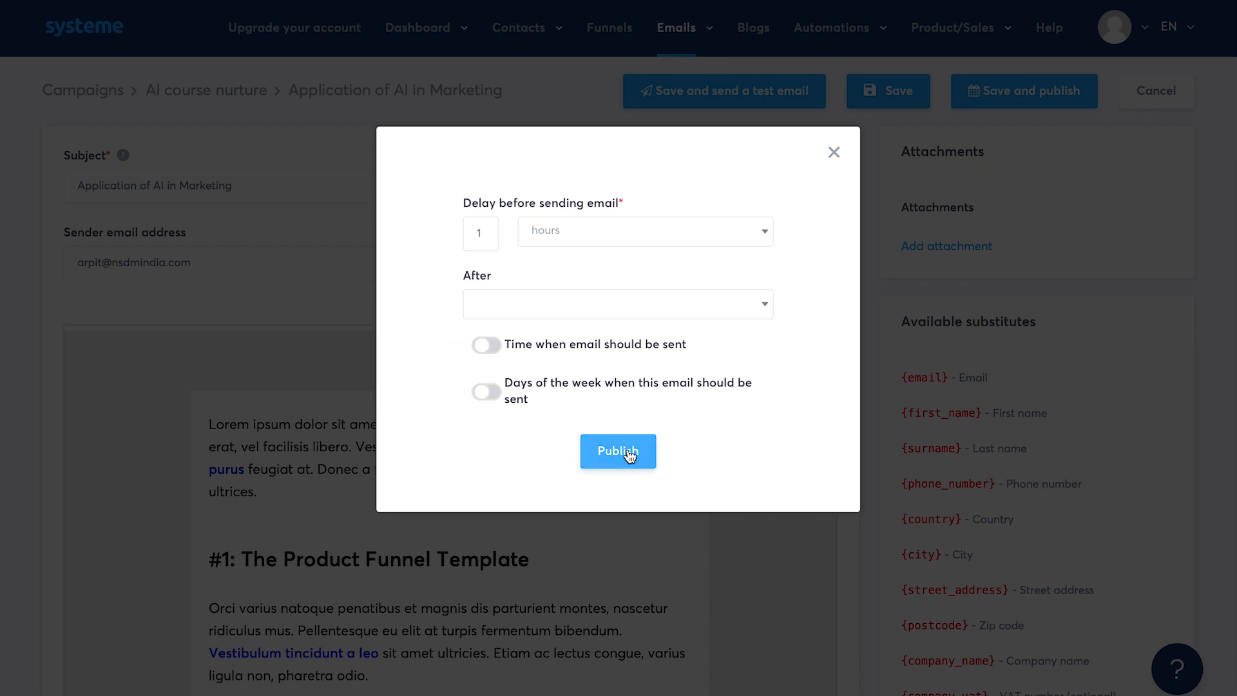
left_click(617, 451)
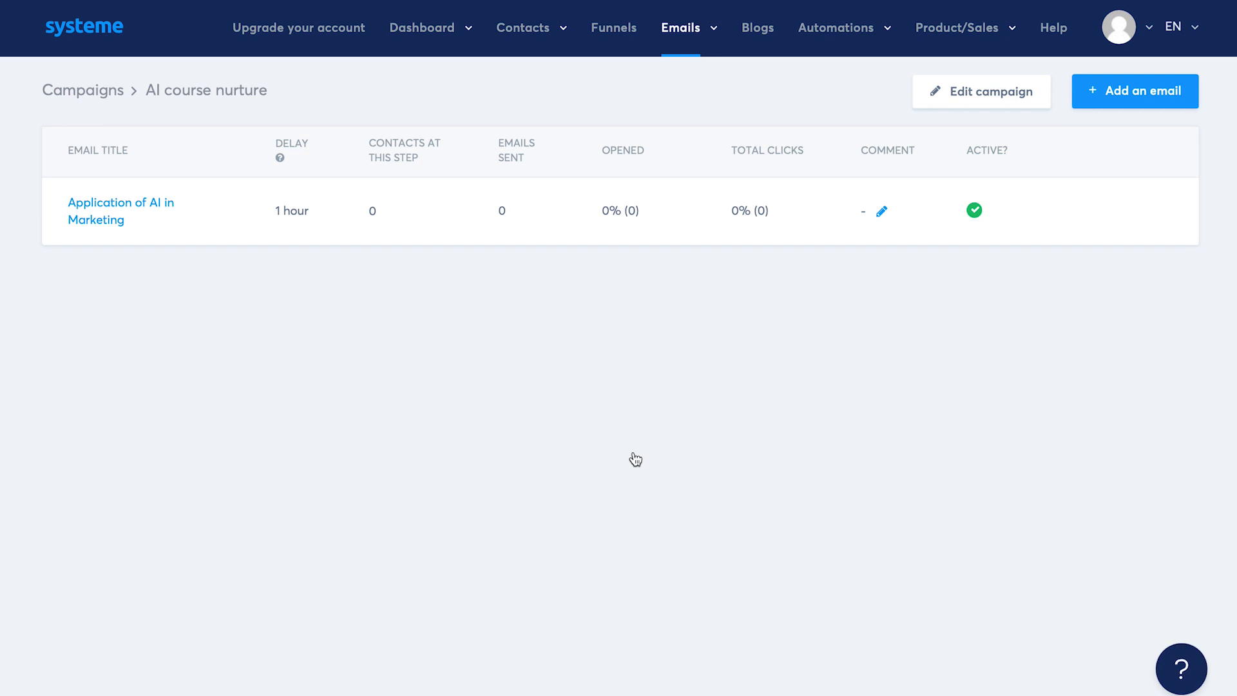
mouse_move(862, 101)
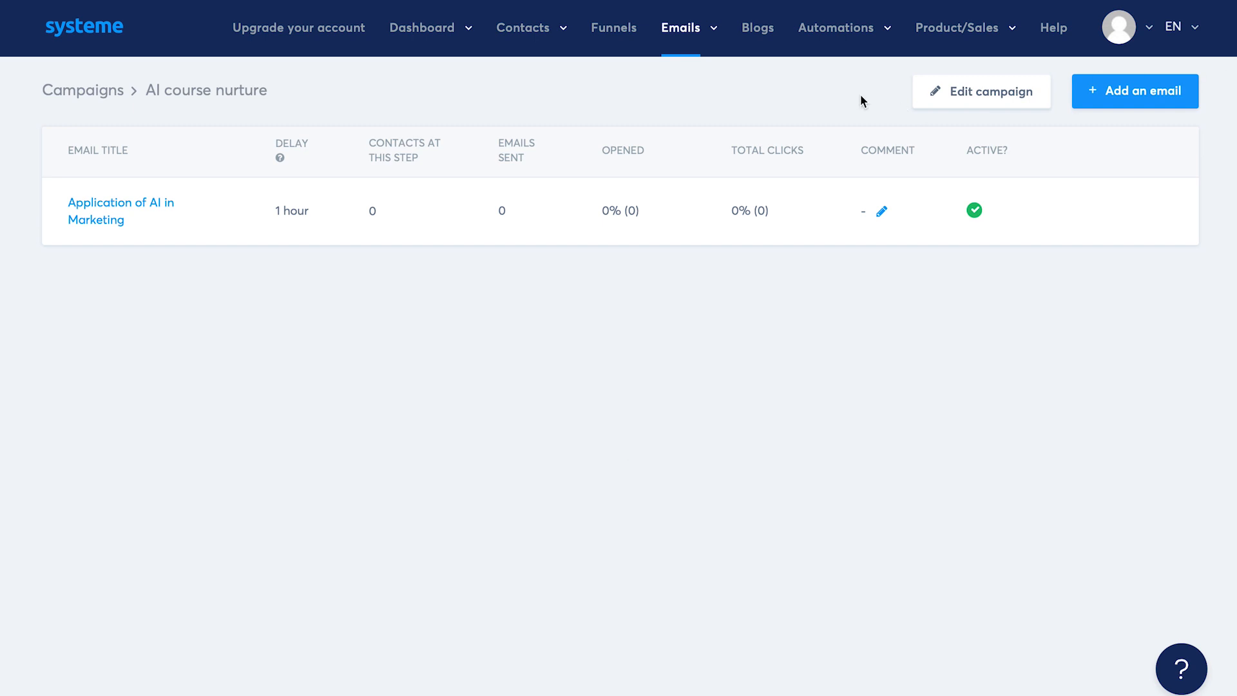
Start a new rule from Automations > Rules.
left_click(682, 27)
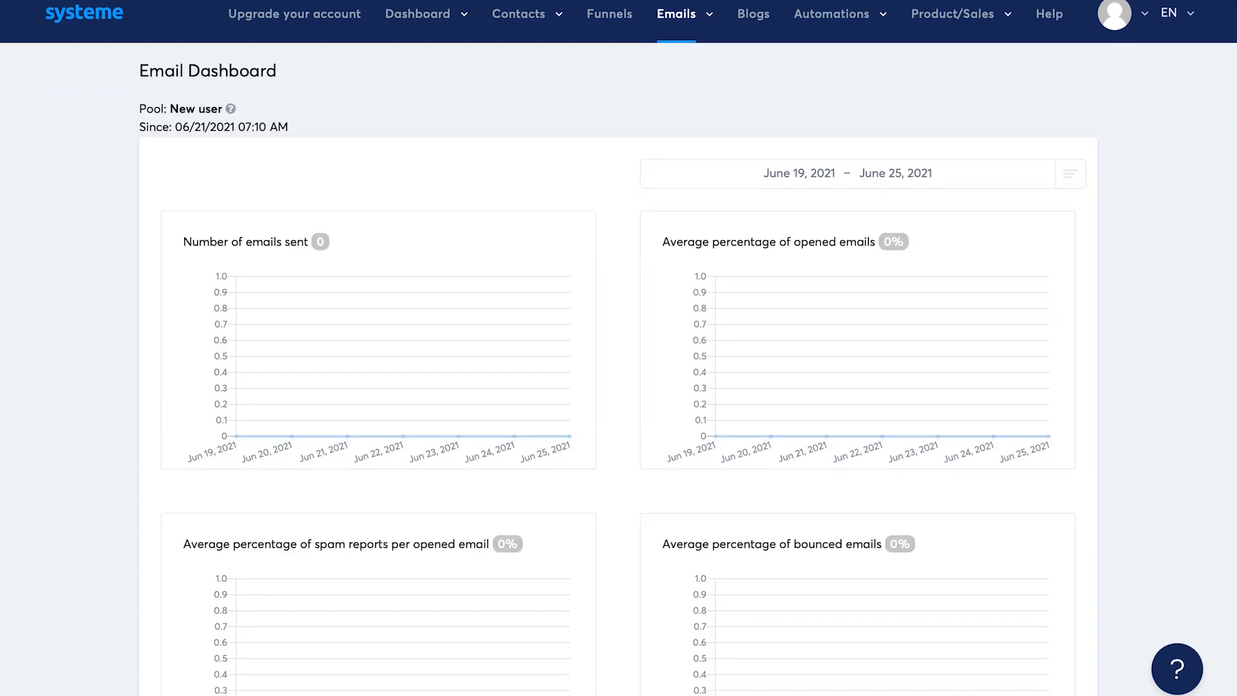
scroll("down", 3)
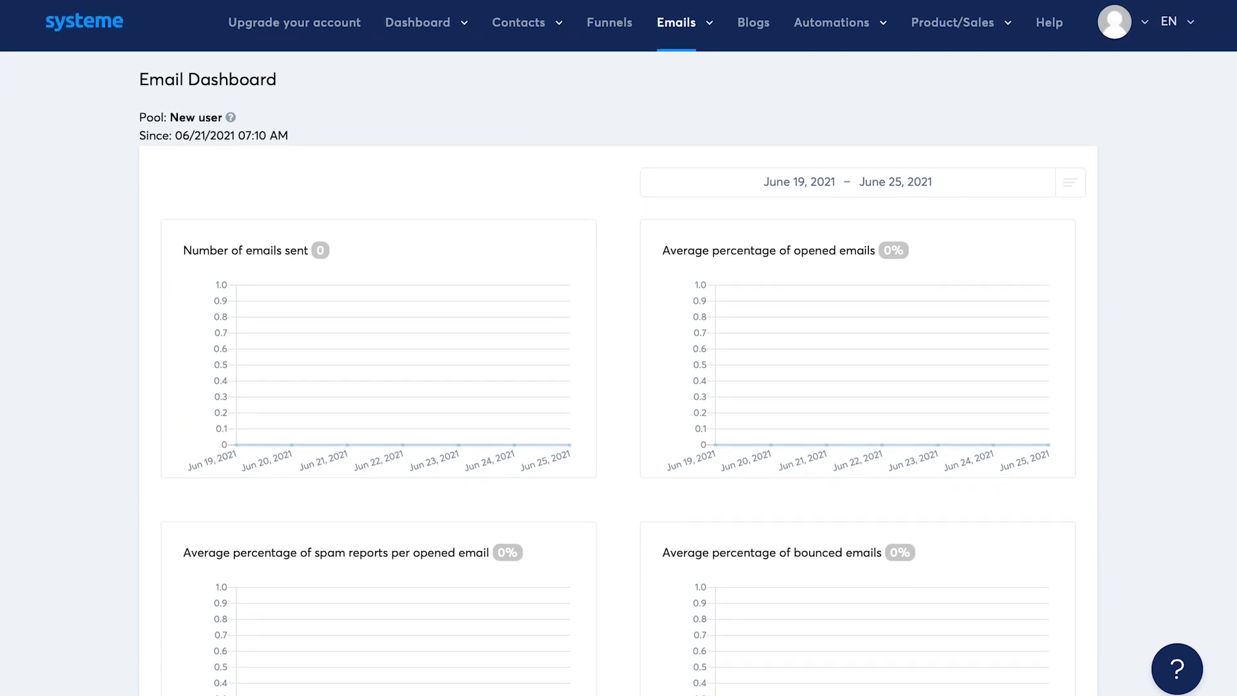
left_click(831, 22)
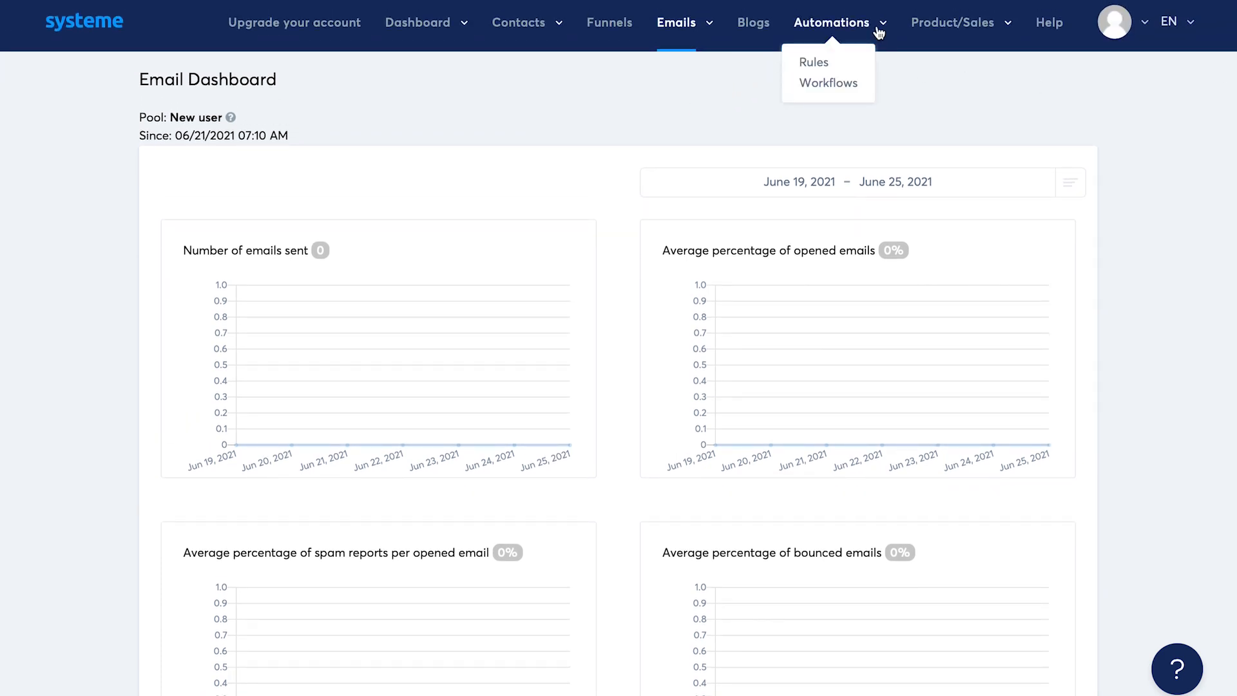
left_click(813, 62)
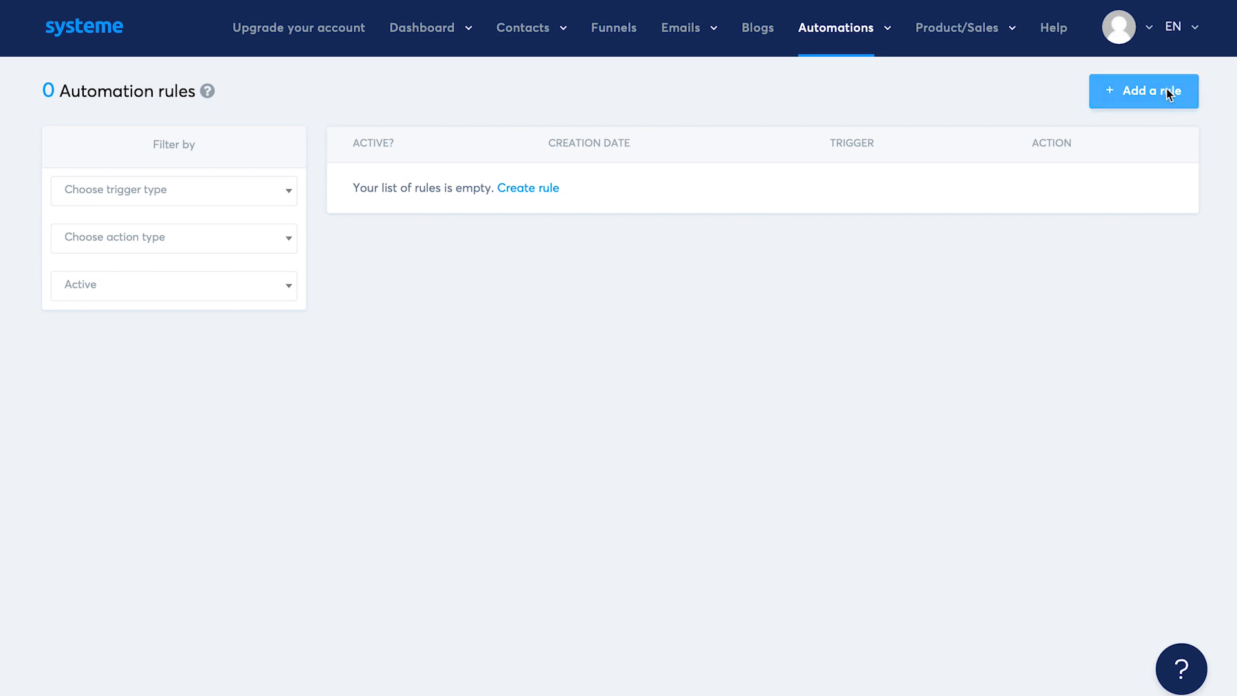
left_click(1143, 90)
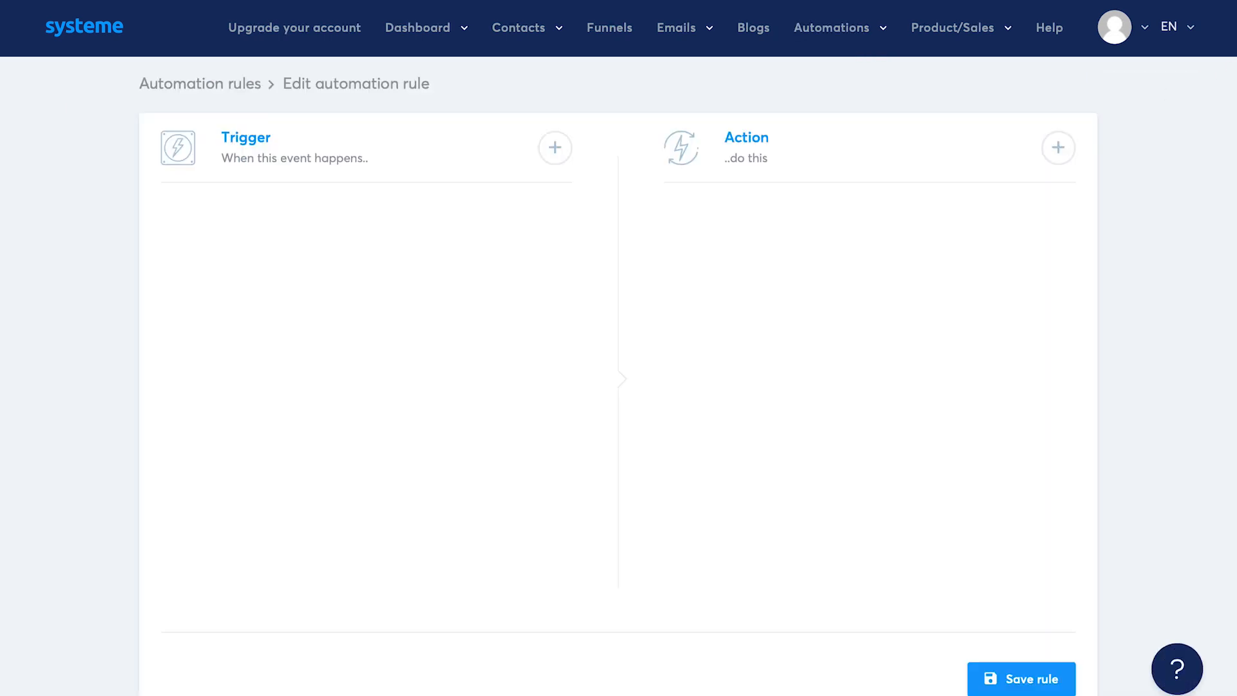
mouse_move(575, 95)
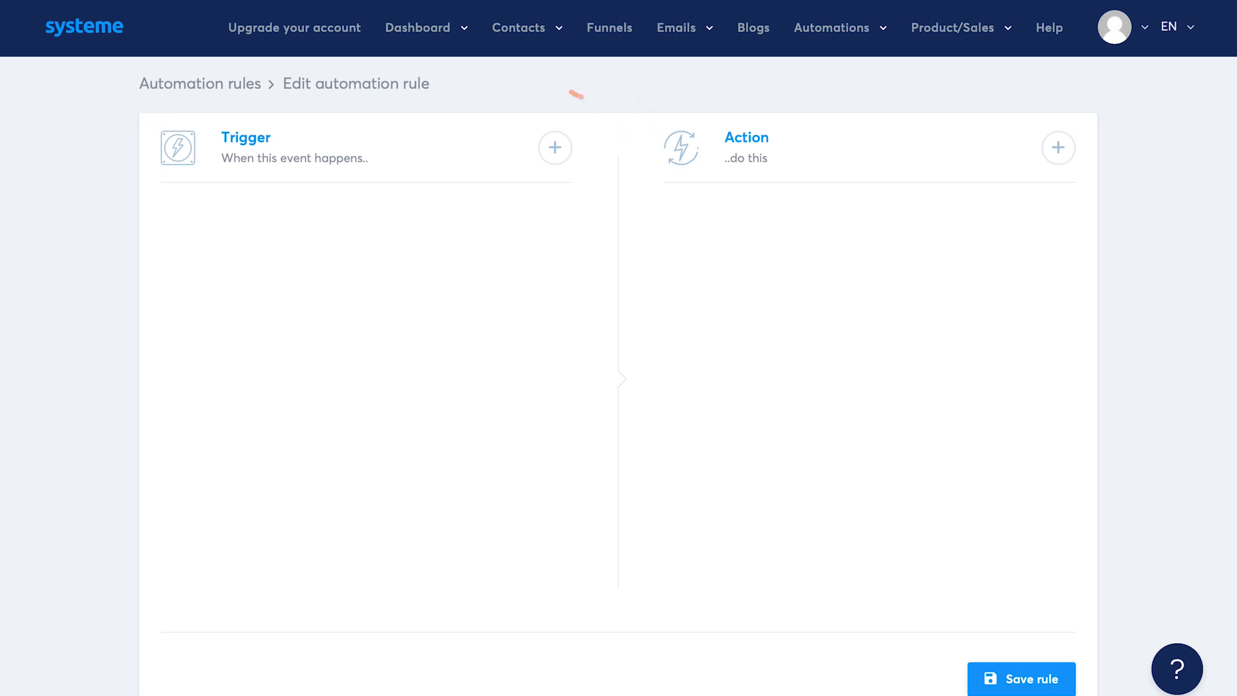
mouse_move(577, 155)
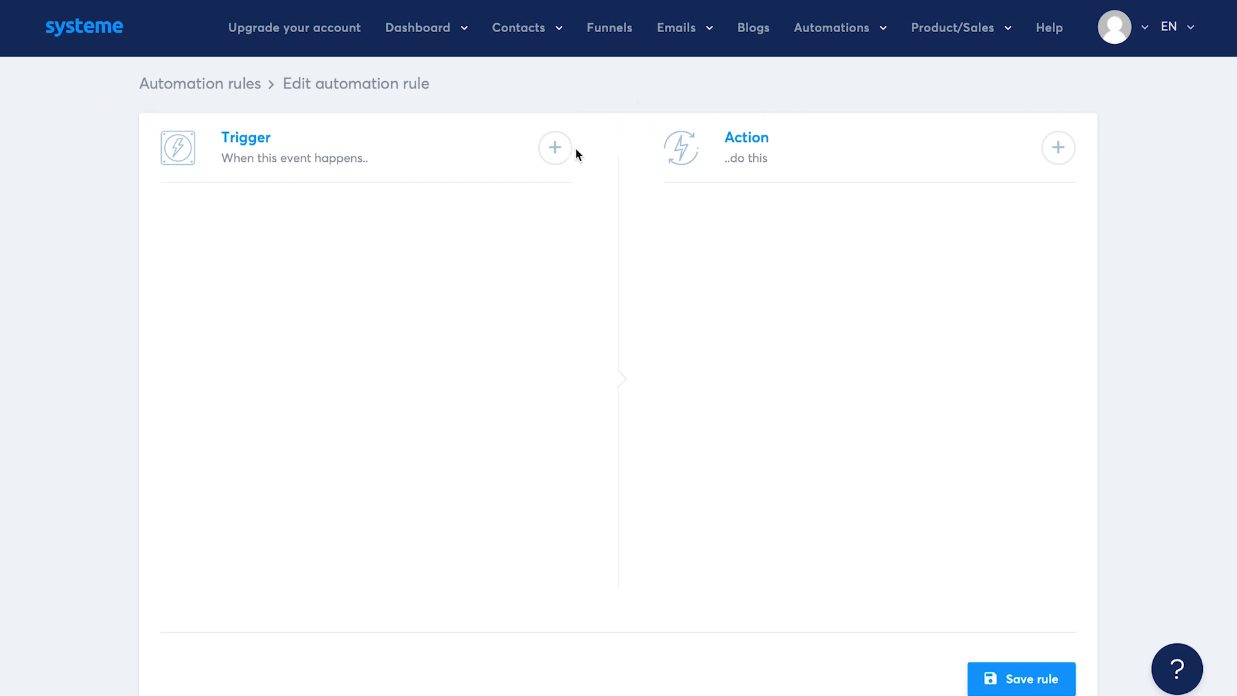
Set the trigger to Funnel step form subscribed on the AI for marketing course funnel's step page.
left_click(554, 146)
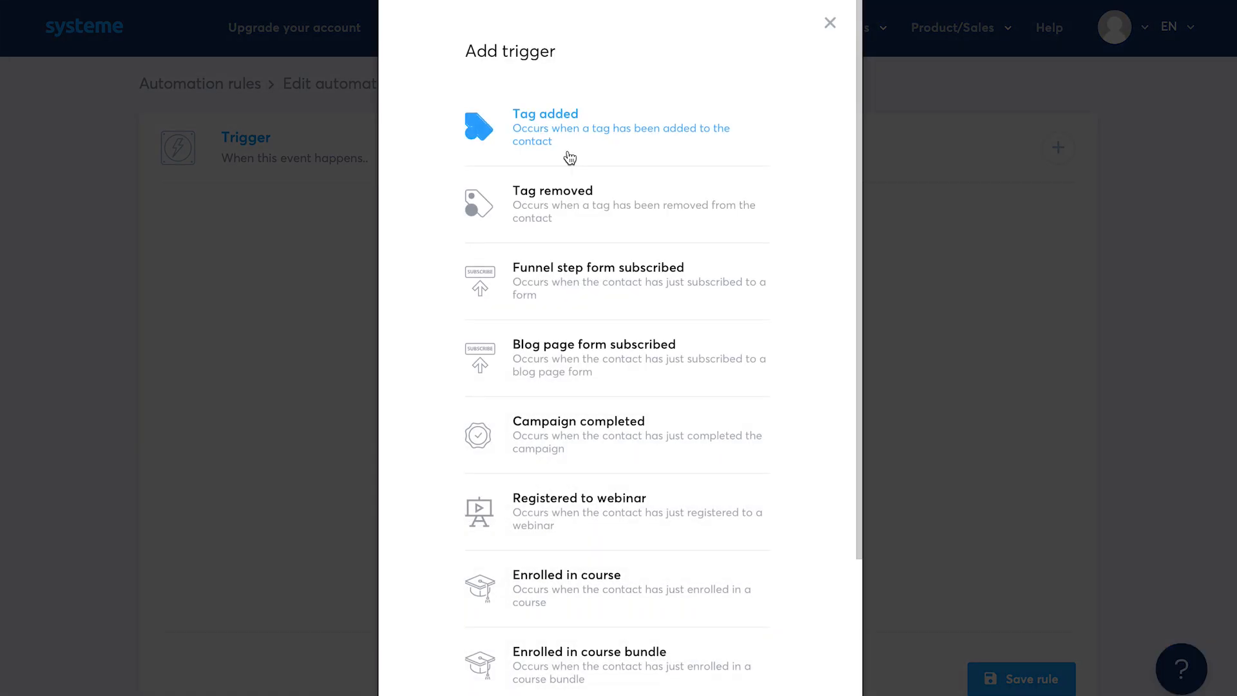
mouse_move(804, 93)
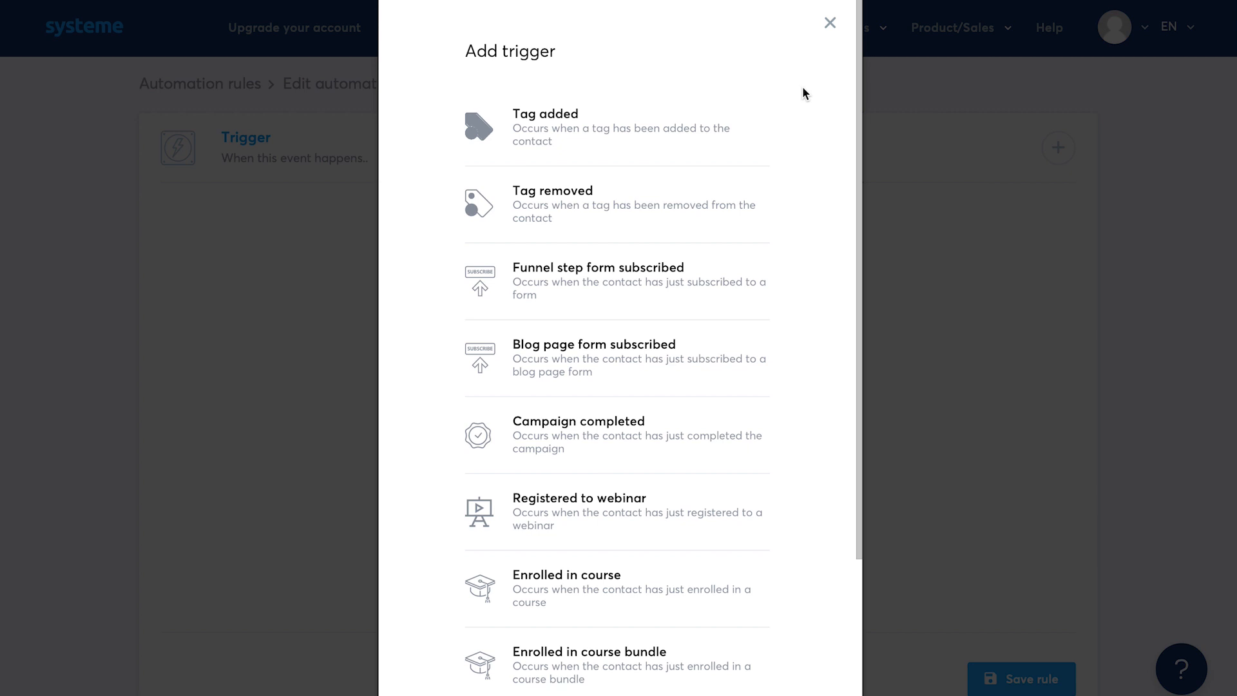
scroll("down", 3)
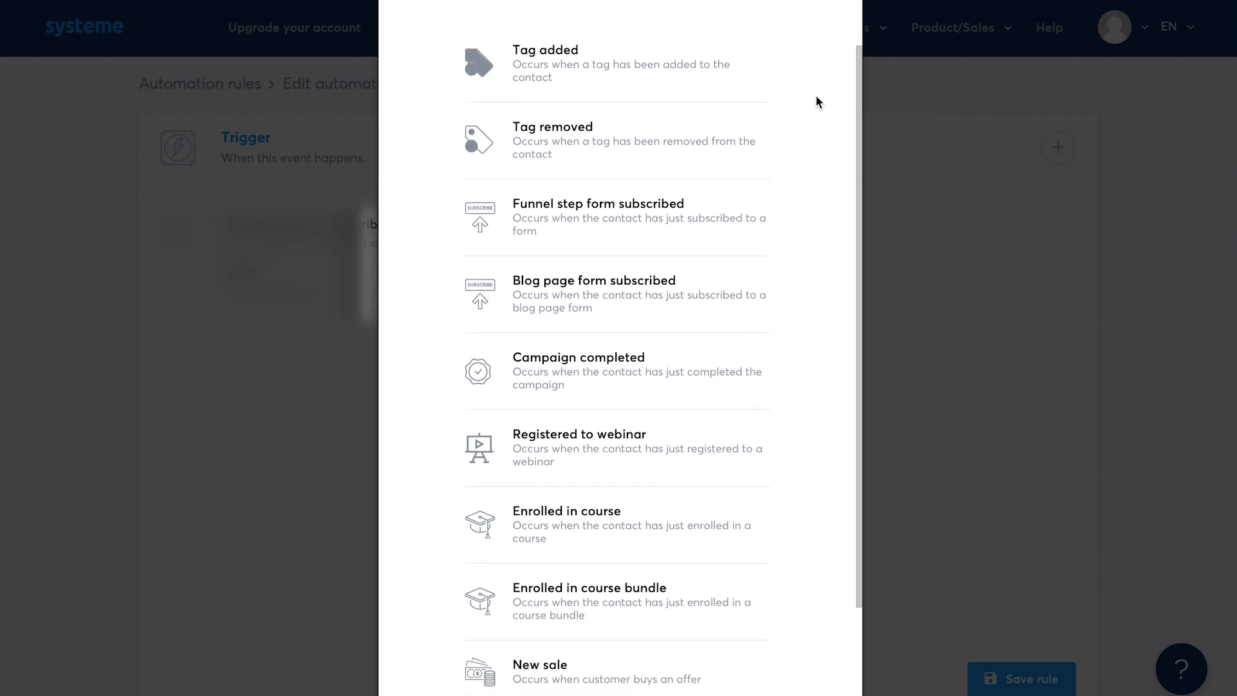
scroll("down", 3)
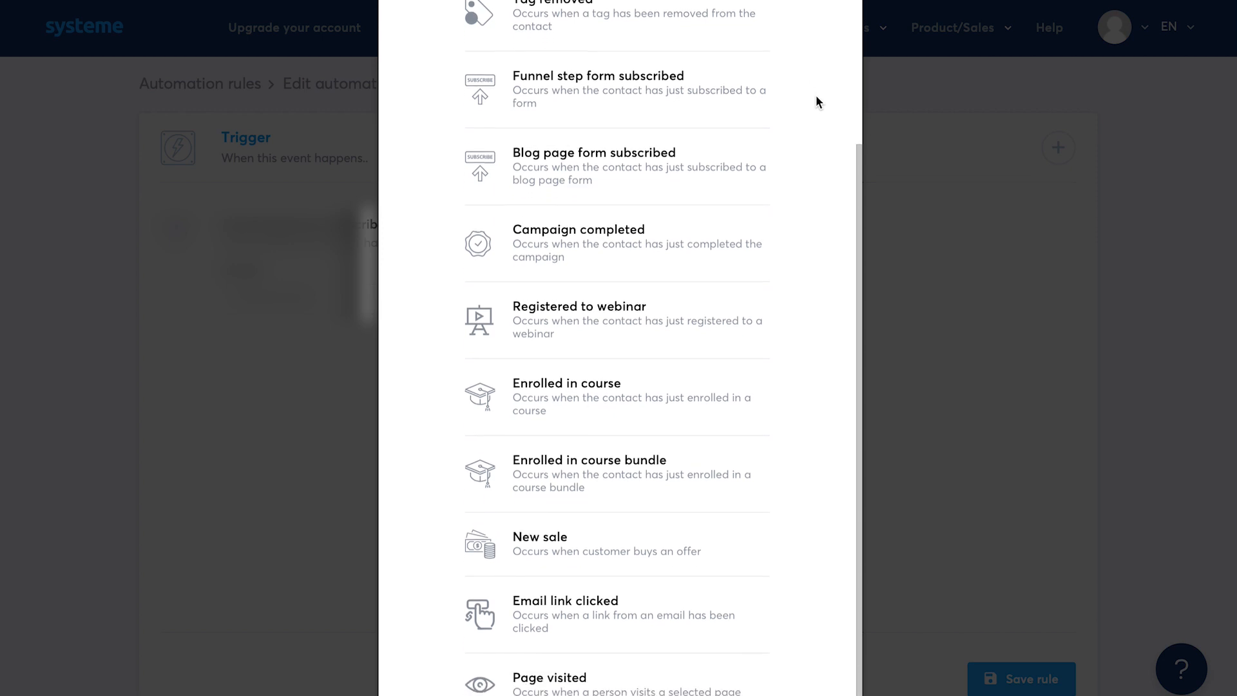
scroll("down", 3)
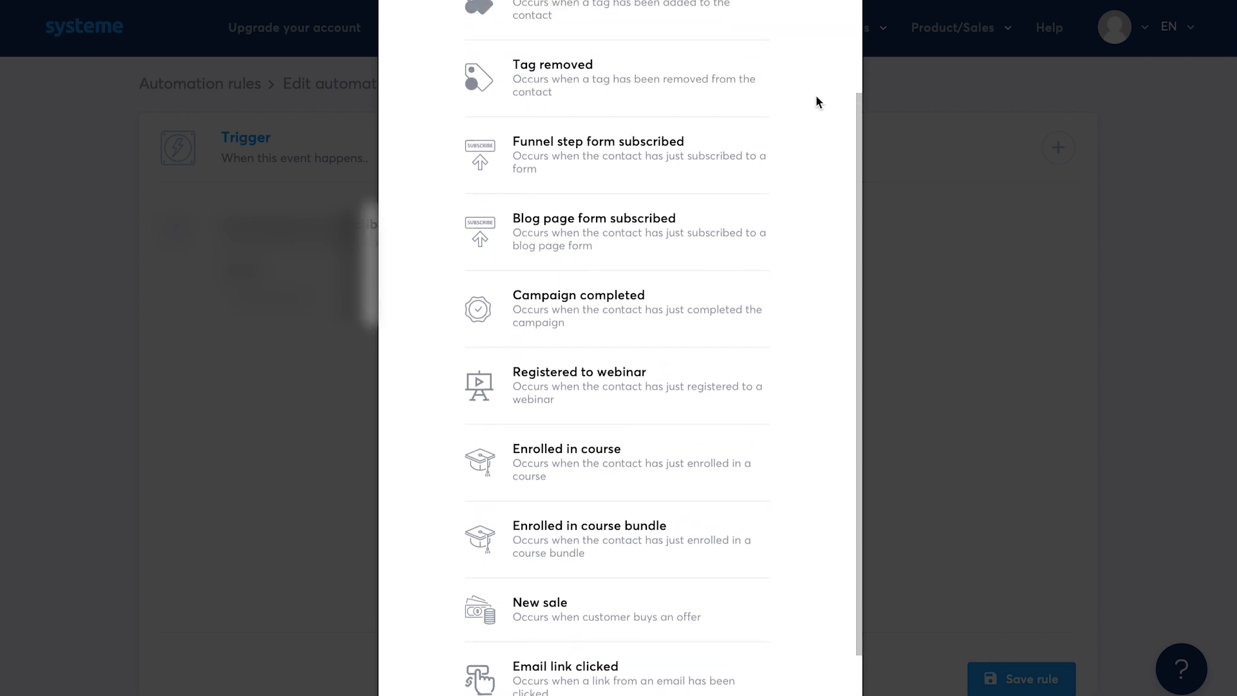
scroll("up", 3)
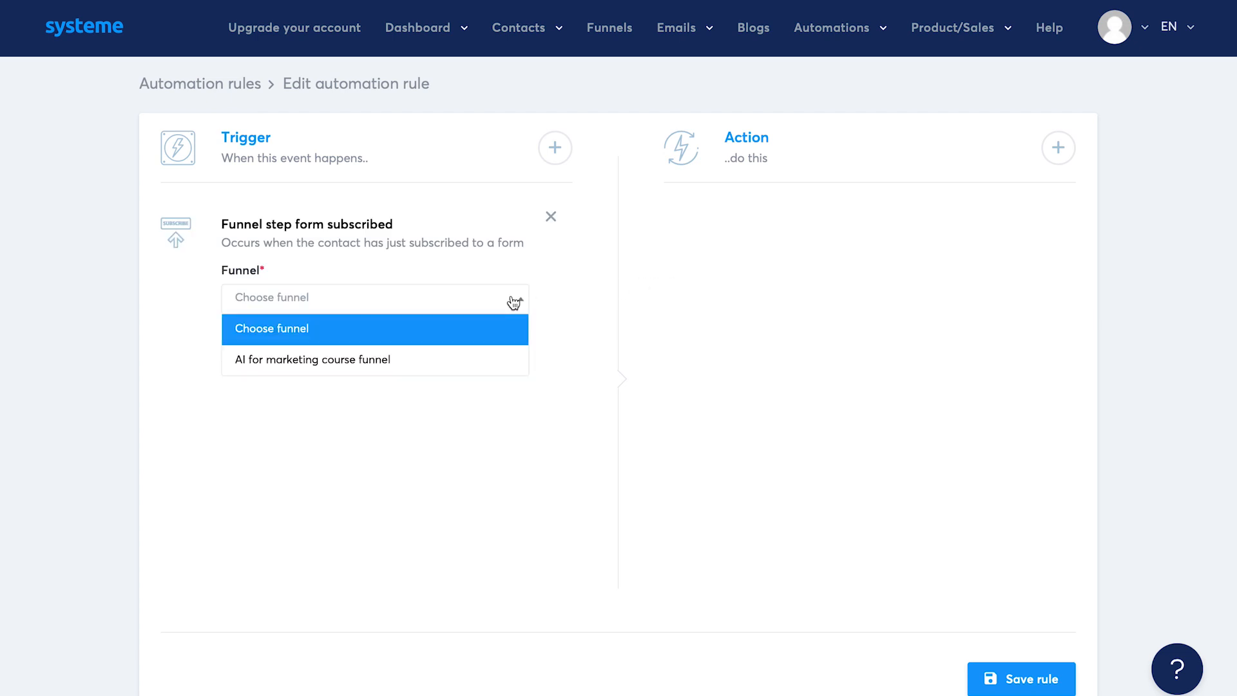
left_click(312, 359)
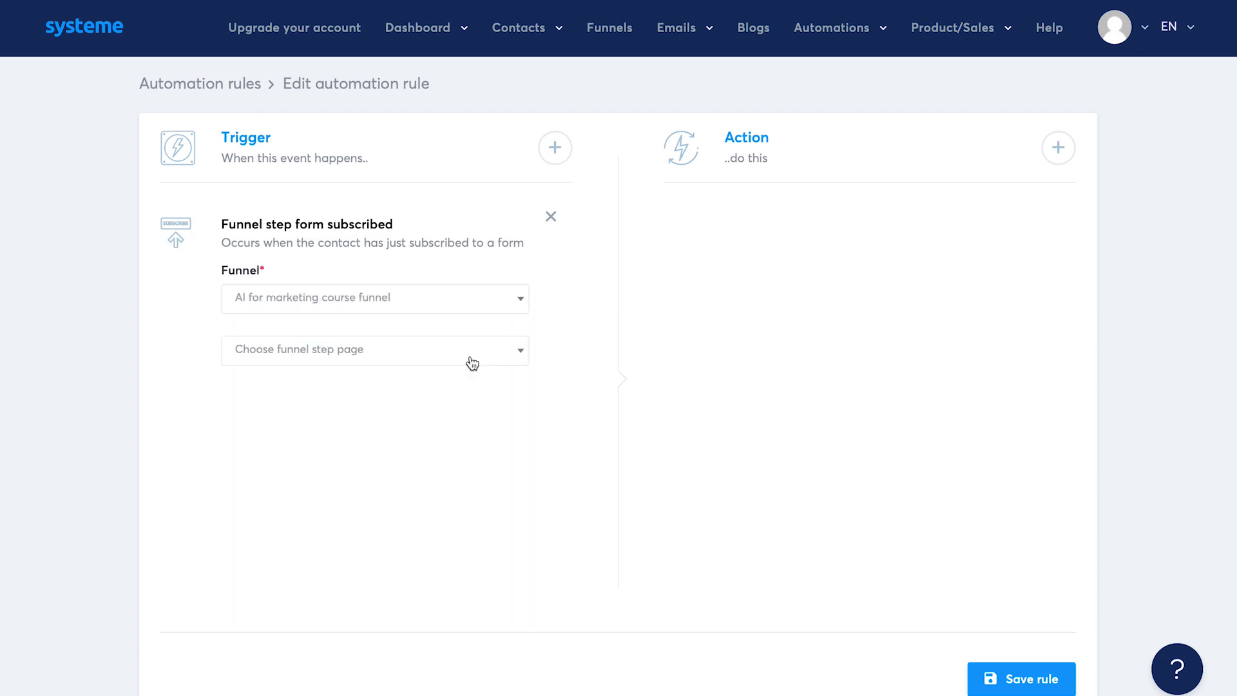
left_click(375, 349)
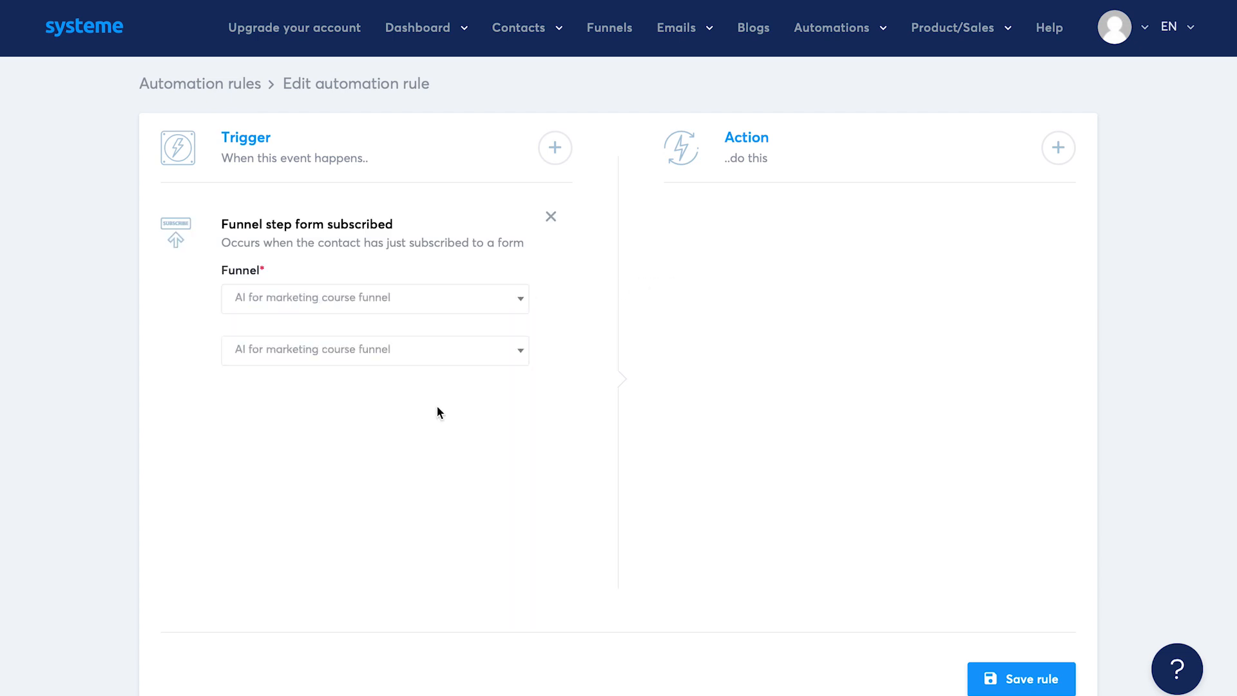
Add a Subscribe-to-campaign action for the AI course nurture campaign and save the rule.
left_click(1058, 147)
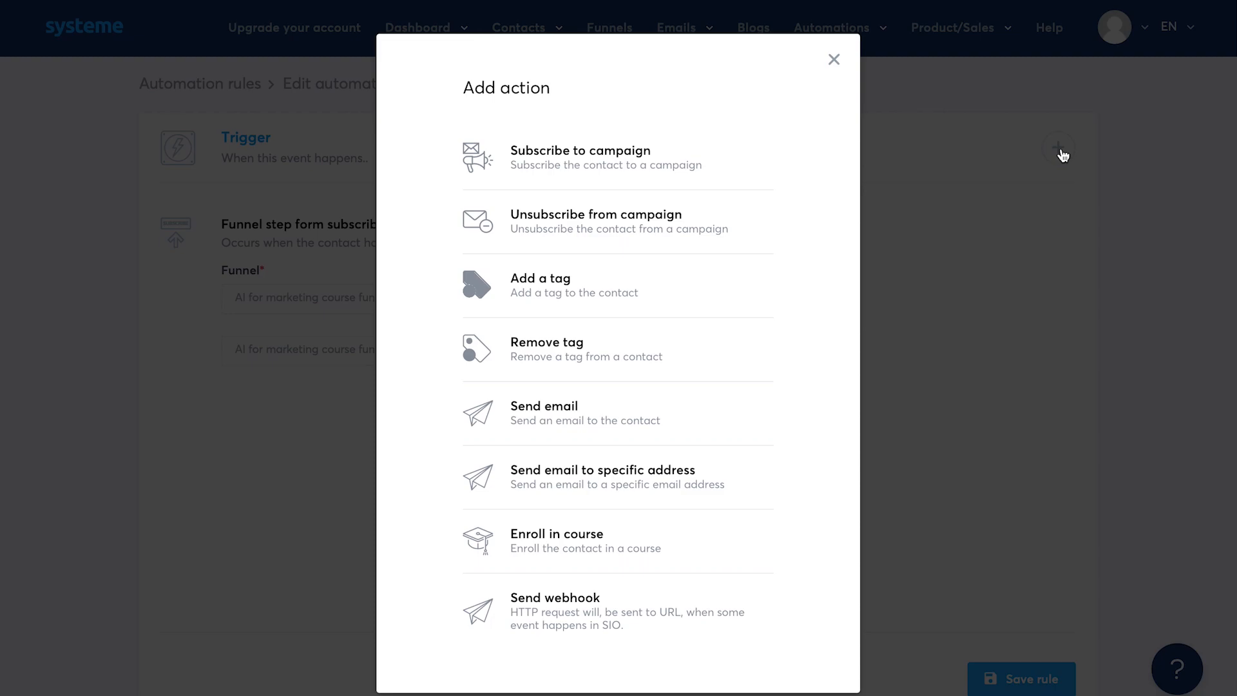
left_click(580, 158)
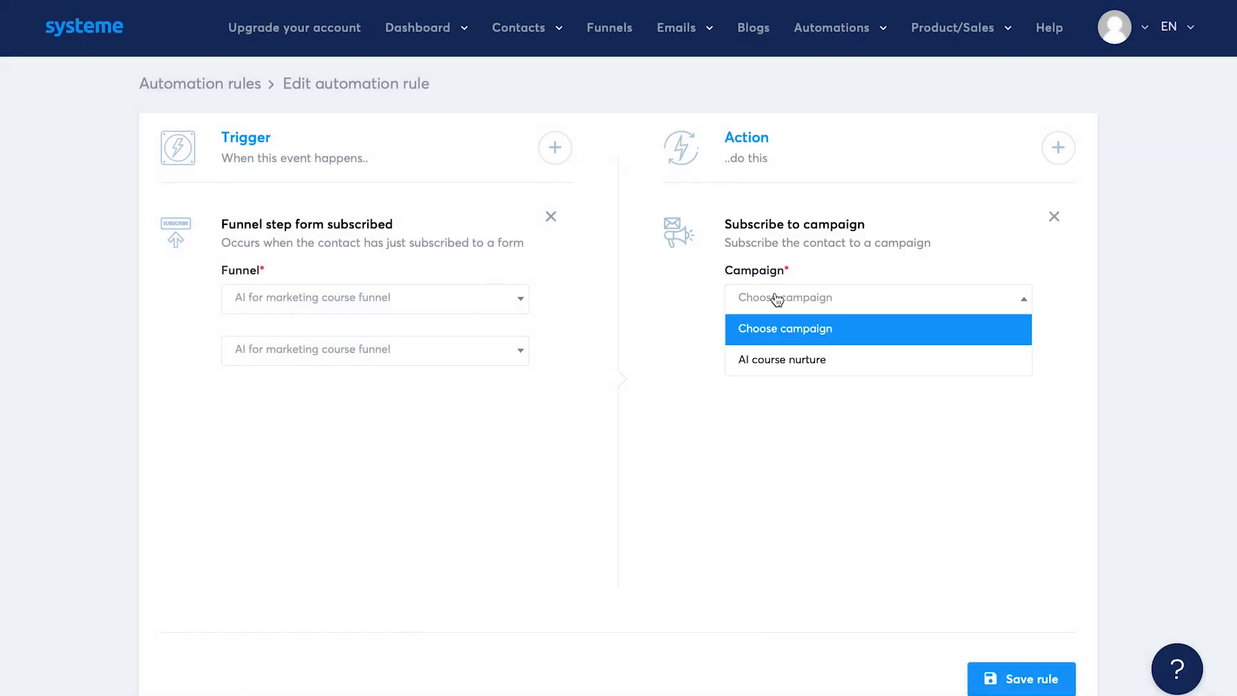
left_click(780, 359)
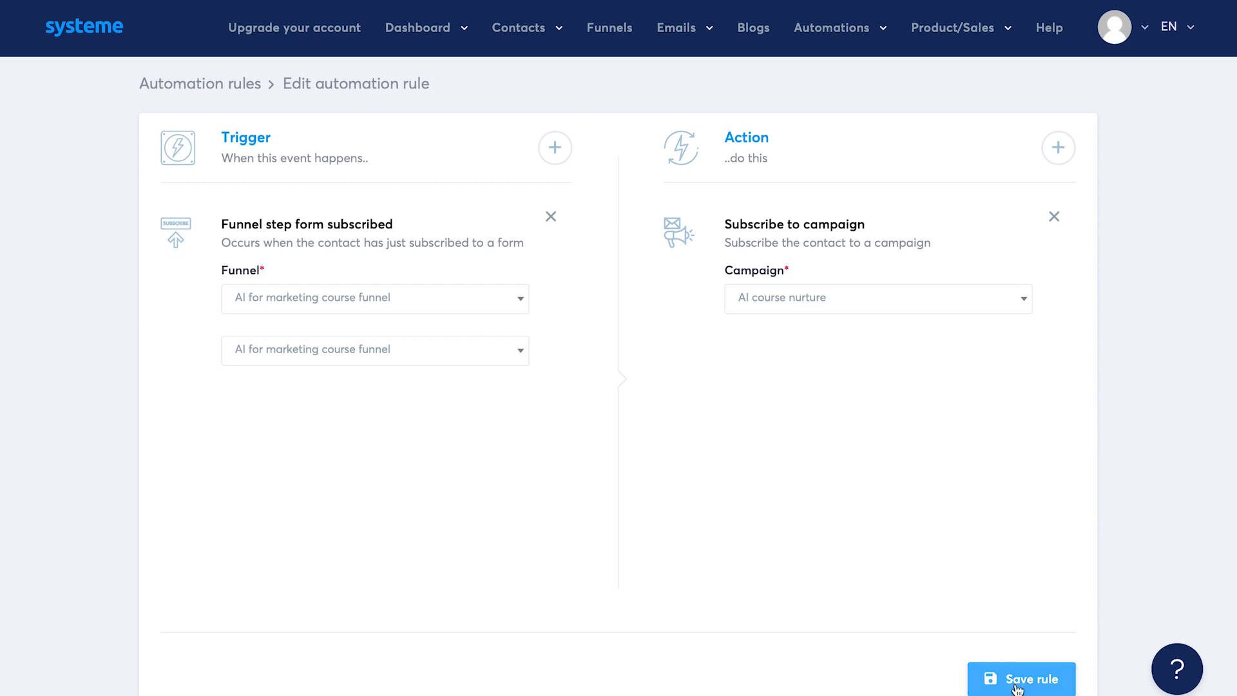
left_click(1020, 679)
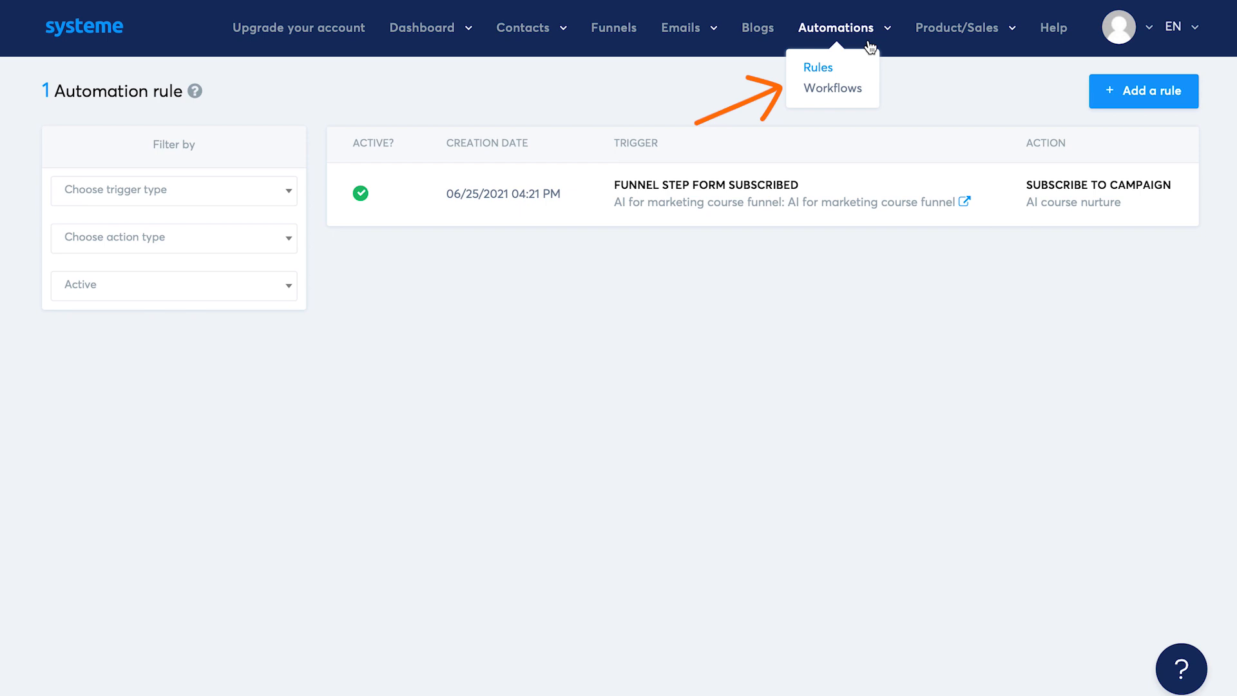
Create a new workflow named 'appropriate name' from the Workflows list.
left_click(832, 88)
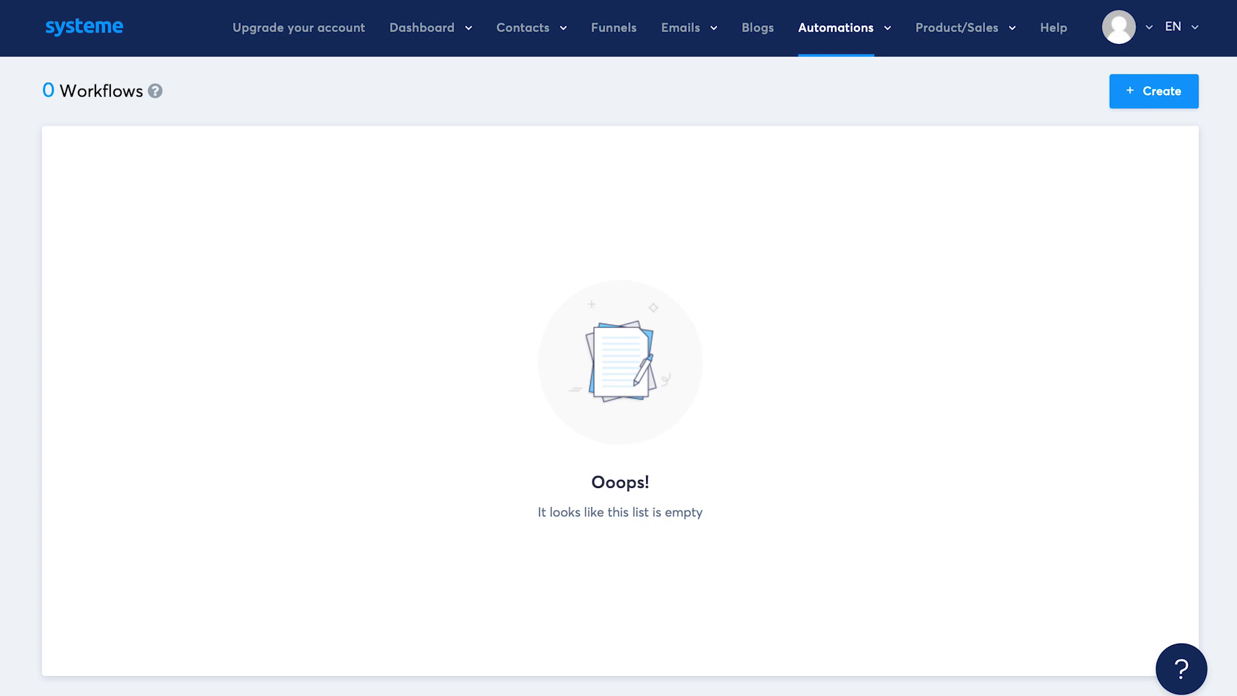
left_click(1151, 90)
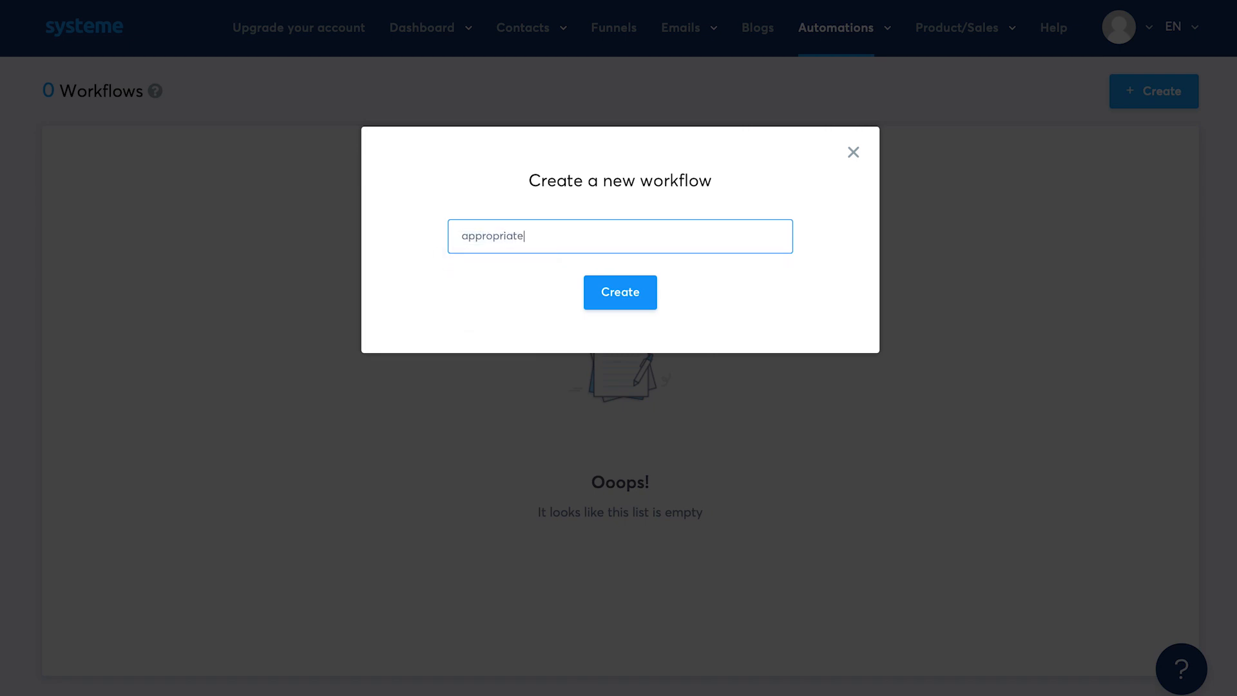
type("name")
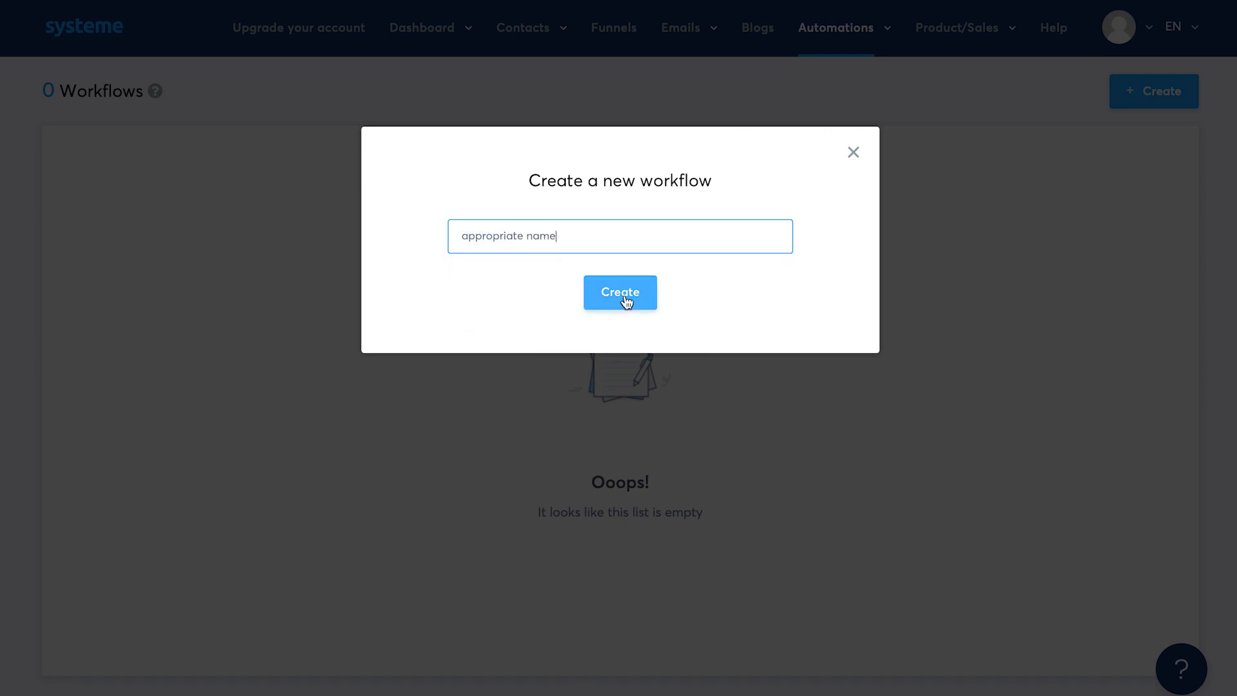
left_click(620, 292)
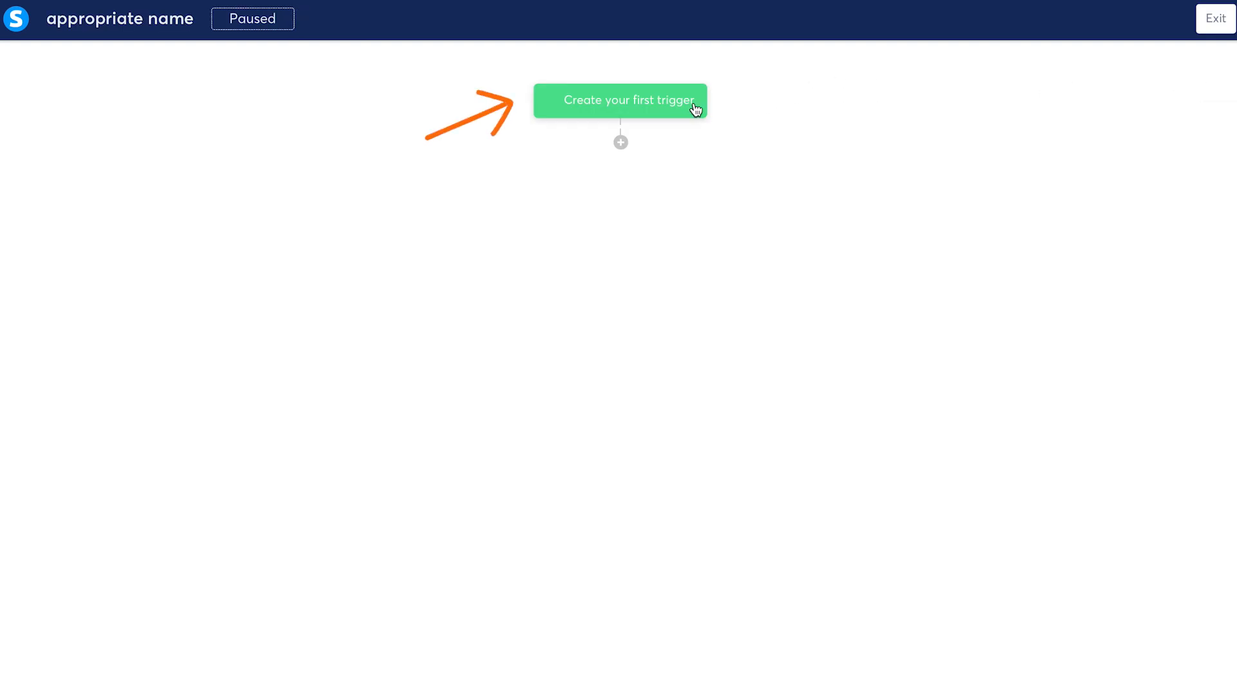
Add a New sale trigger for the Order Form offer and begin adding the next step.
left_click(620, 100)
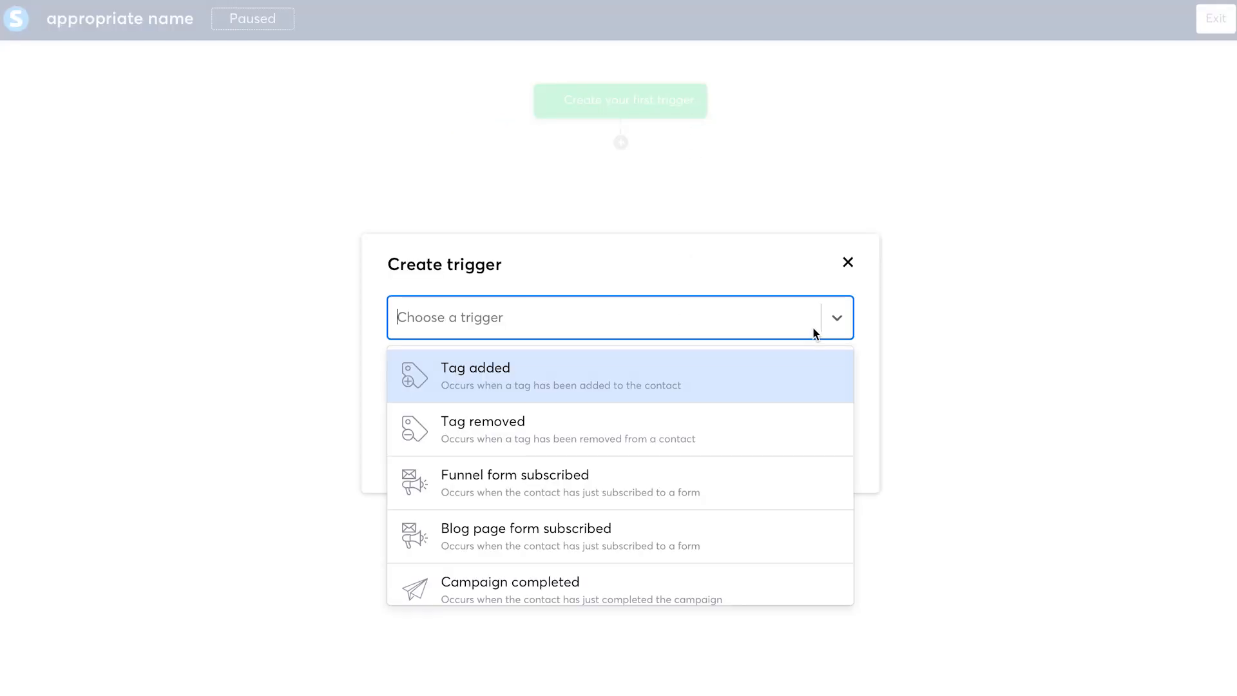
scroll("down", 3)
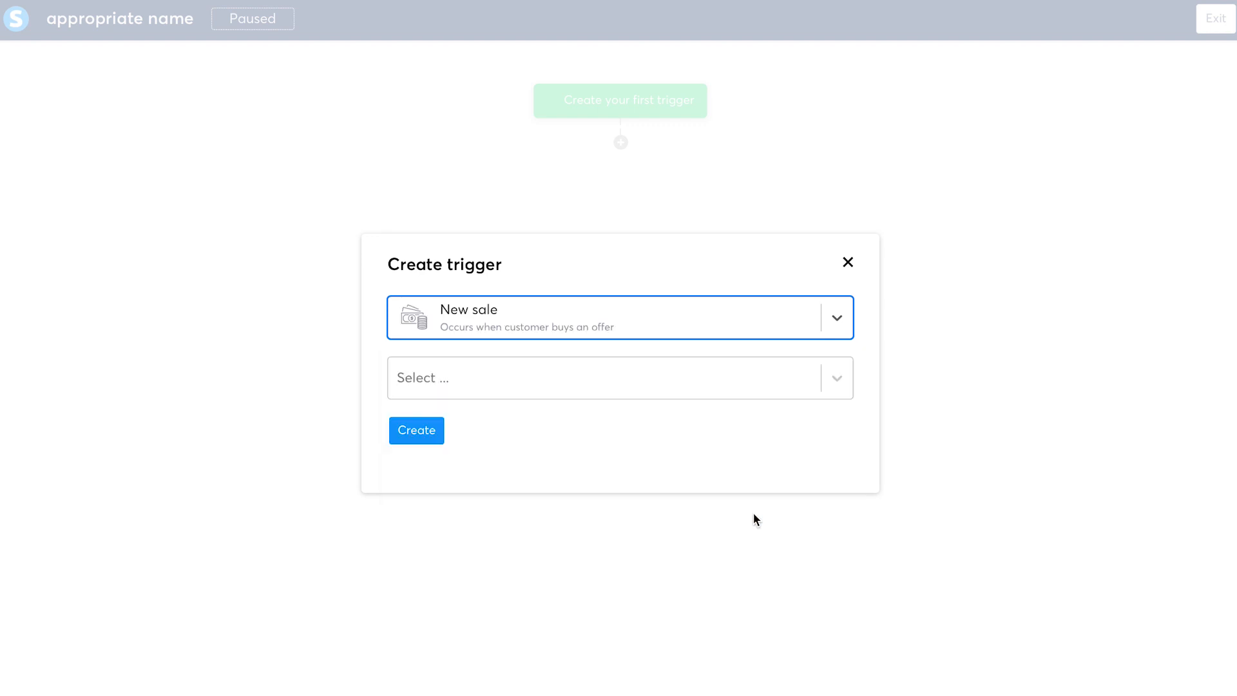
left_click(620, 378)
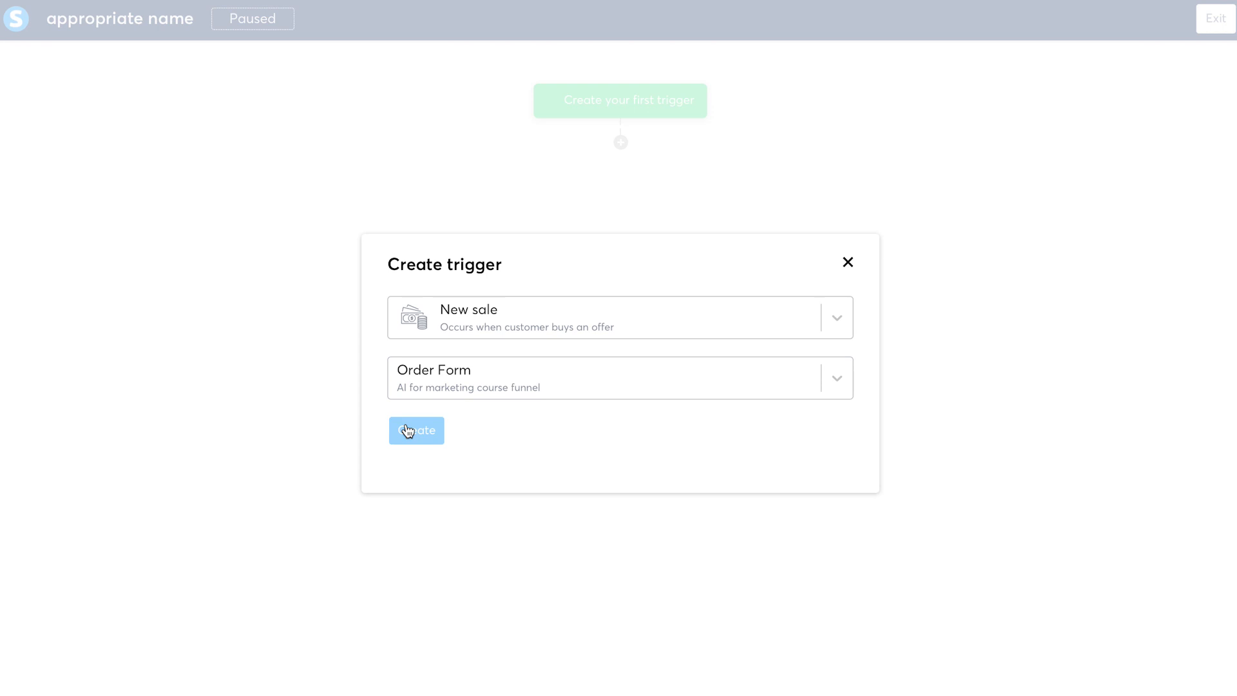
left_click(416, 430)
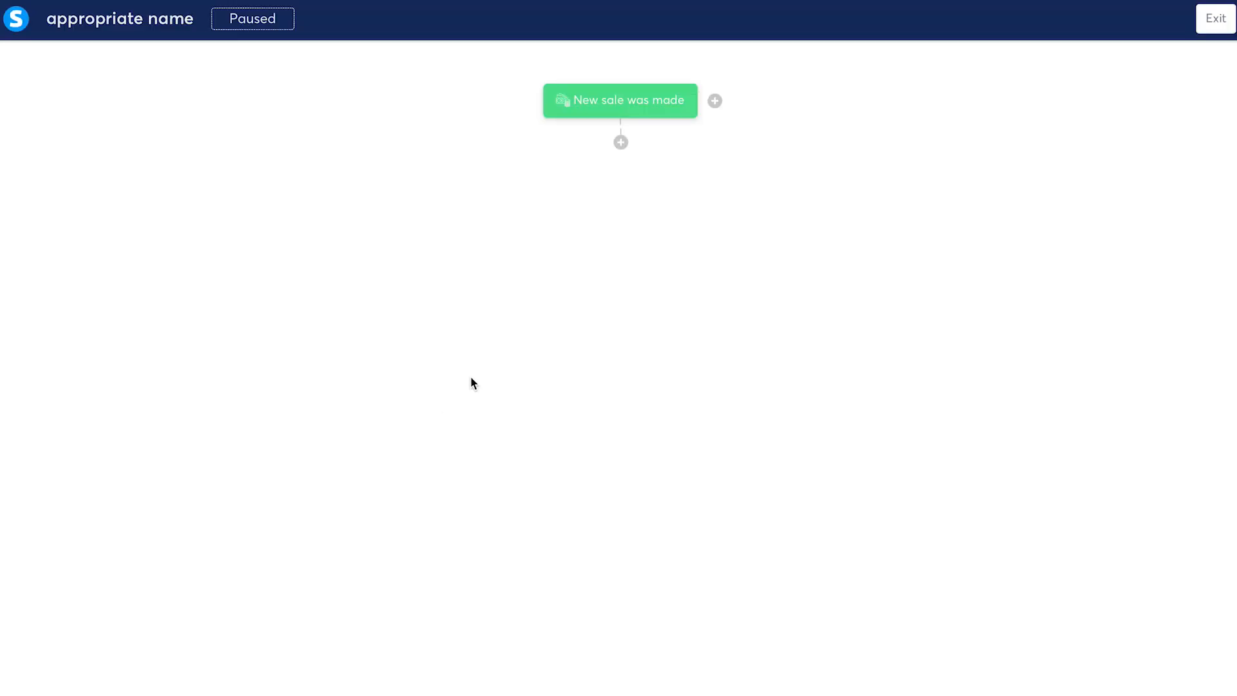
left_click(619, 142)
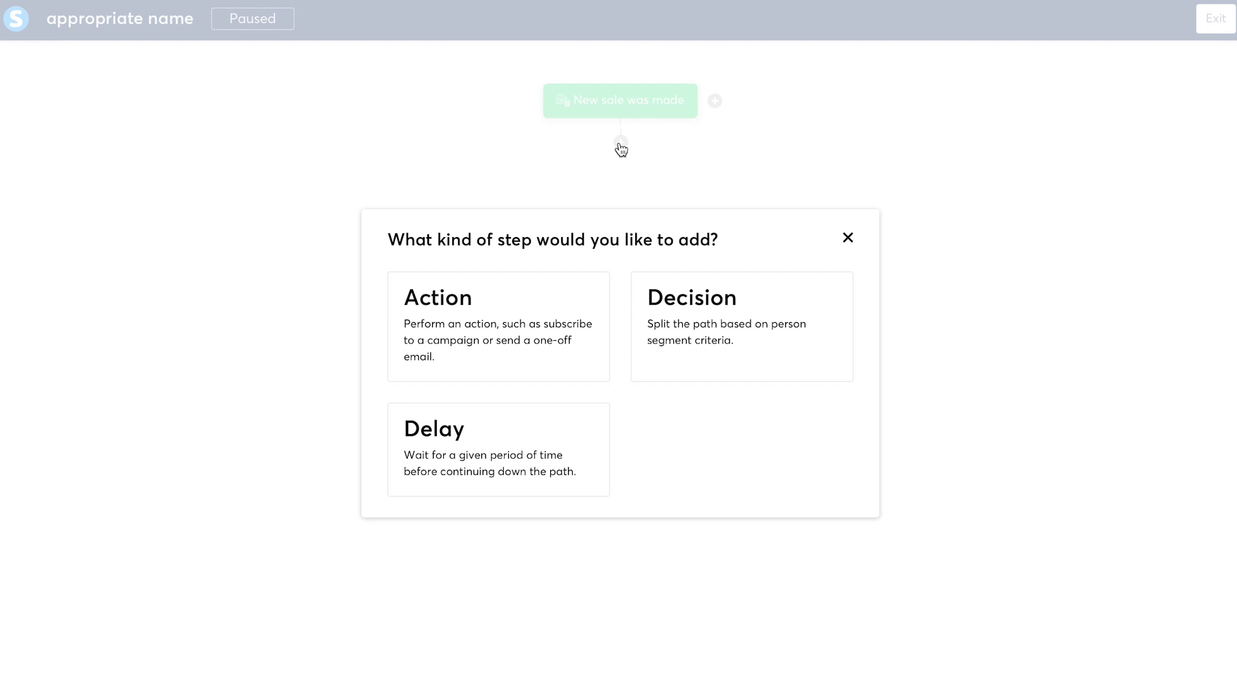
mouse_move(691, 307)
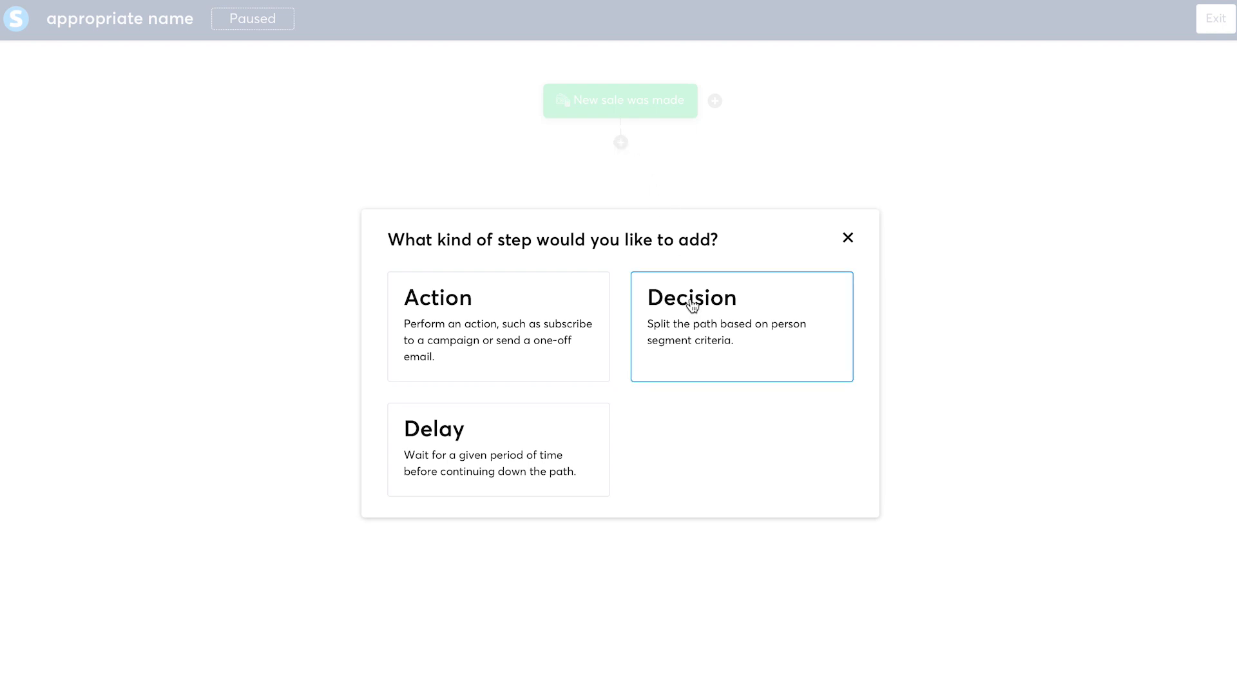
Add a Decision step checking Contact tagged with 'AI course converter'.
left_click(740, 326)
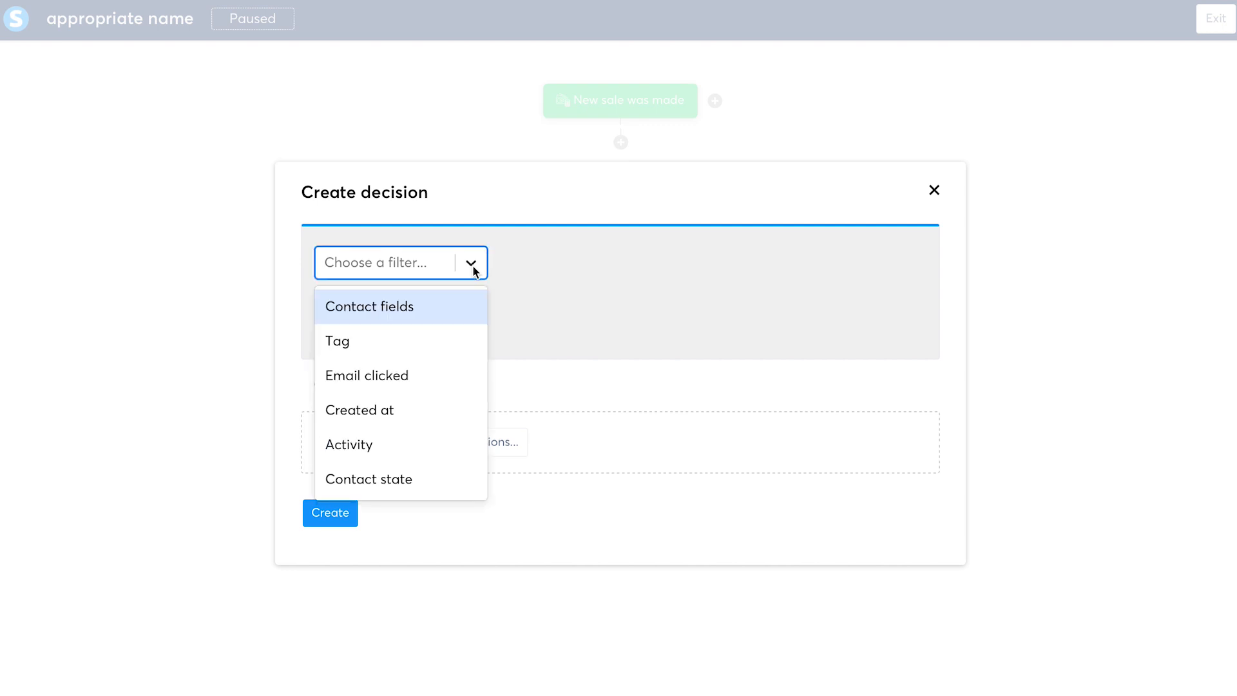
left_click(337, 340)
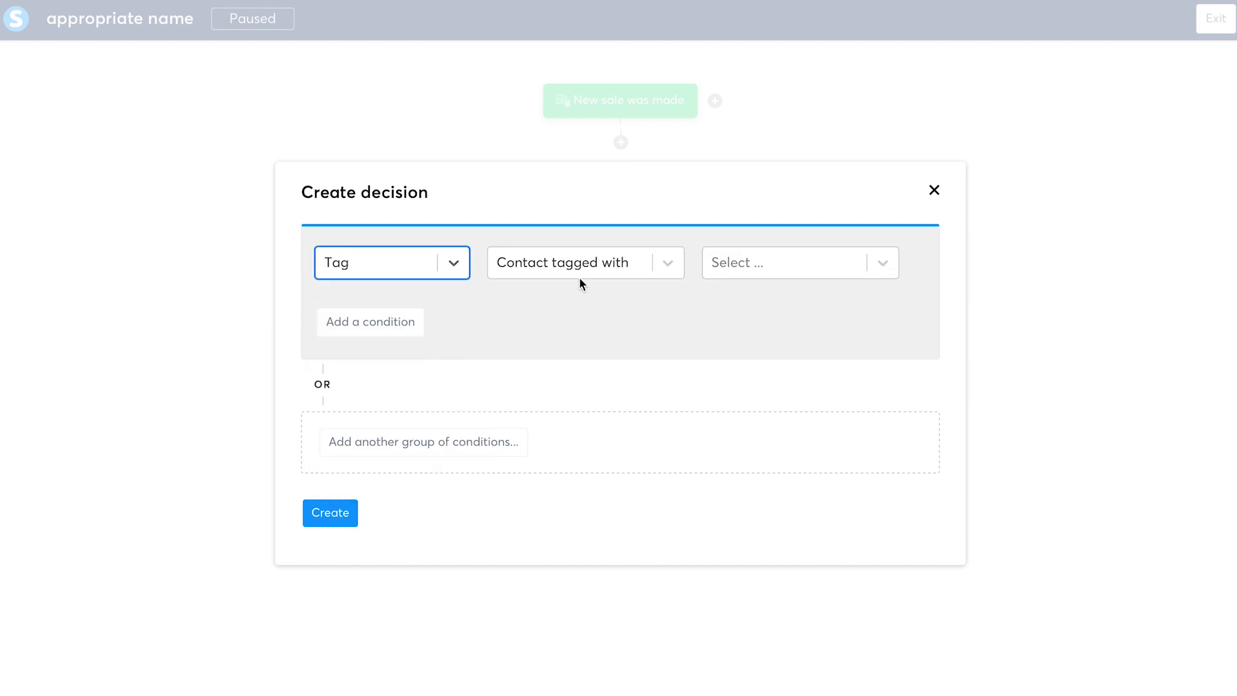
left_click(585, 261)
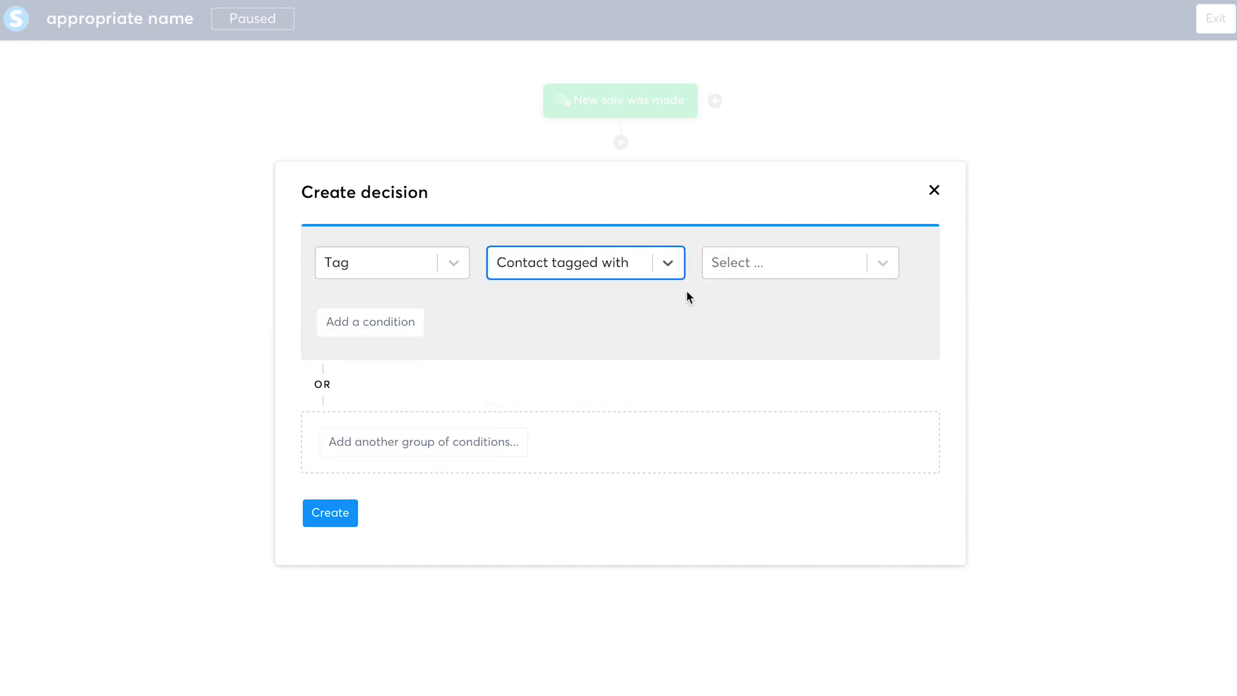
left_click(788, 262)
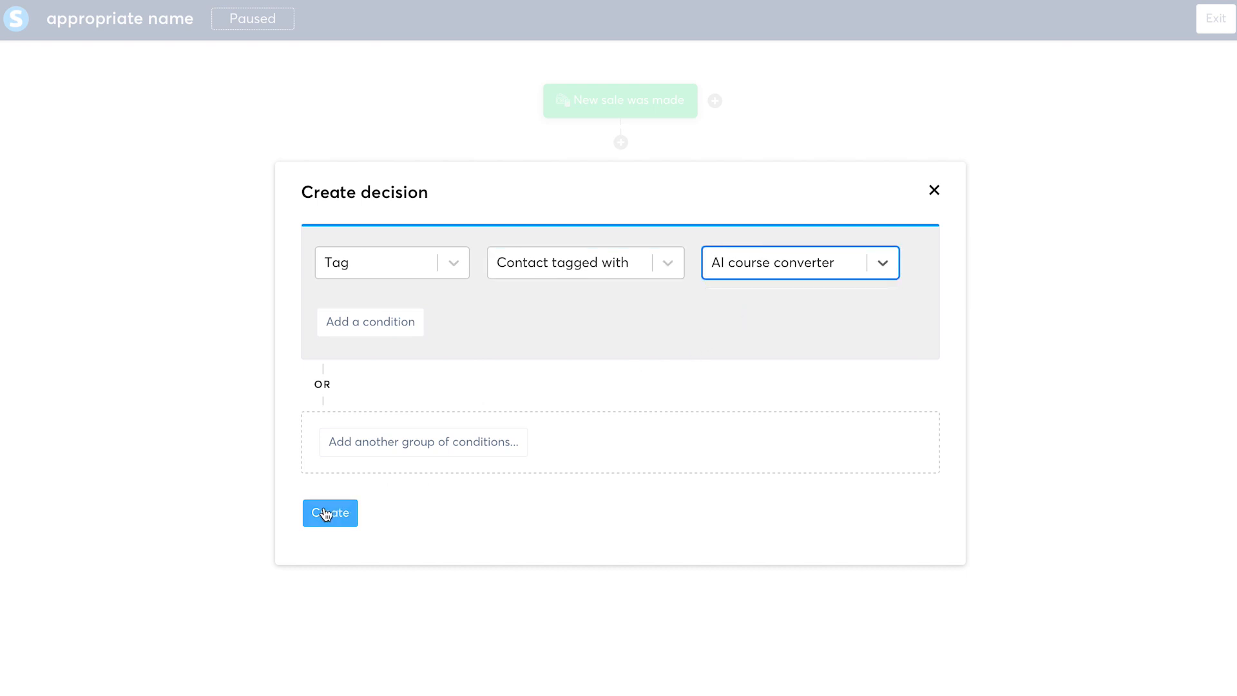
left_click(330, 513)
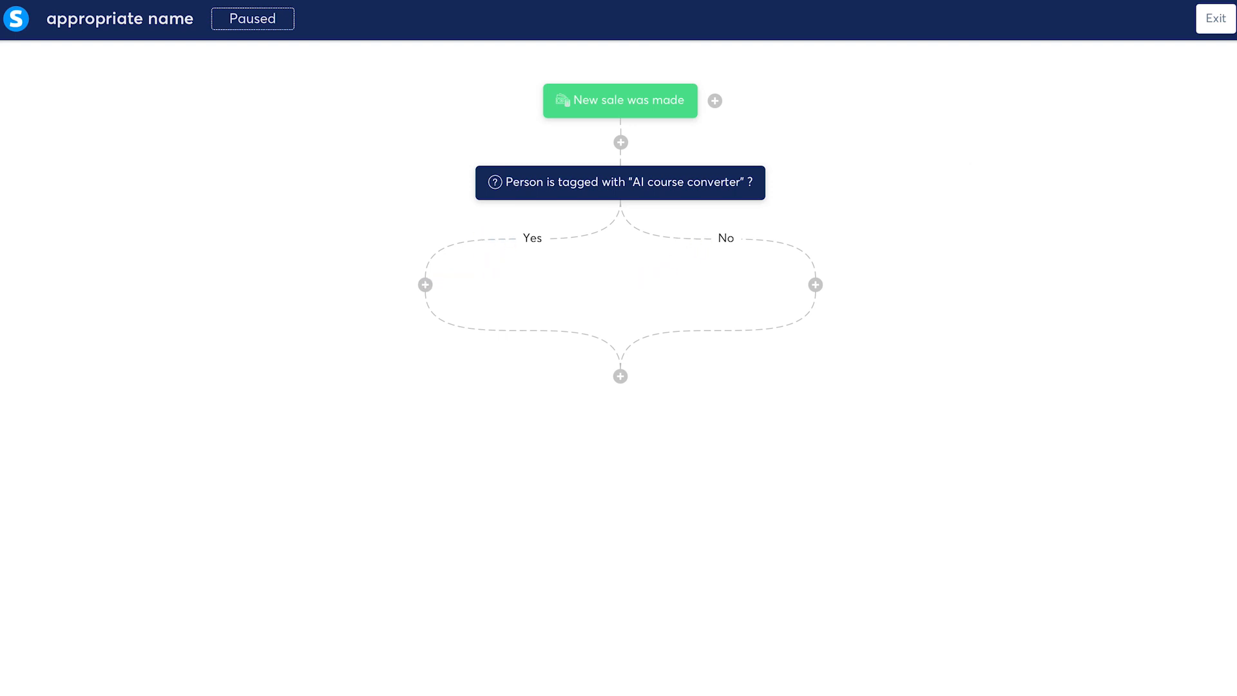
mouse_move(765, 335)
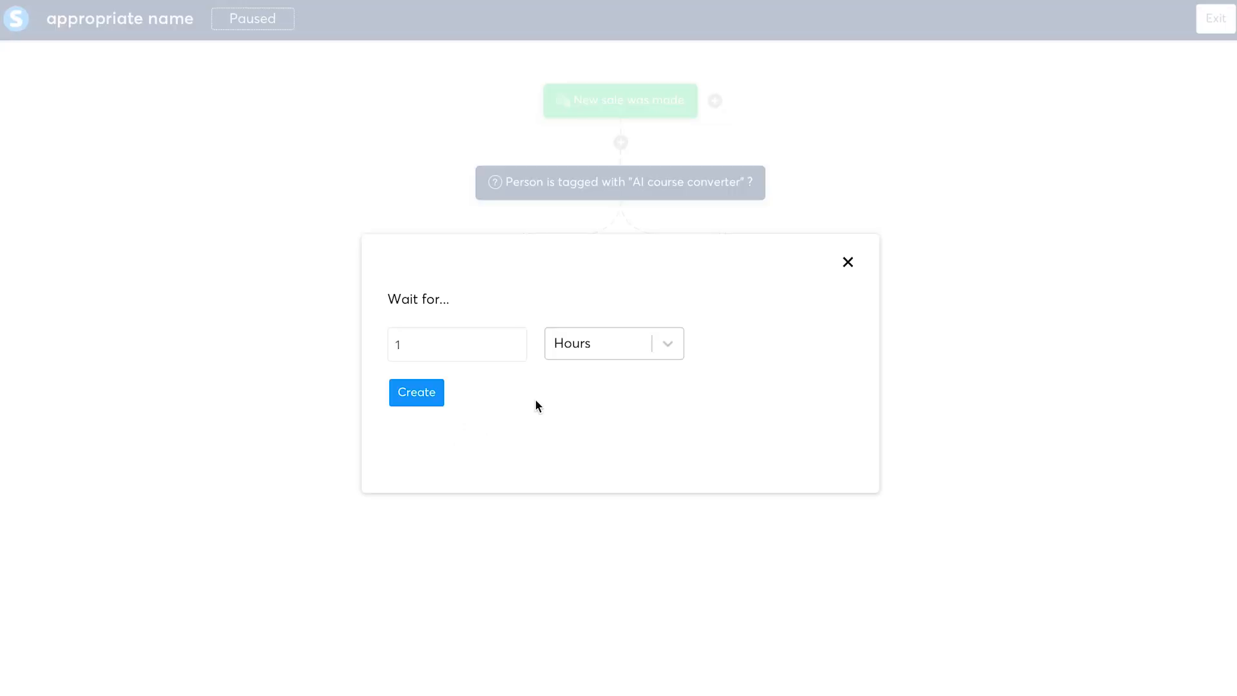
Set the Yes-branch delay to 1 hour and exit to the workflows list.
left_click(613, 343)
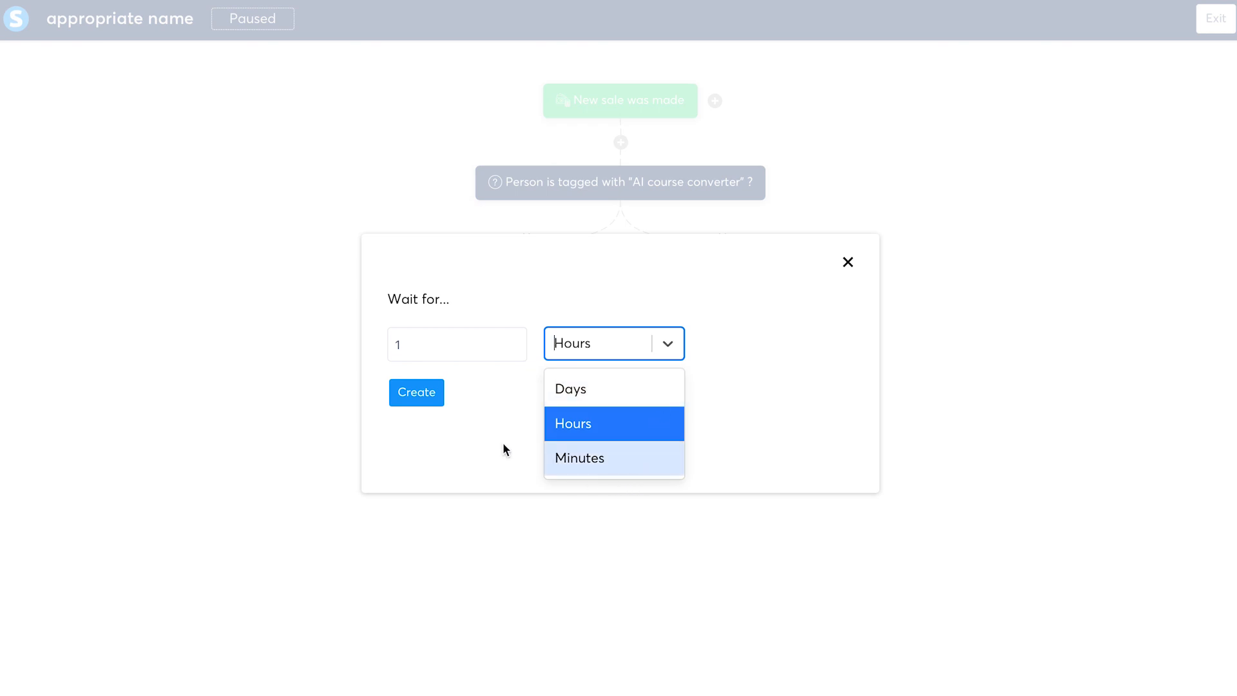
left_click(416, 391)
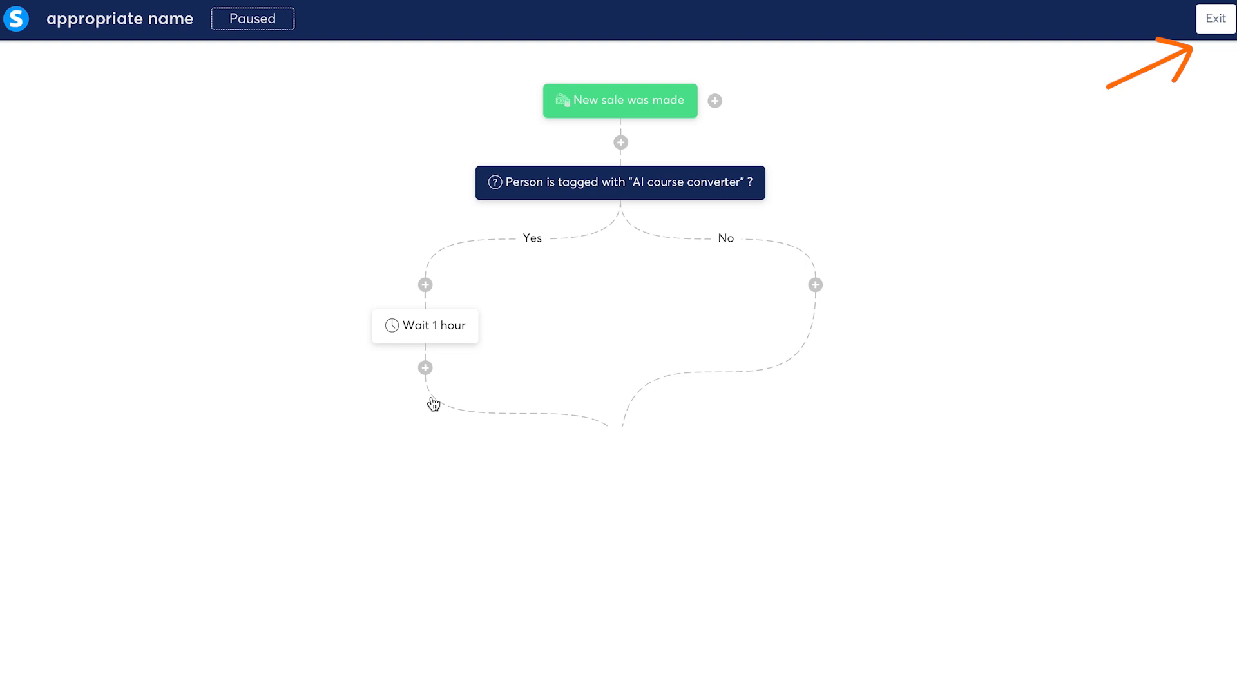
left_click(1213, 18)
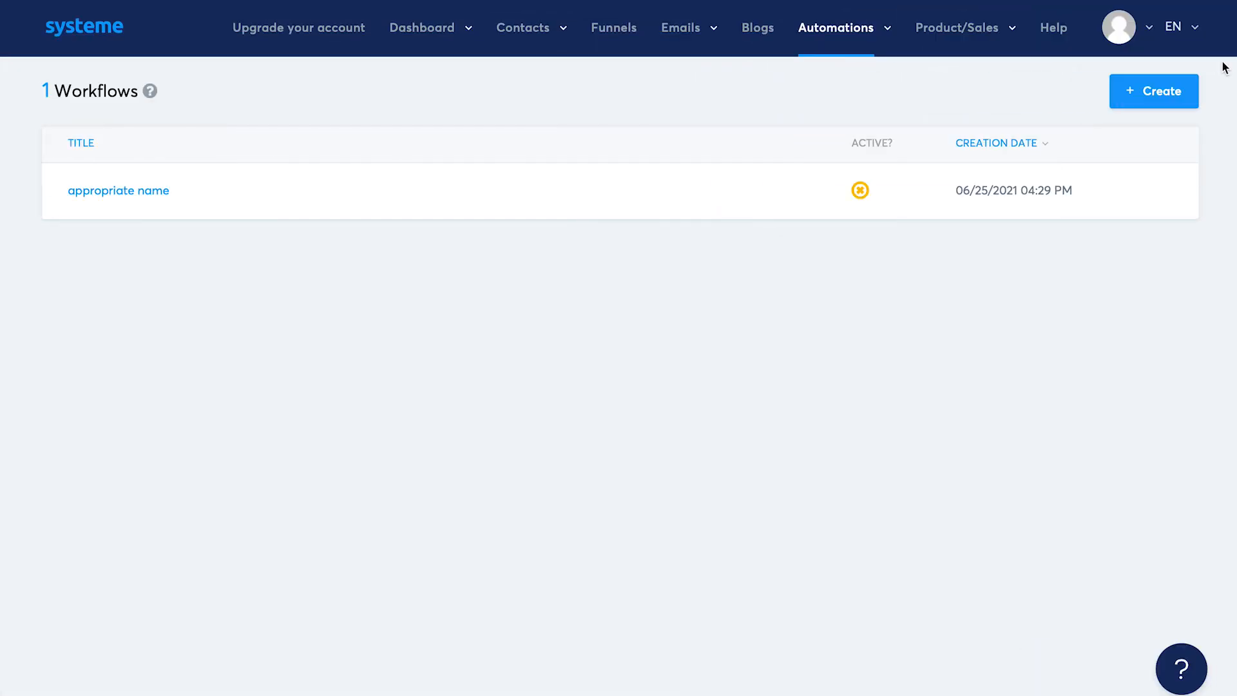
Go to My affiliate program and open an email in the editor.
left_click(957, 27)
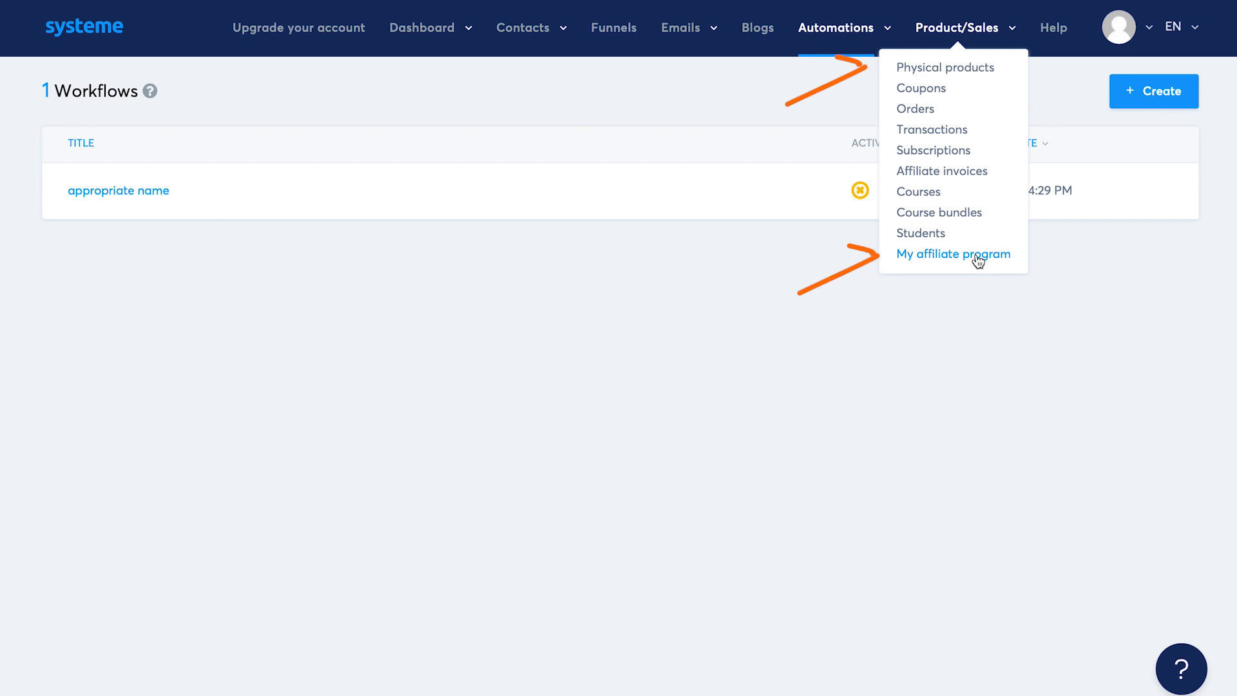
left_click(521, 27)
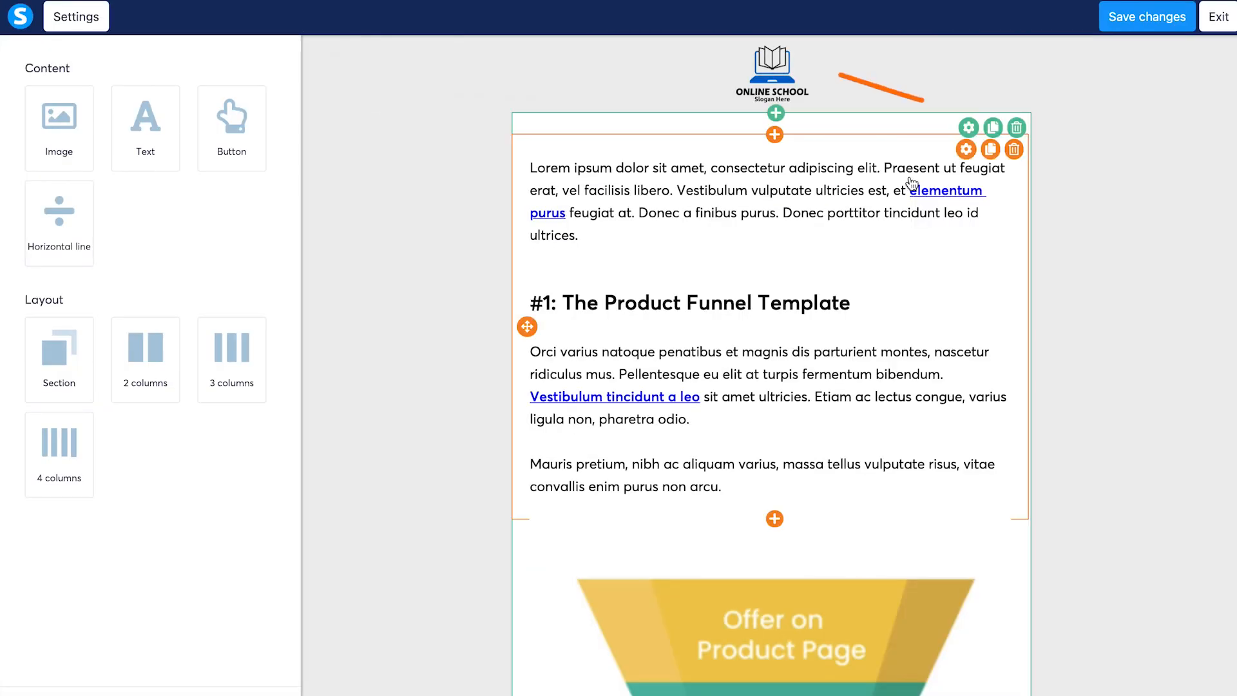
Insert {affiliate_id}{affiliate_dashboard} merge tags into the opening paragraph and save changes.
left_click(915, 121)
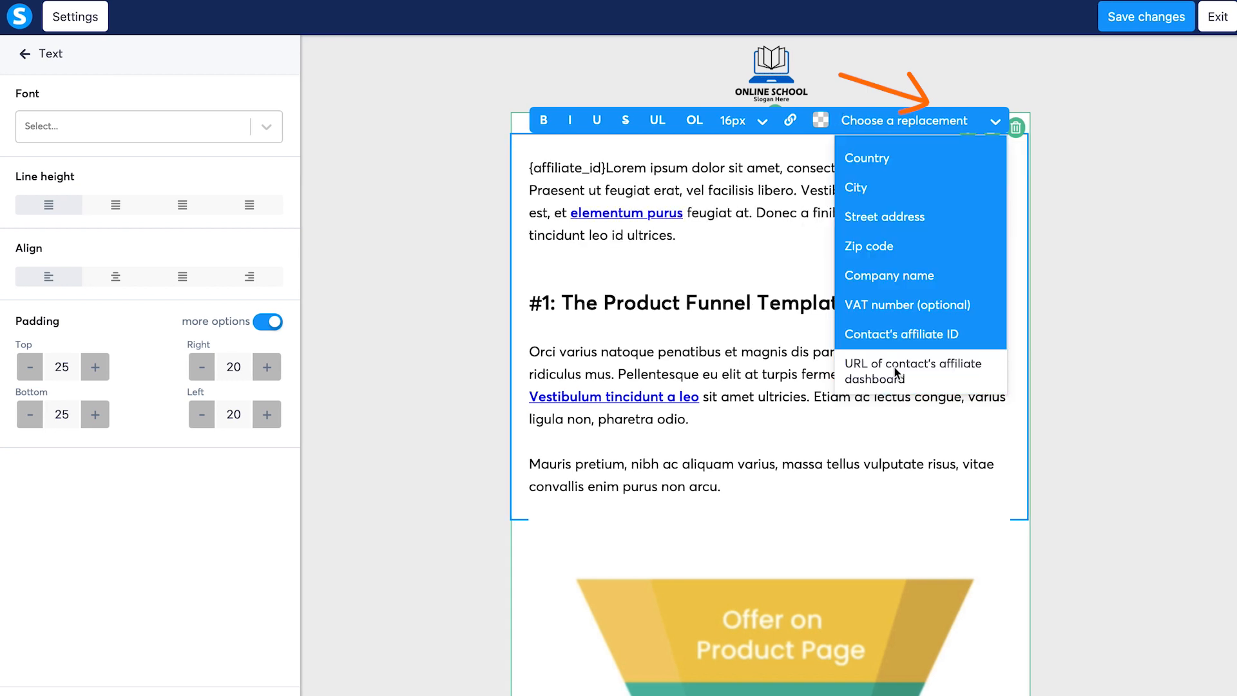
left_click(912, 371)
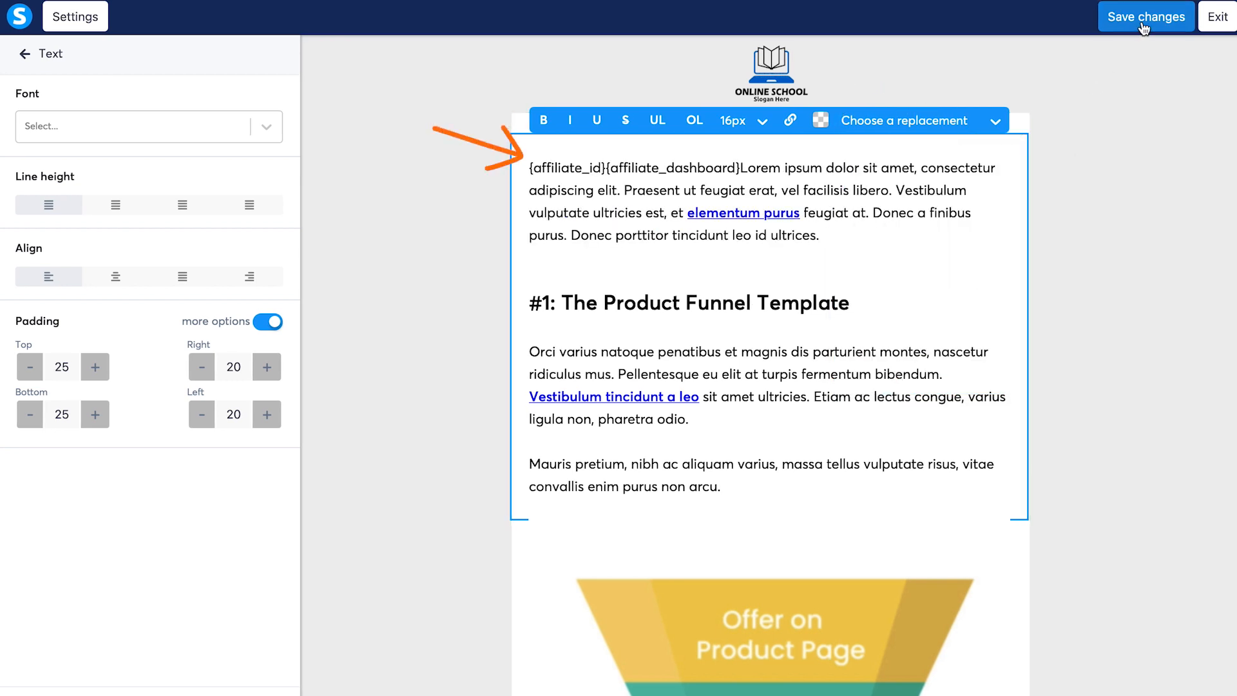
left_click(1144, 15)
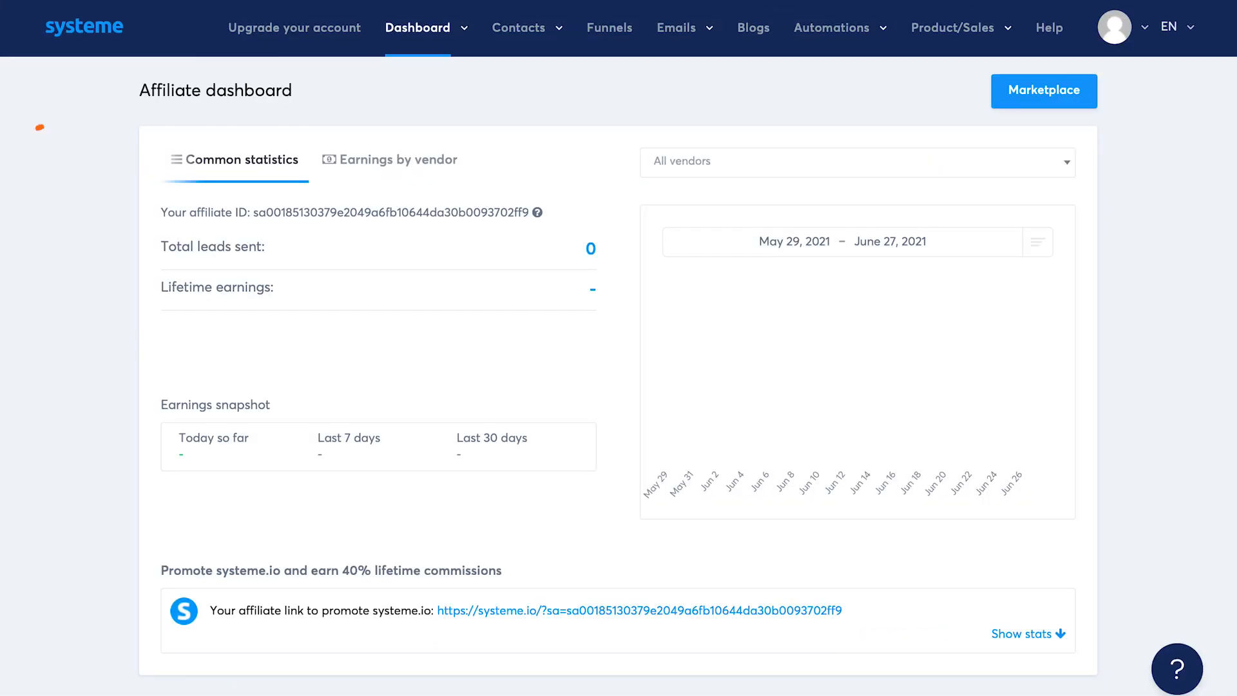